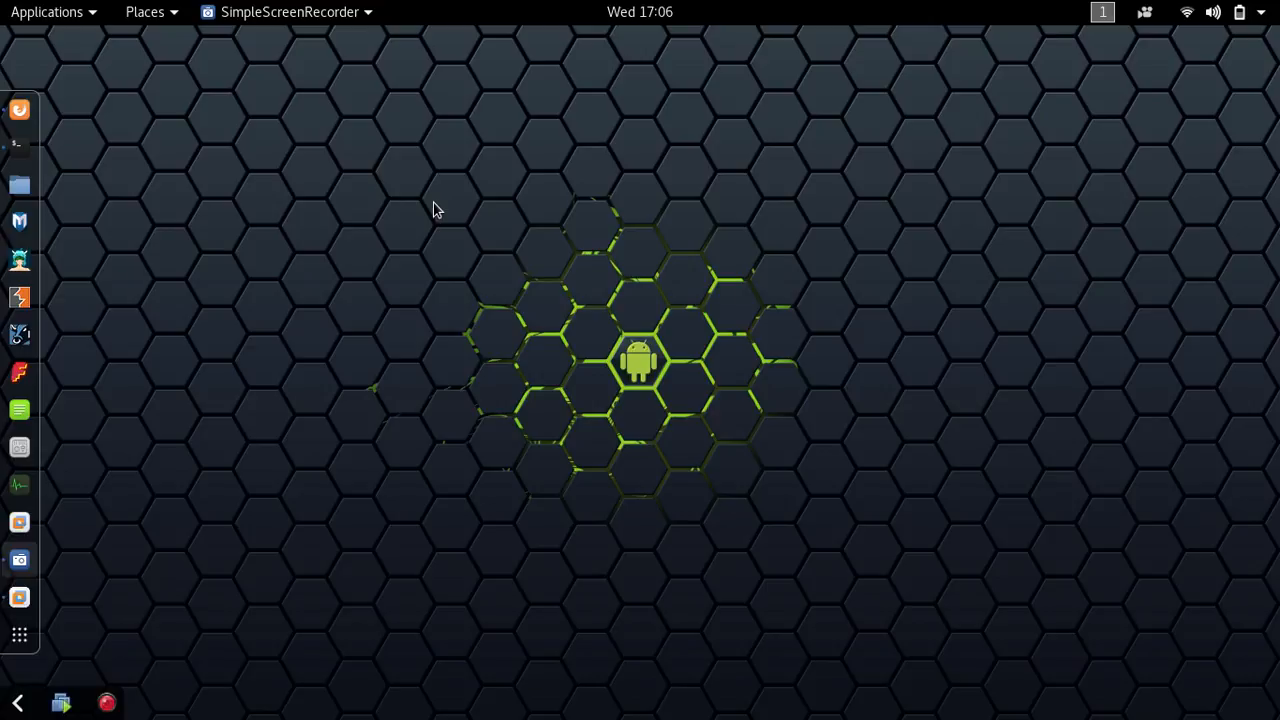
pyautogui.moveTo(426, 220)
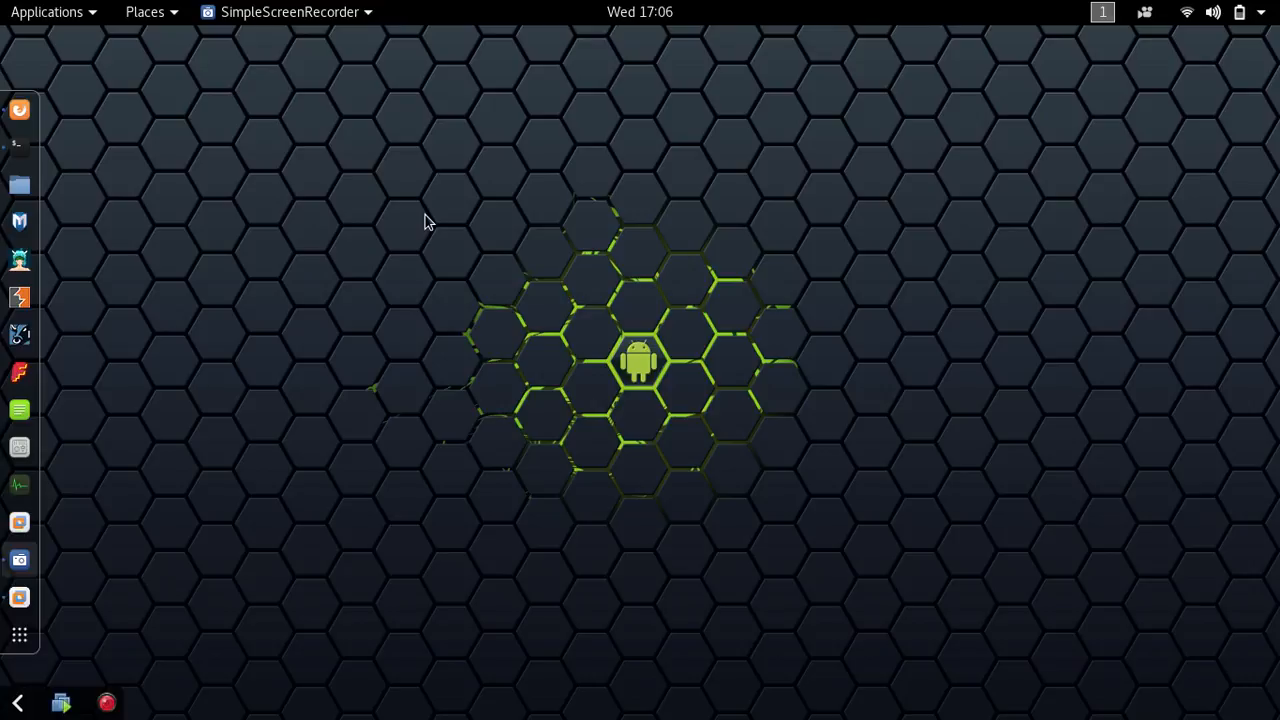
pyautogui.moveTo(364, 232)
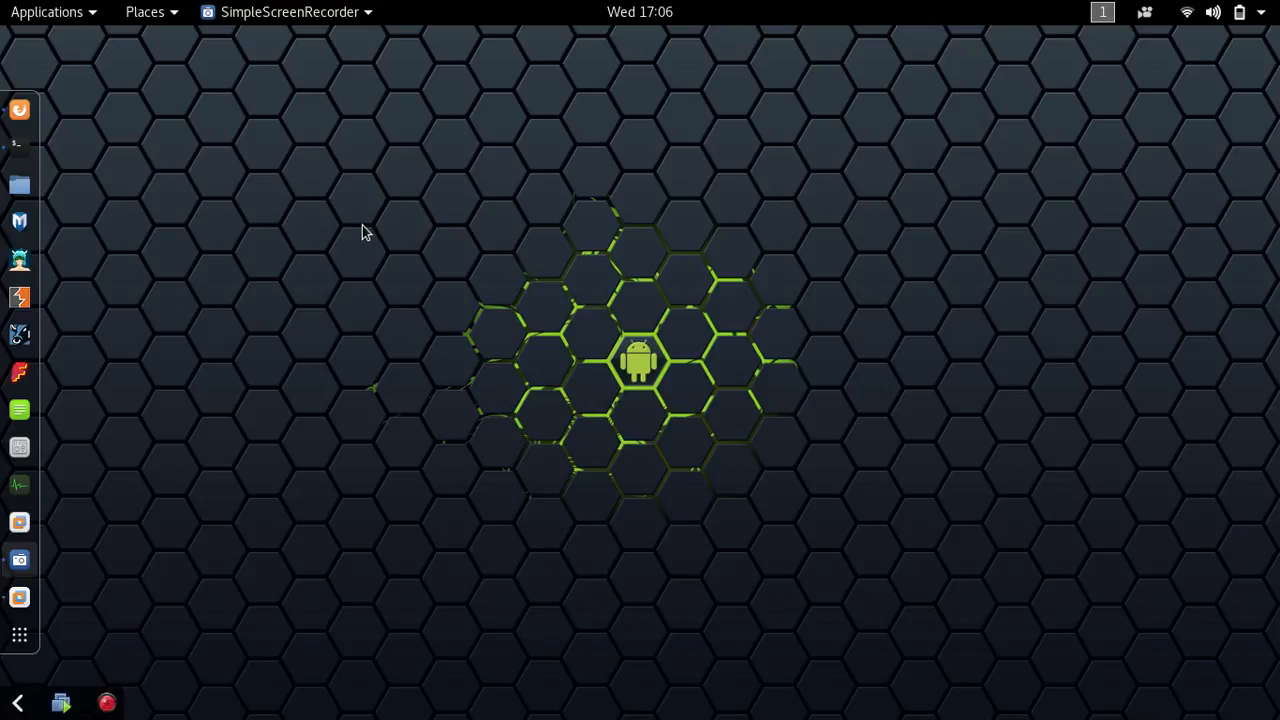
pyautogui.moveTo(360, 234)
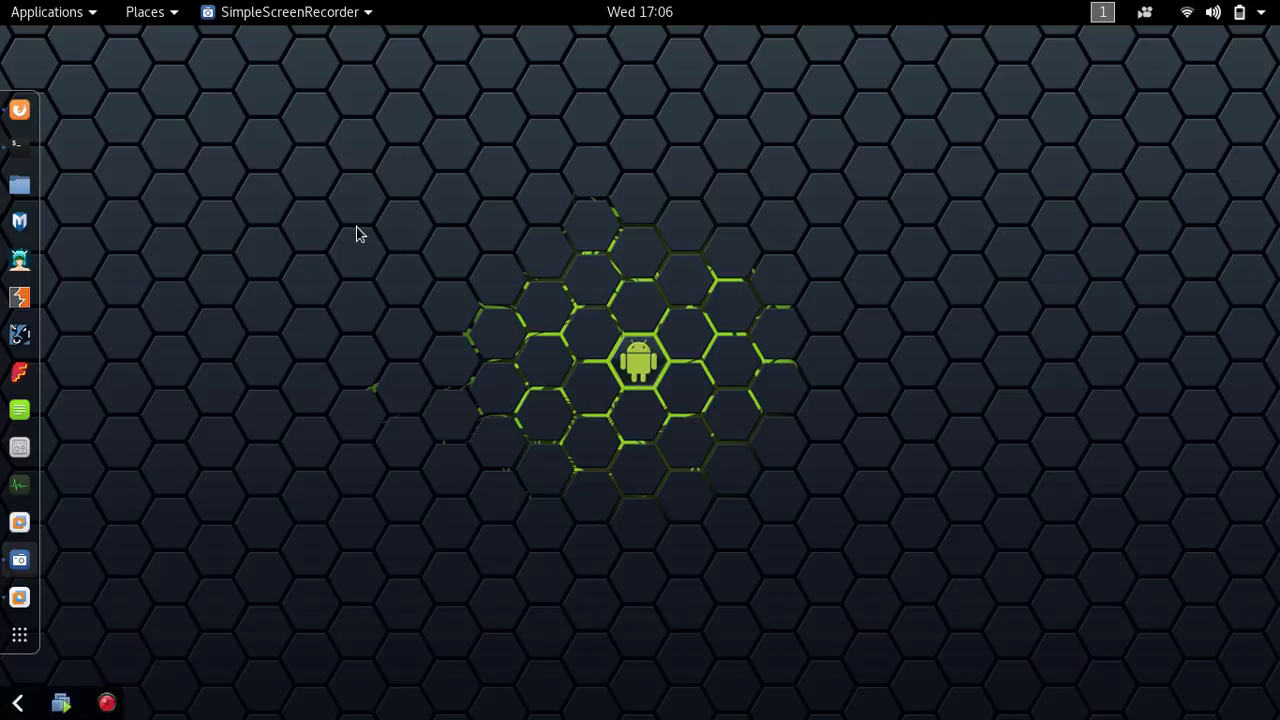
pyautogui.moveTo(18, 144)
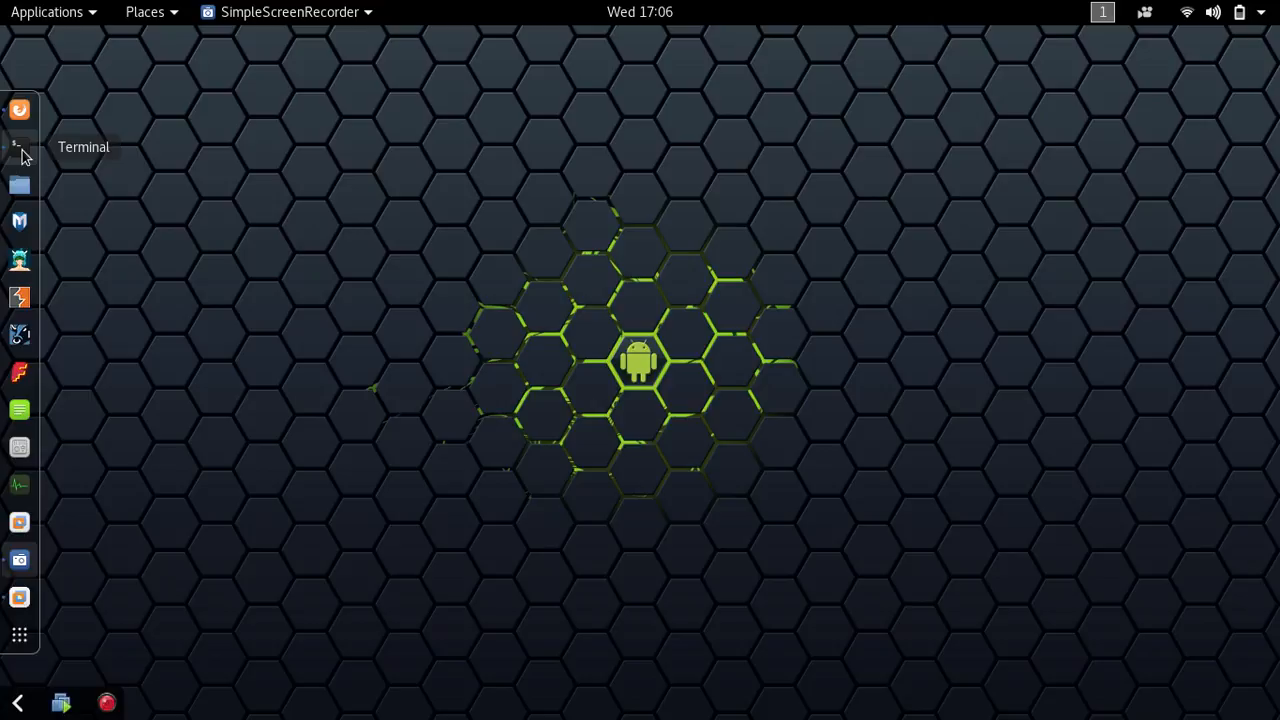
pyautogui.moveTo(192, 158)
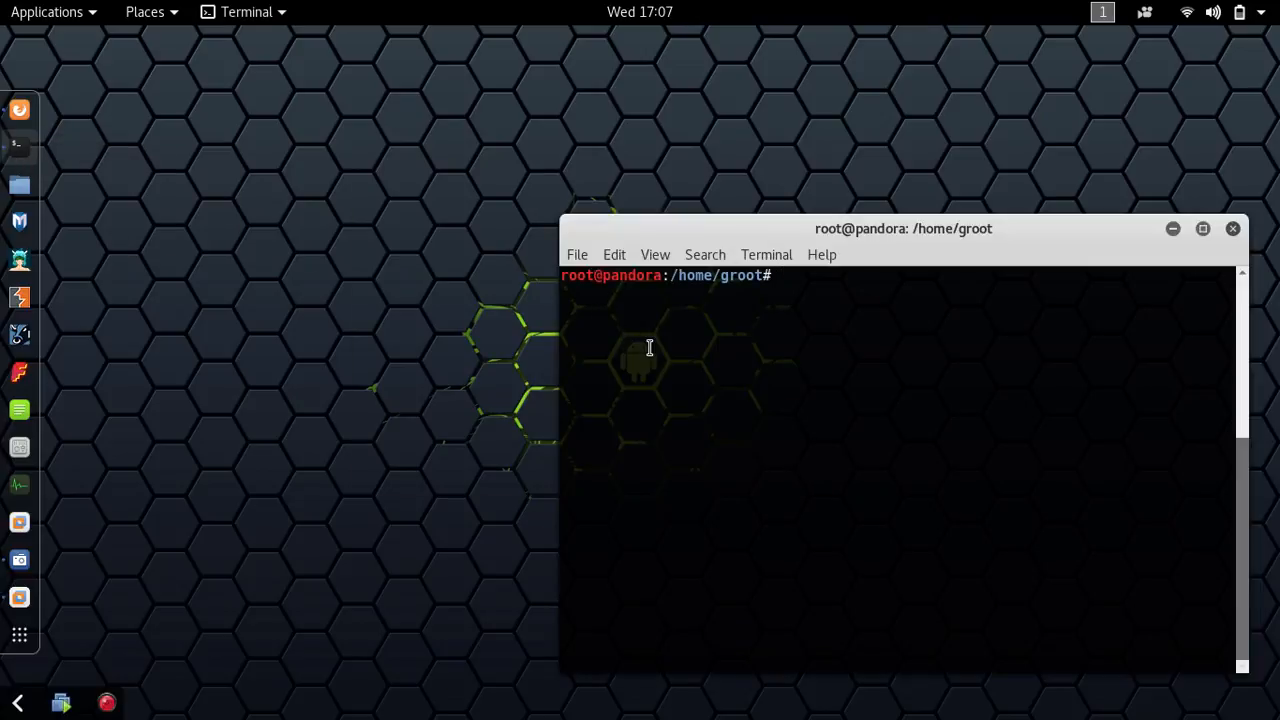
pyautogui.write('clear')
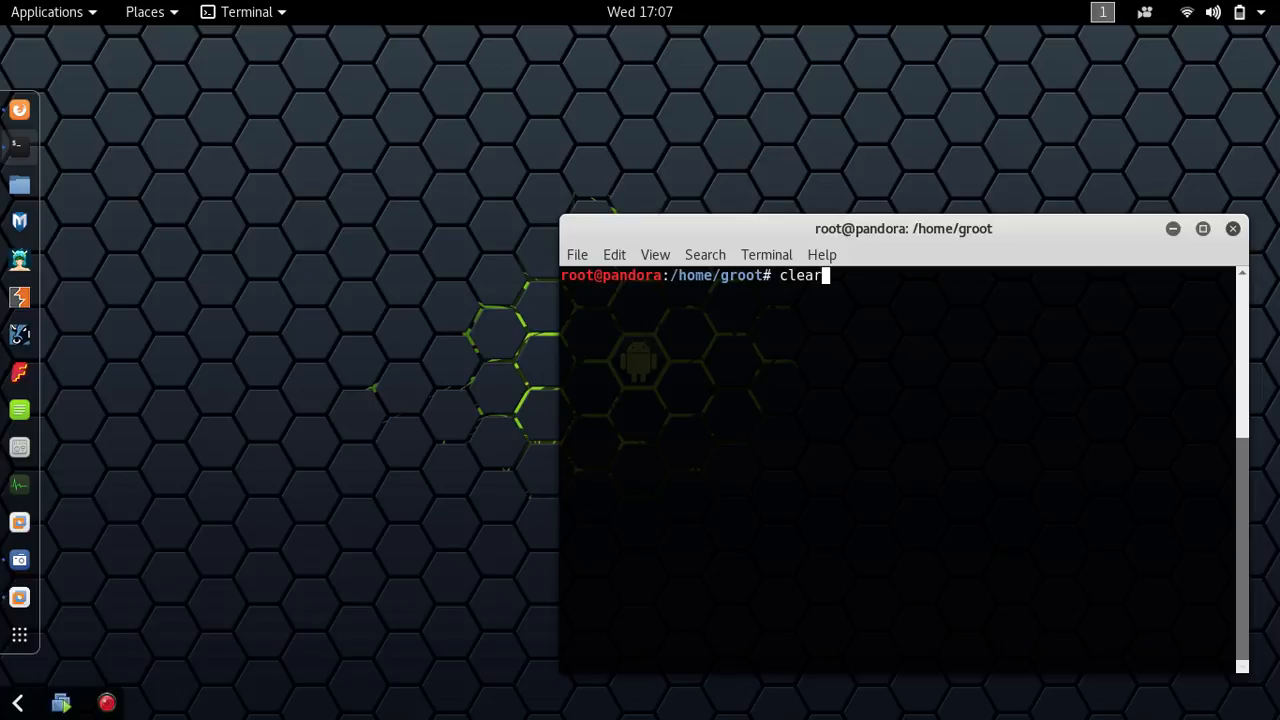
pyautogui.write('rtgen md5 loweralpha-numeric 1 7 5 3800 33554432 0')
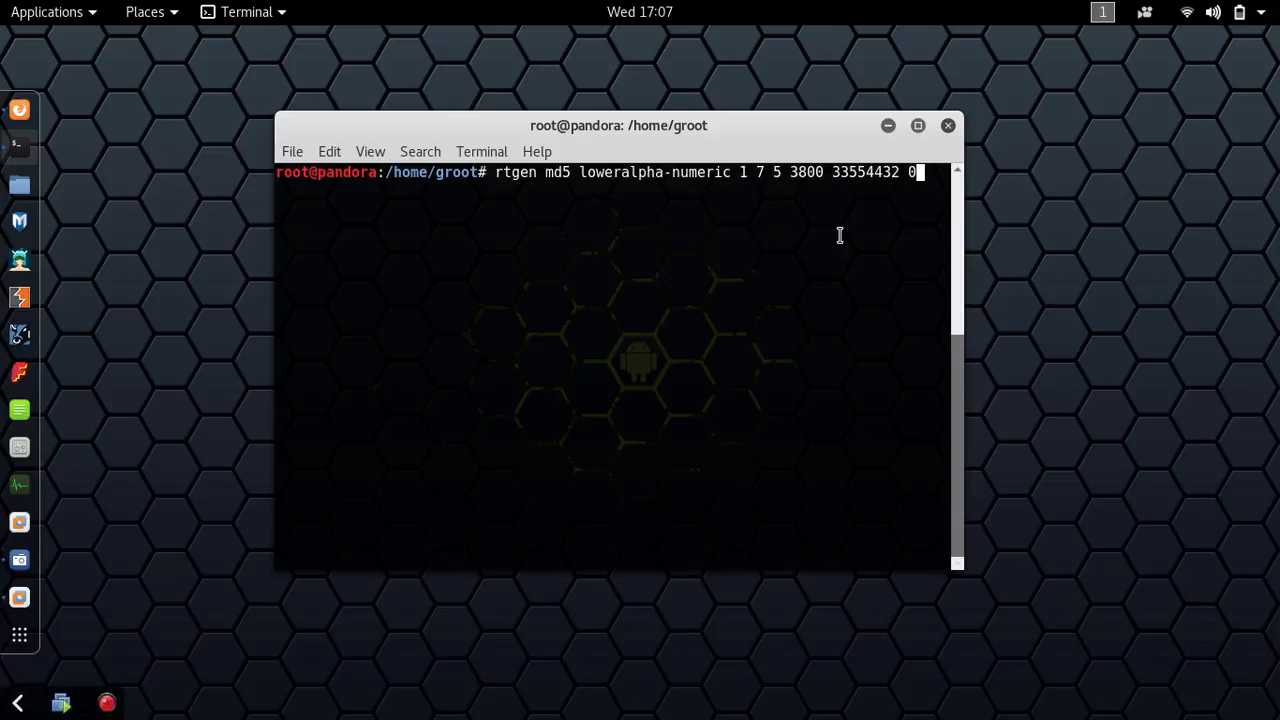
pyautogui.press('Return')
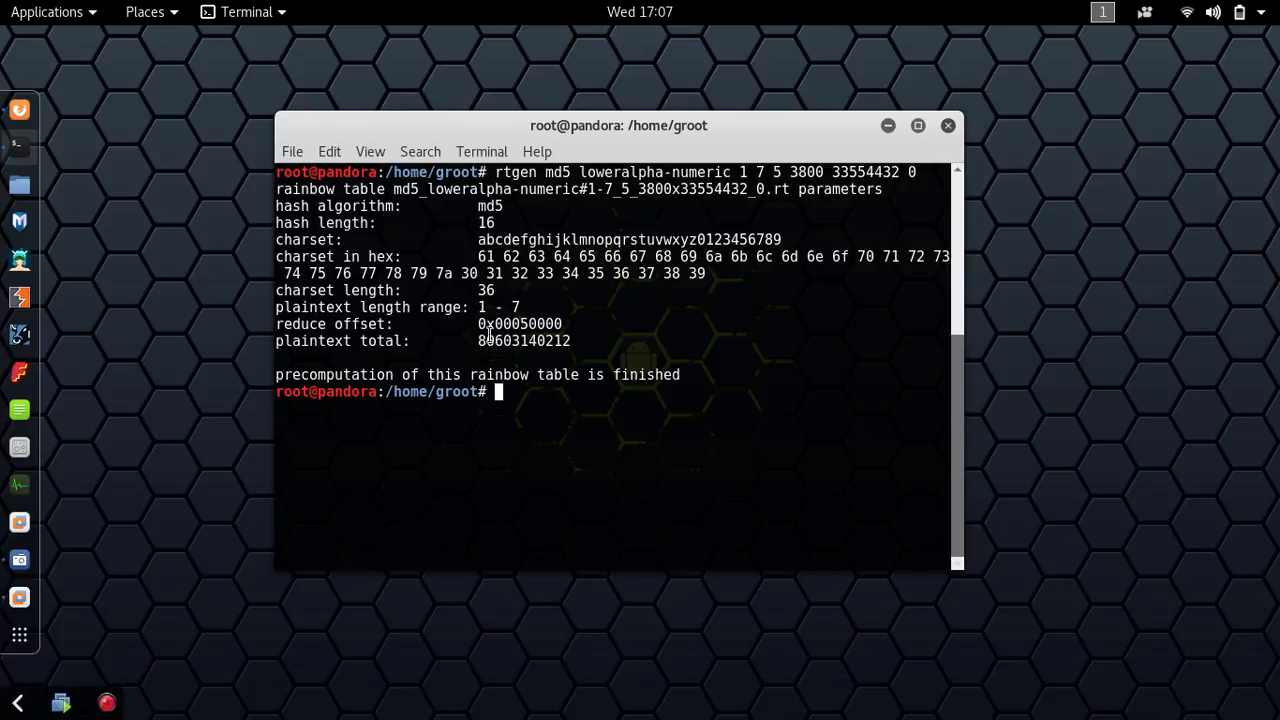
pyautogui.moveTo(676, 408)
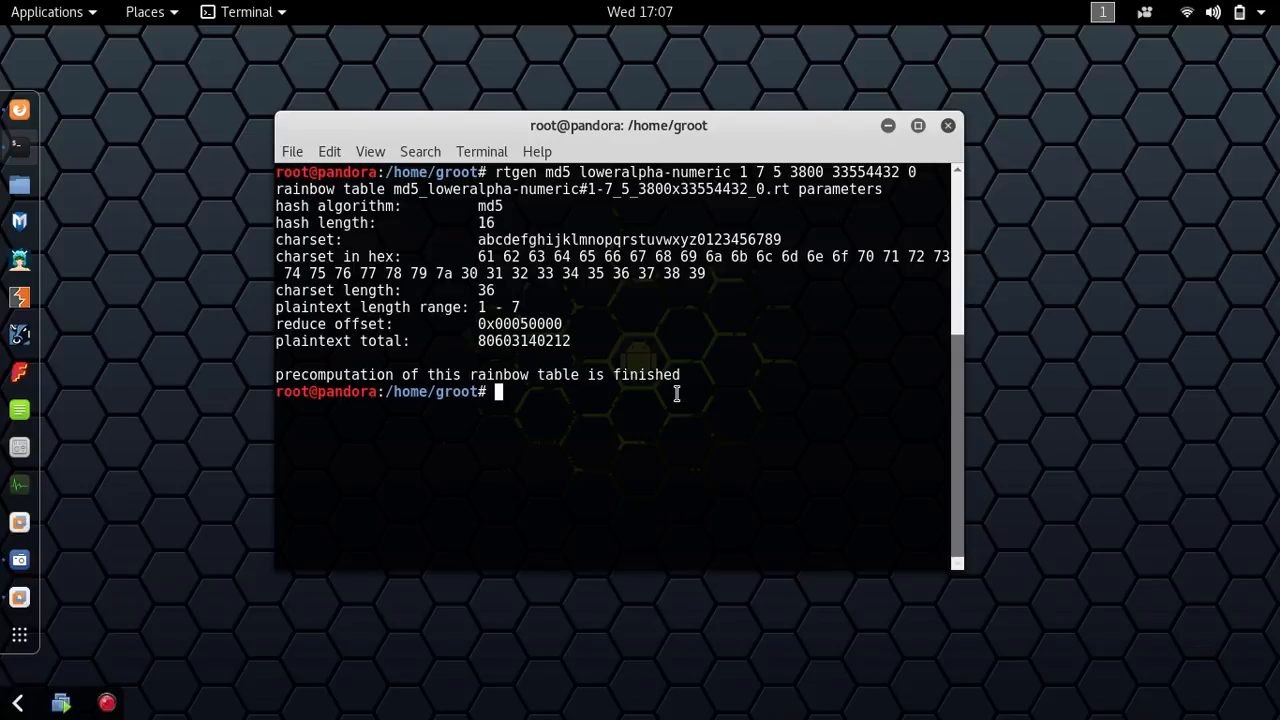
pyautogui.moveTo(698, 364)
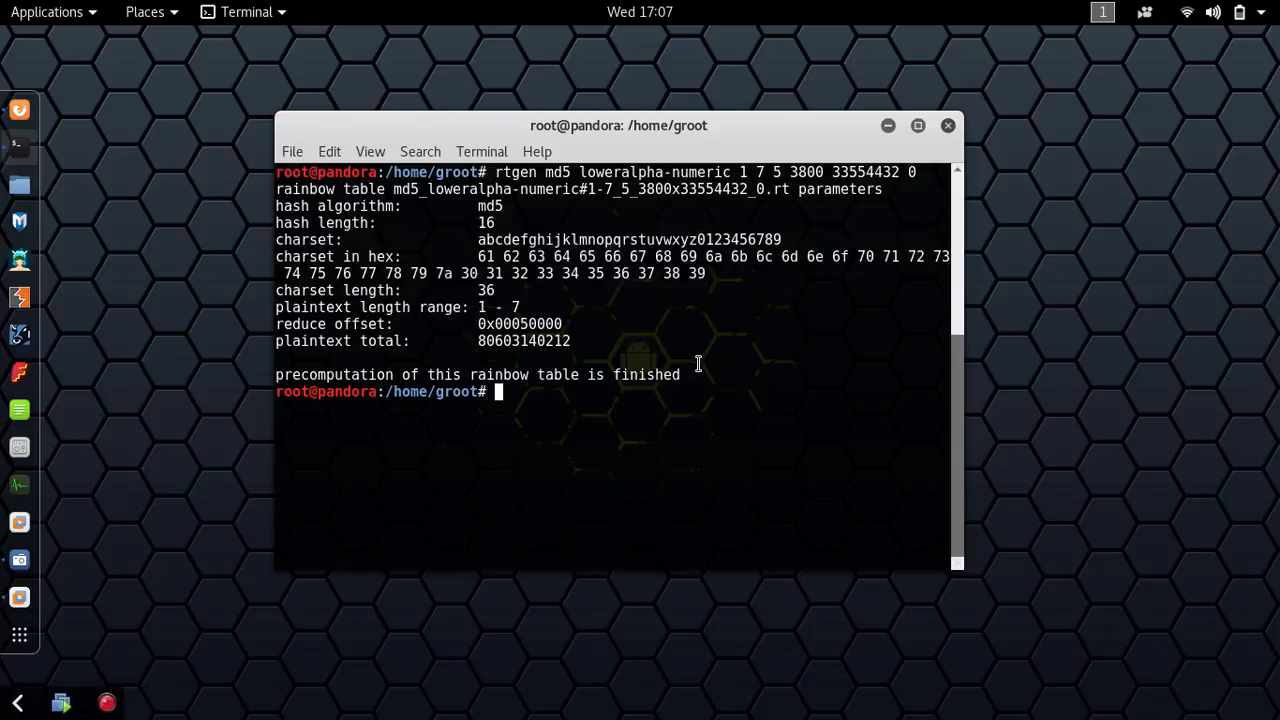
pyautogui.moveTo(672, 410)
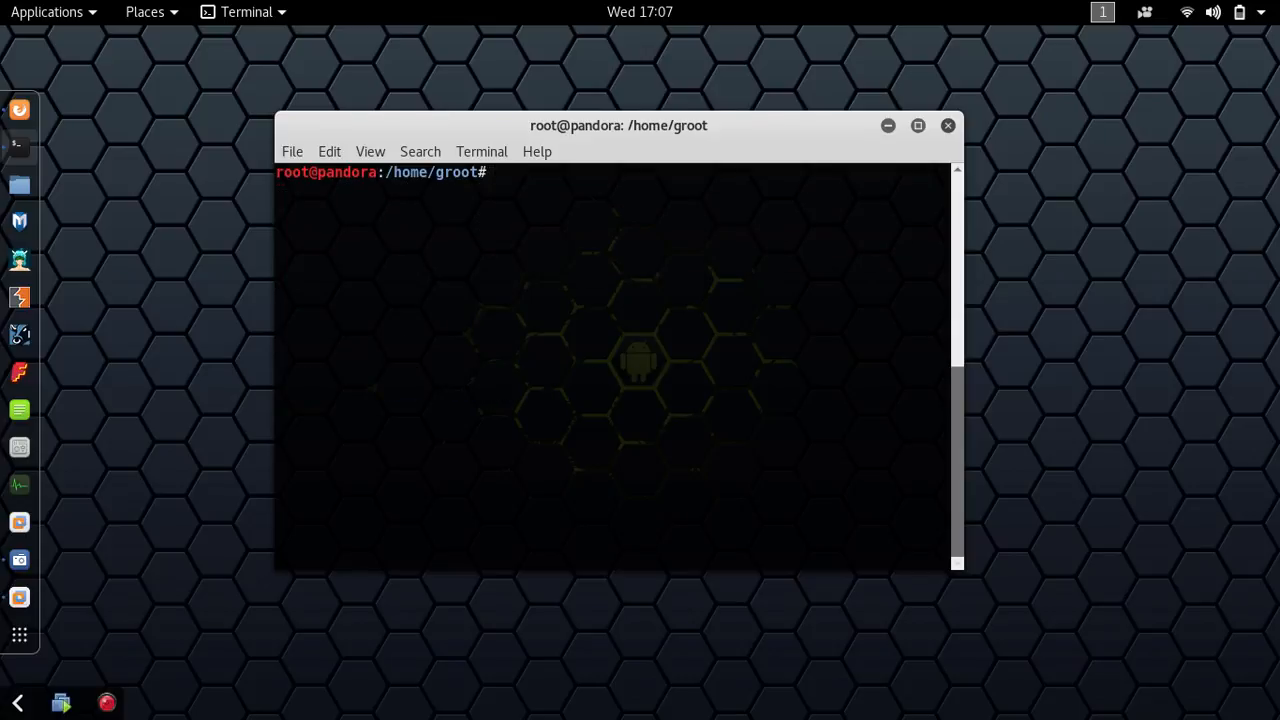
# Rerun the rtgen command, then change into /usr/share/rainbowcrack/ to list its table files.
pyautogui.write('locate .')
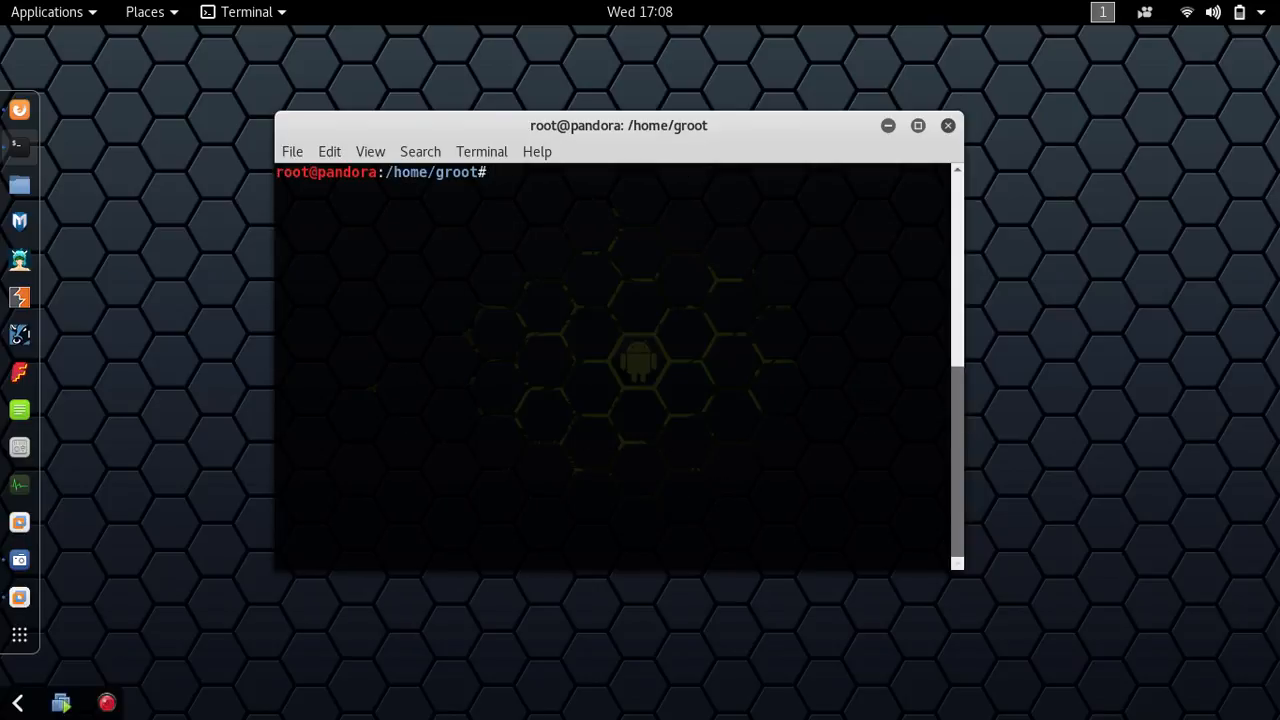
pyautogui.write('clear')
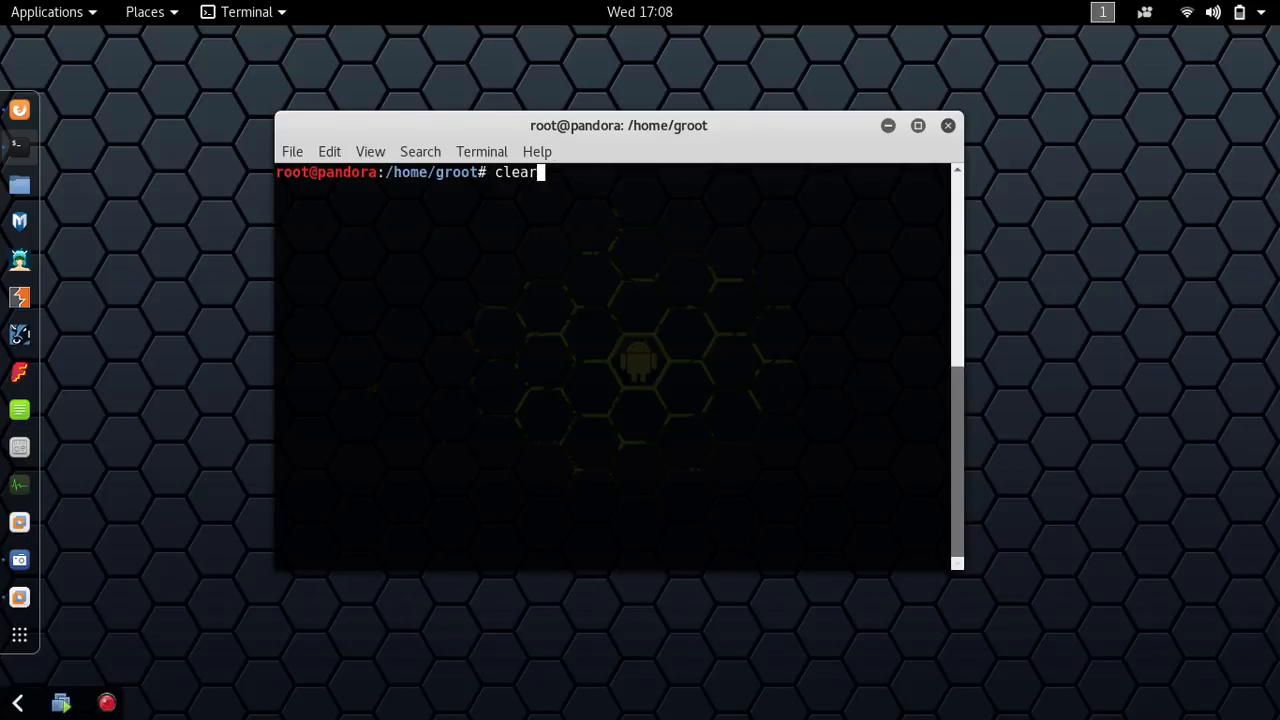
pyautogui.write('rtgen md5 loweralpha-numeric 1 7 5 3800 33554432 0')
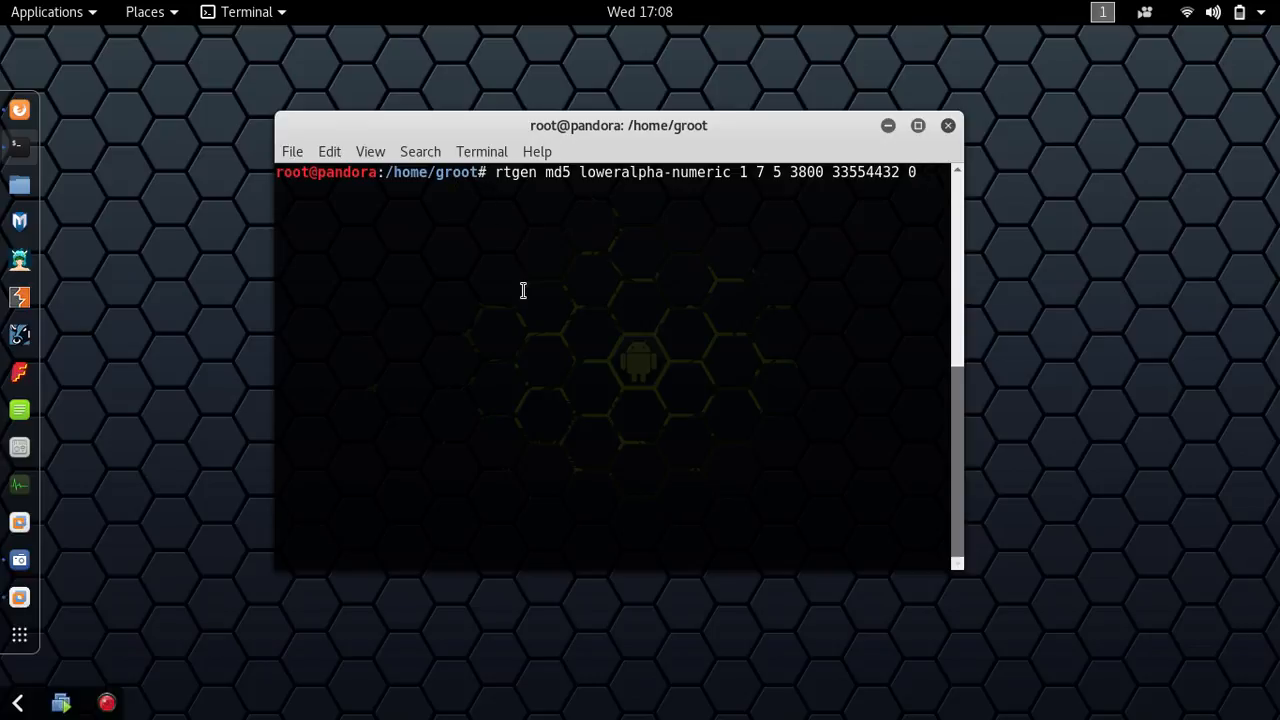
pyautogui.write('clear')
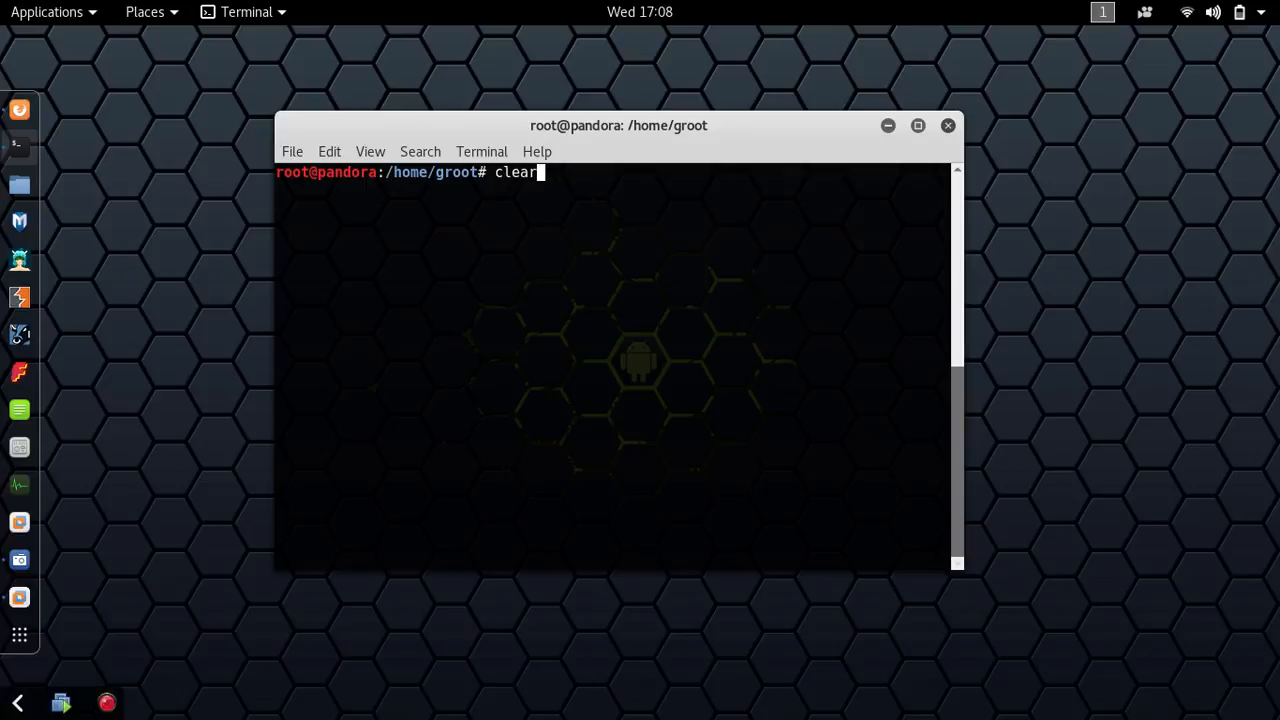
pyautogui.write('cd /usr/share/rainbowcrack/')
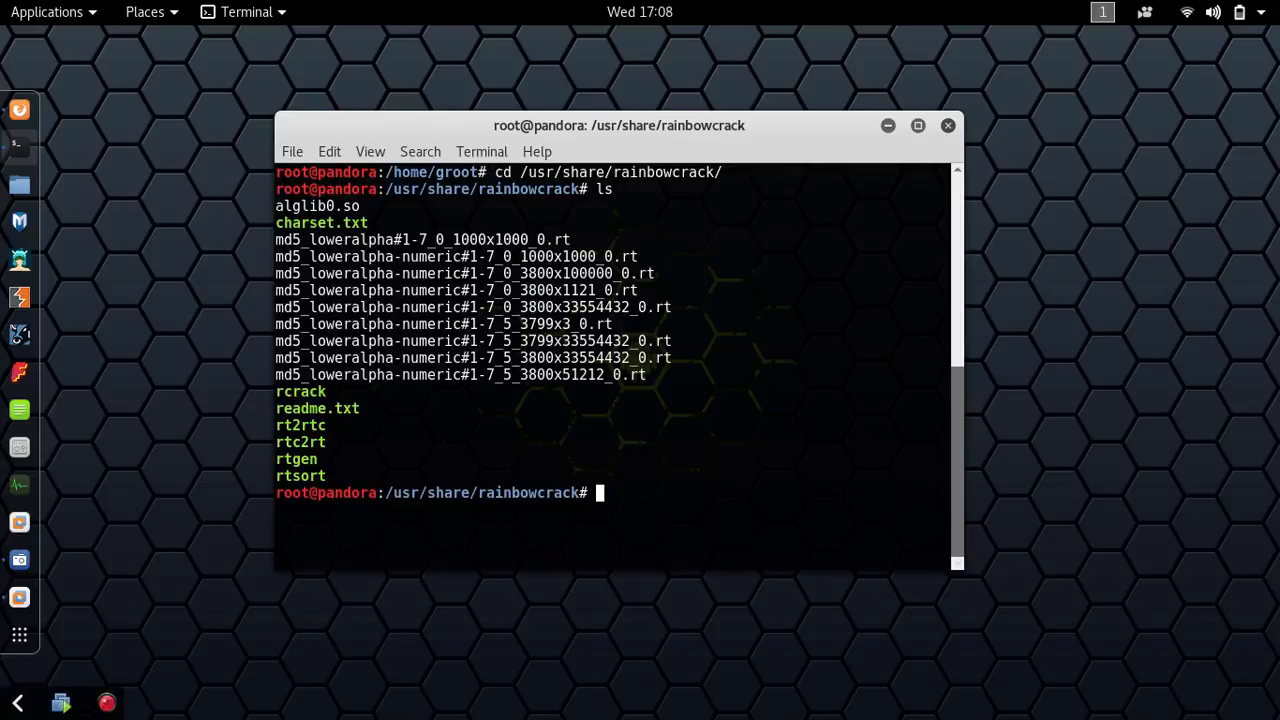
pyautogui.moveTo(728, 270)
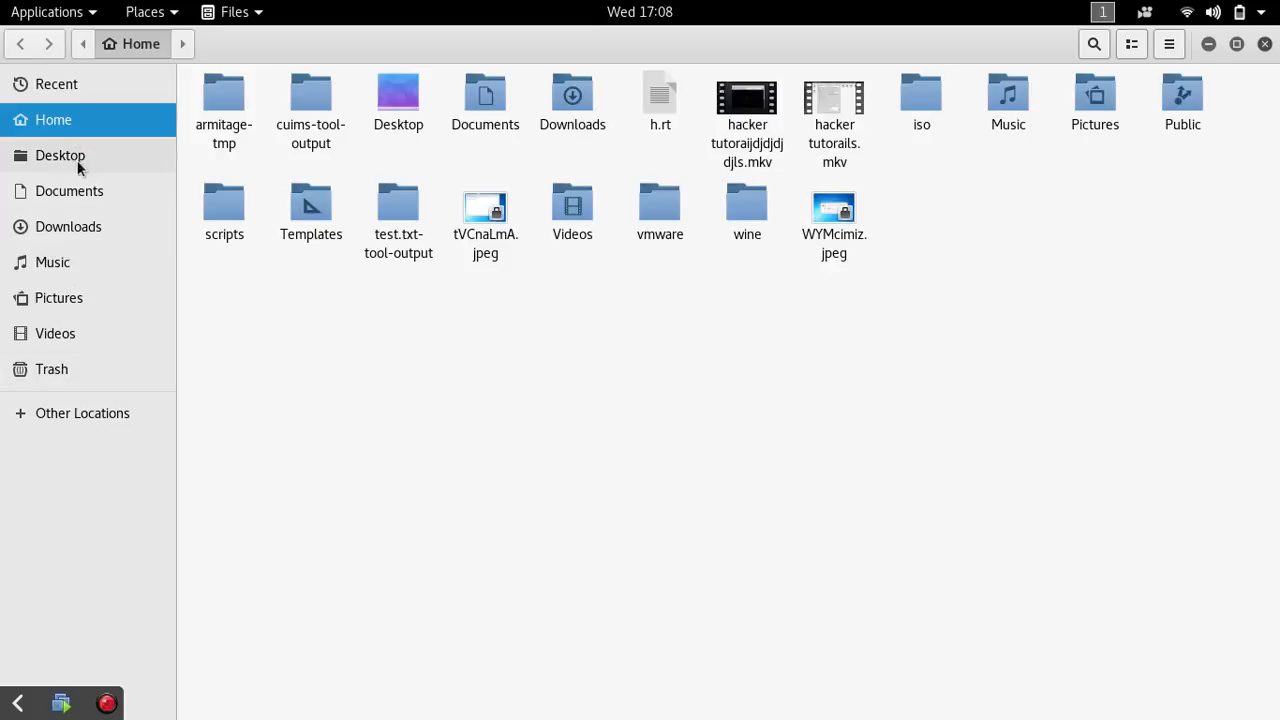
# Browse Computer > usr > share, search for rainbowcrack, open it and select the new .rt table.
pyautogui.click(82, 412)
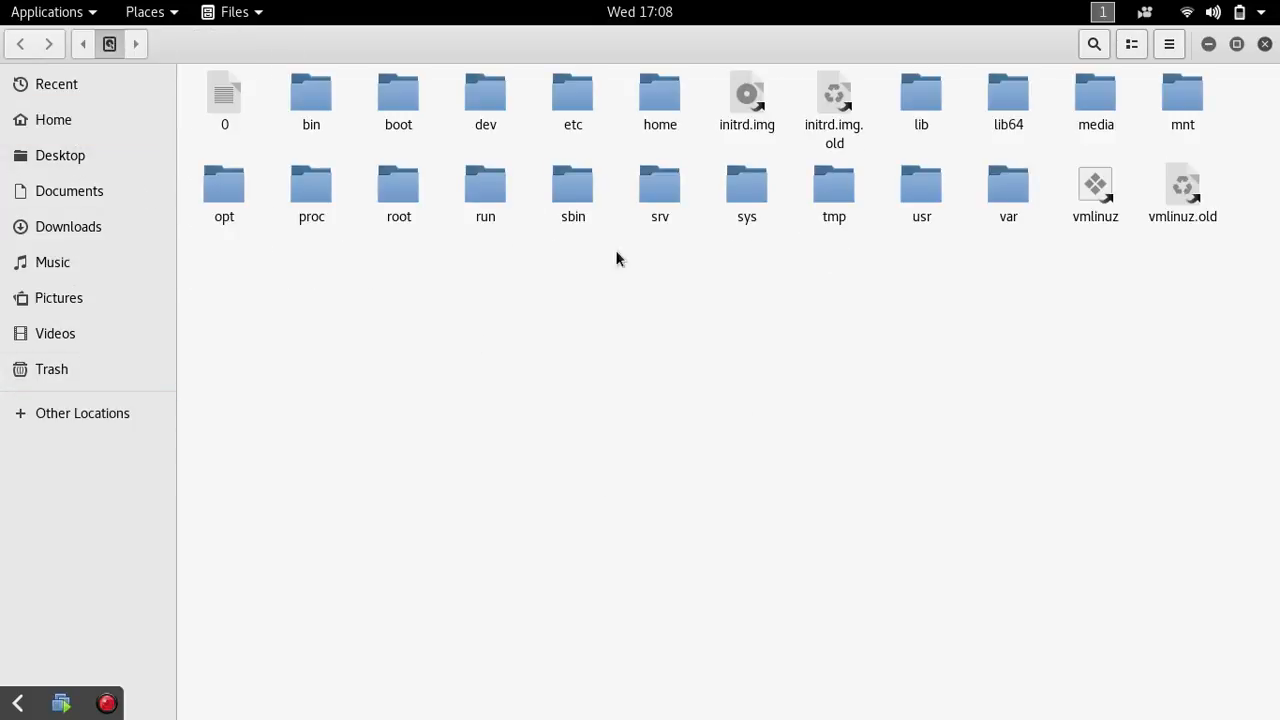
pyautogui.click(920, 188)
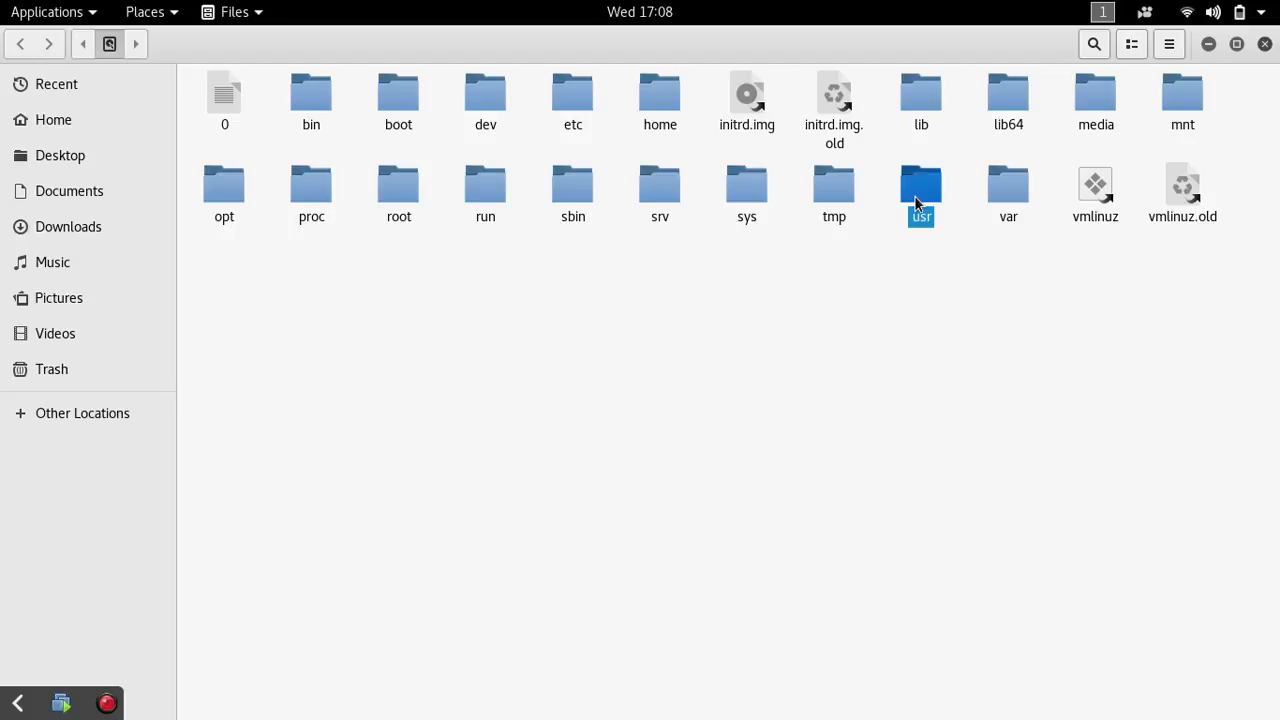
pyautogui.doubleClick(920, 190)
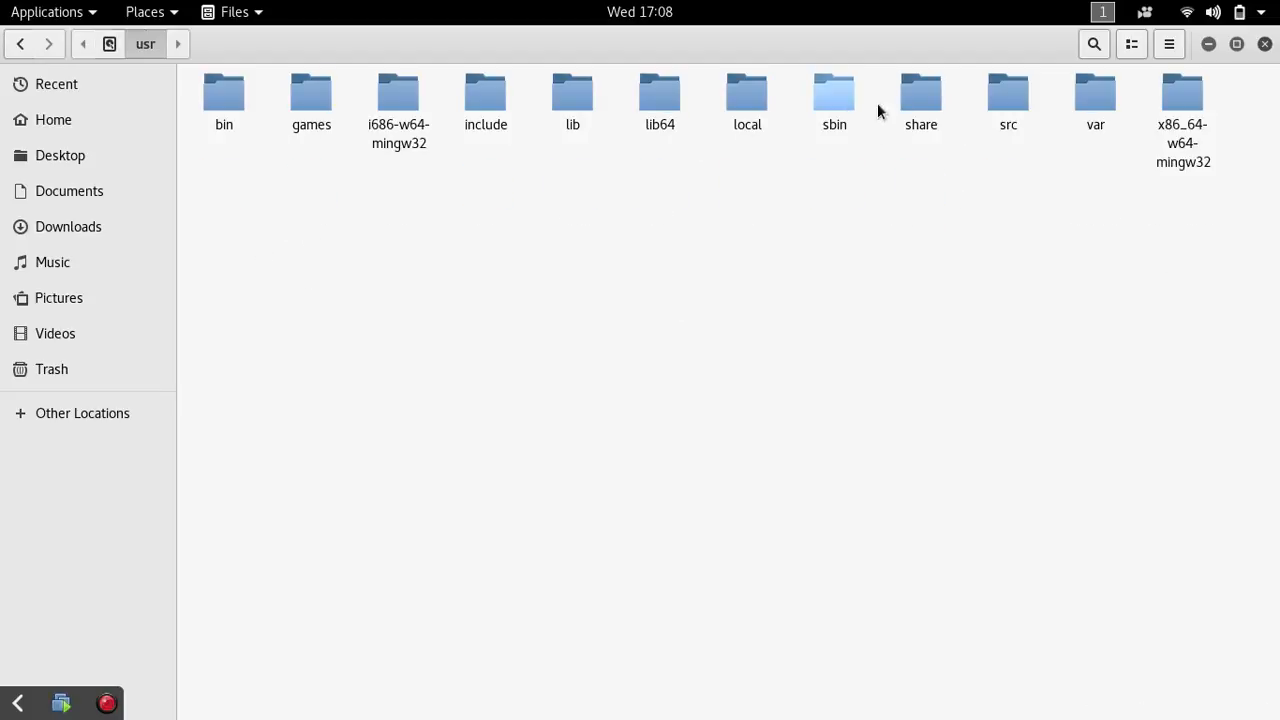
pyautogui.doubleClick(920, 90)
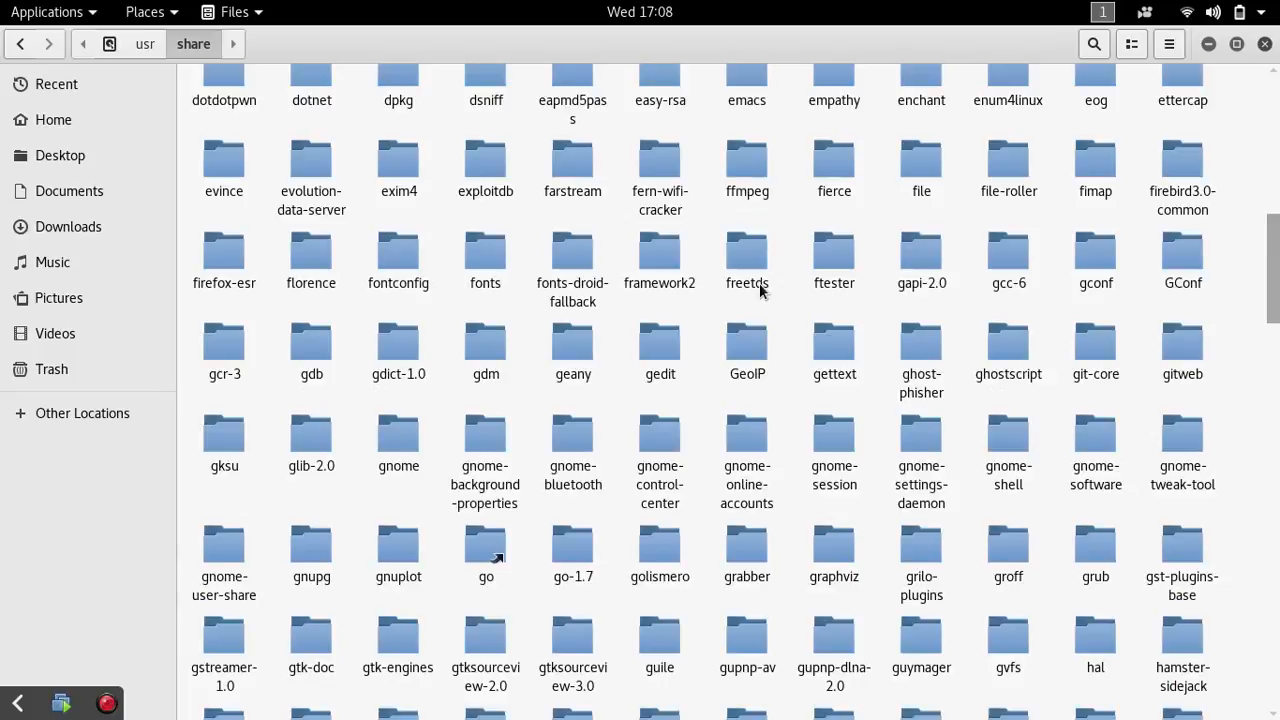
pyautogui.click(1092, 44)
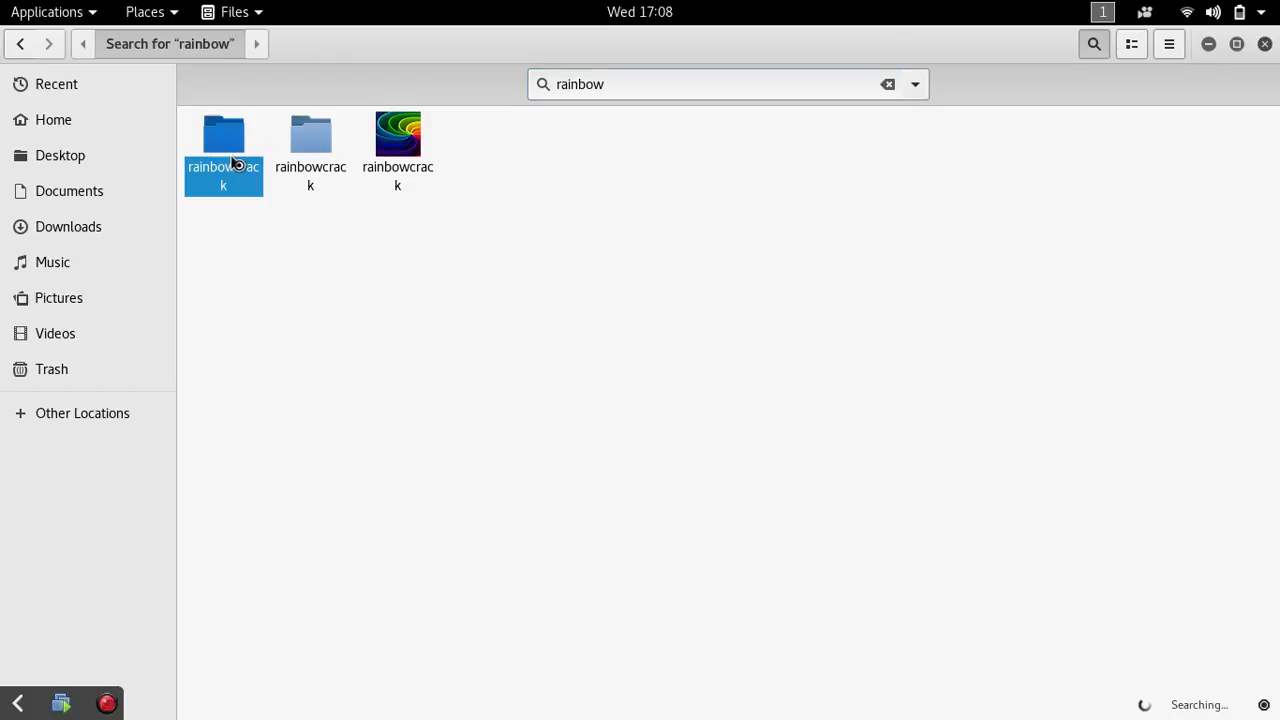
pyautogui.doubleClick(224, 140)
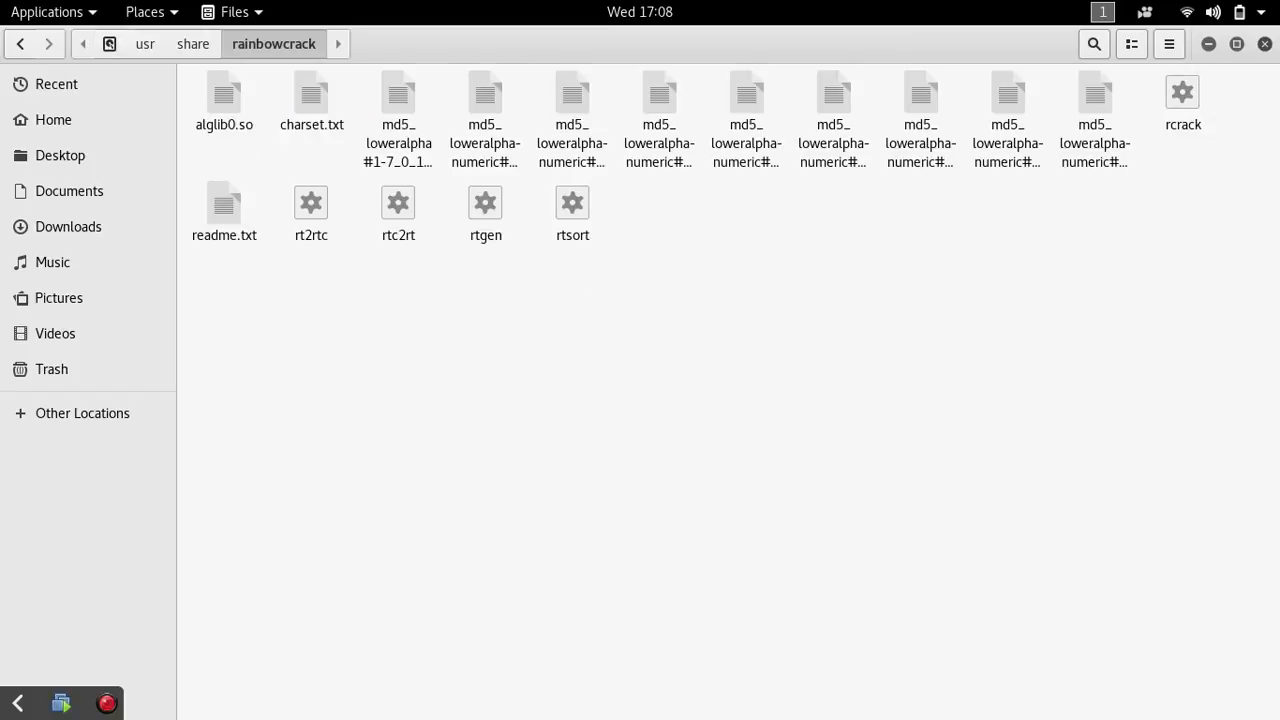
pyautogui.moveTo(432, 120)
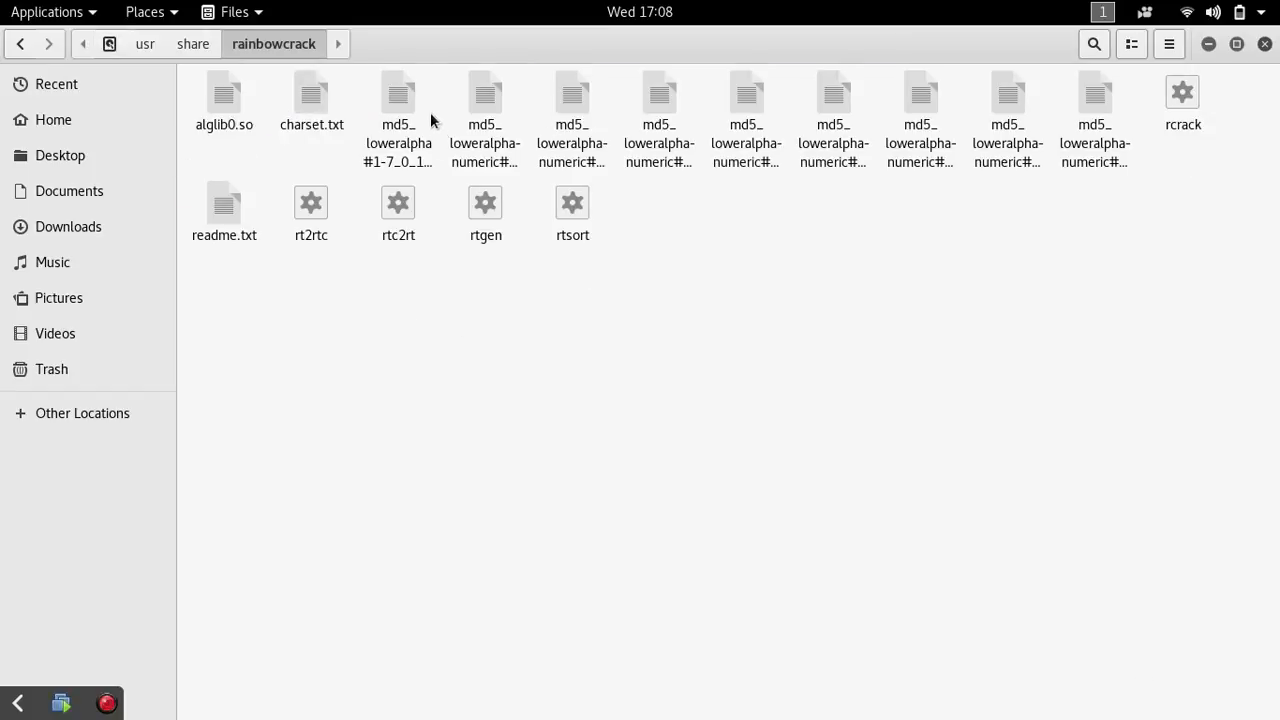
pyautogui.click(398, 100)
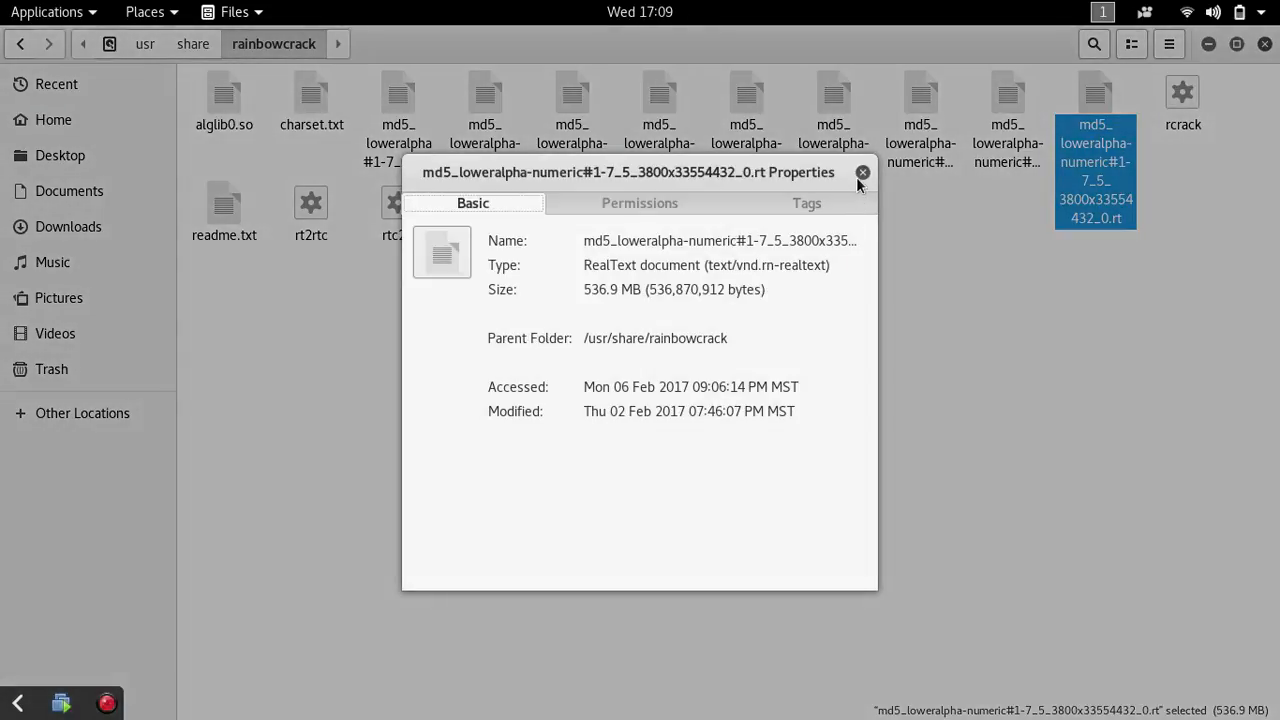
# Read the 536.9 MB size in the table's Properties, close it and clear the root terminal.
pyautogui.click(864, 172)
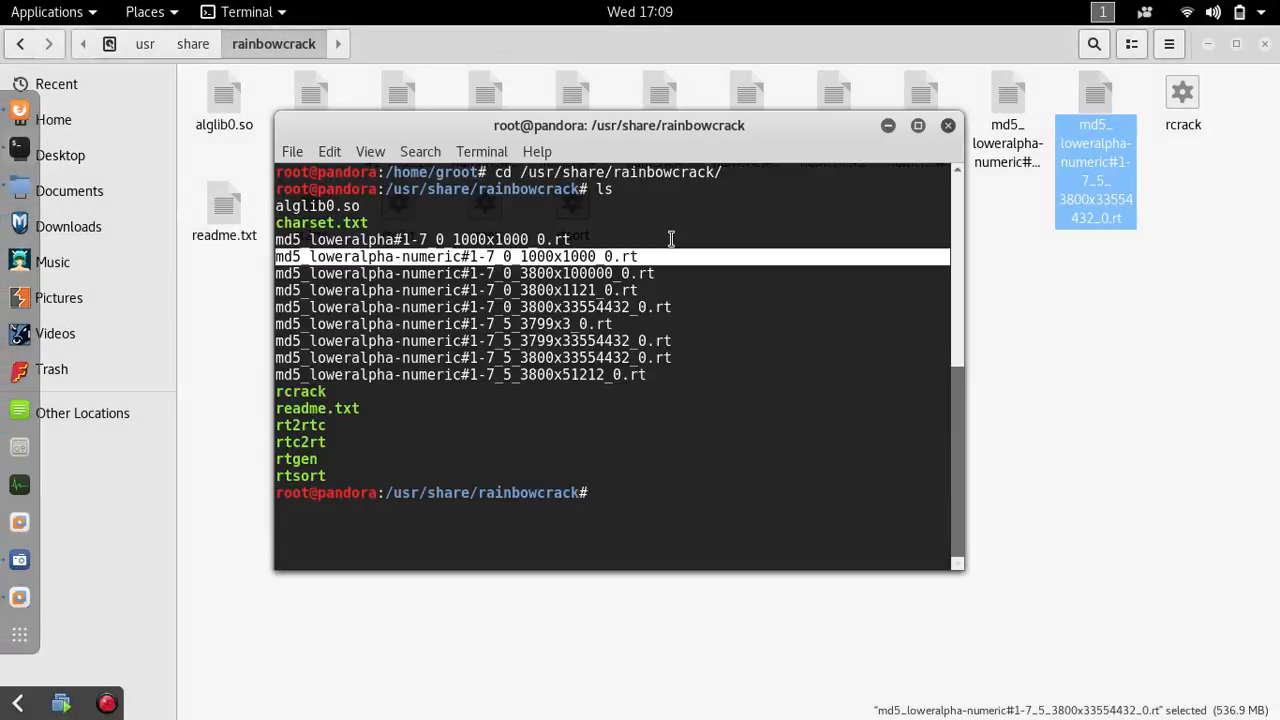
pyautogui.write('clear')
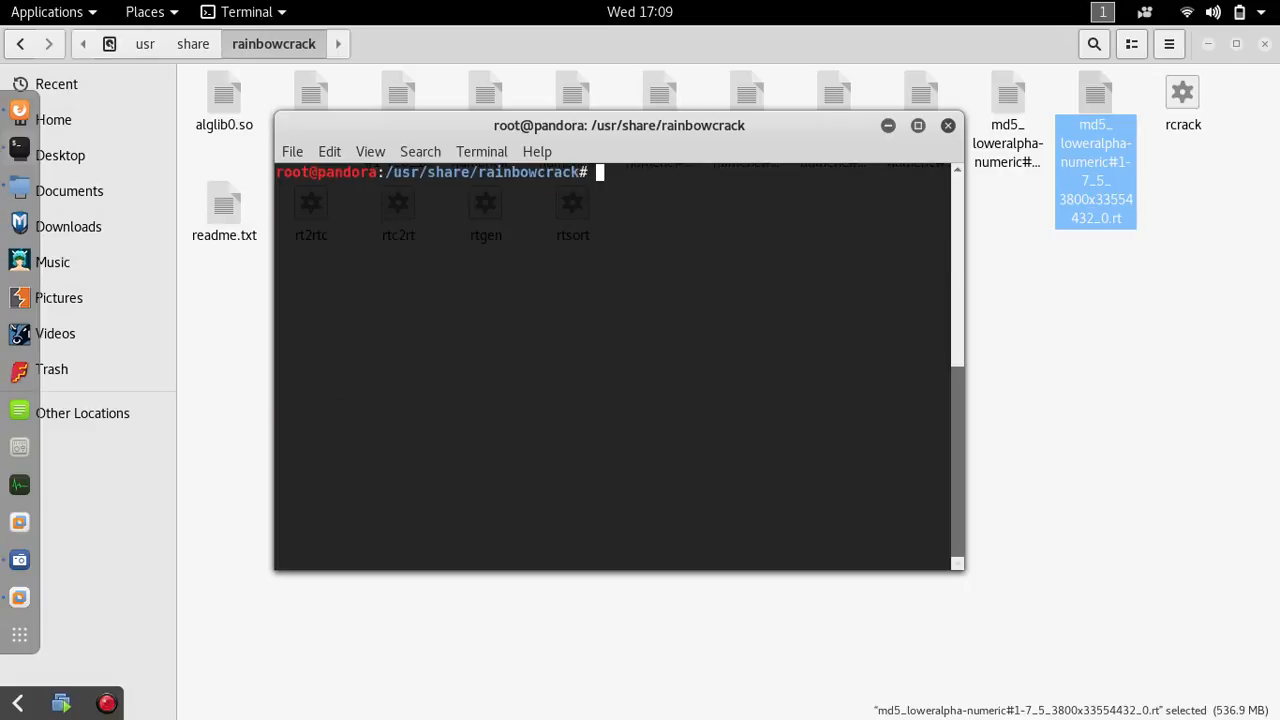
pyautogui.moveTo(620, 124); pyautogui.dragTo(634, 200)
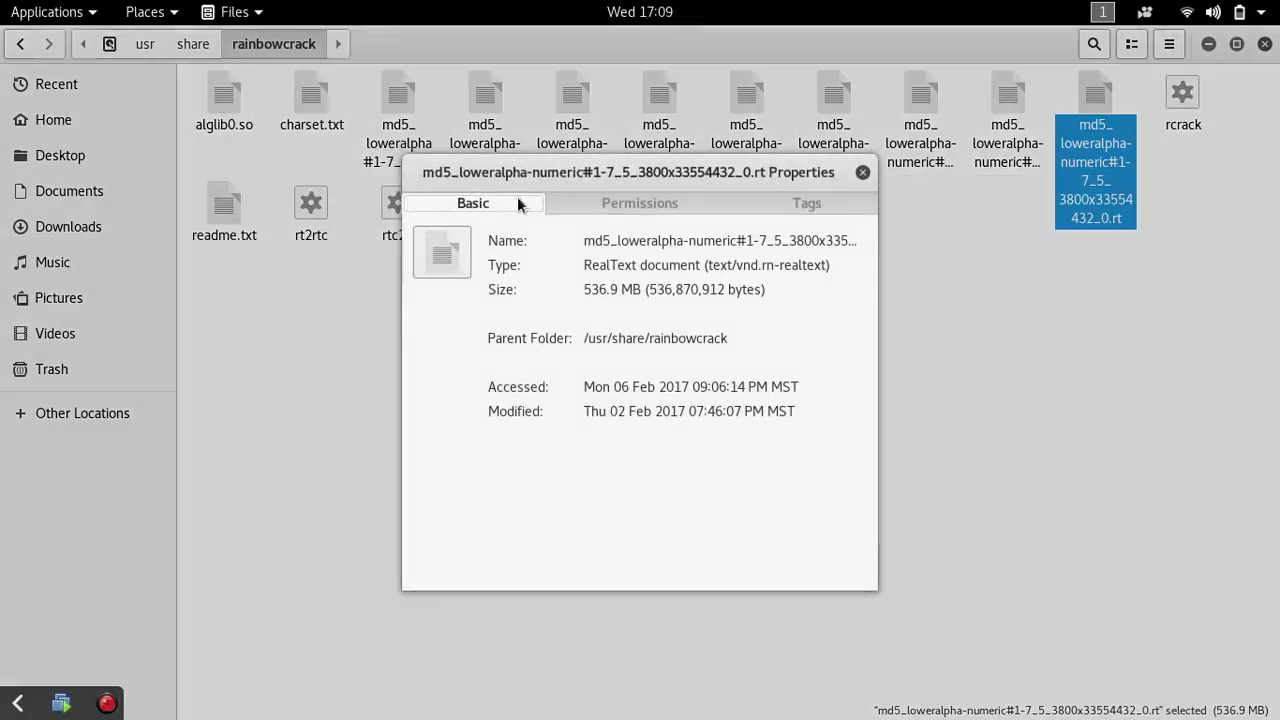
pyautogui.doubleClick(596, 288)
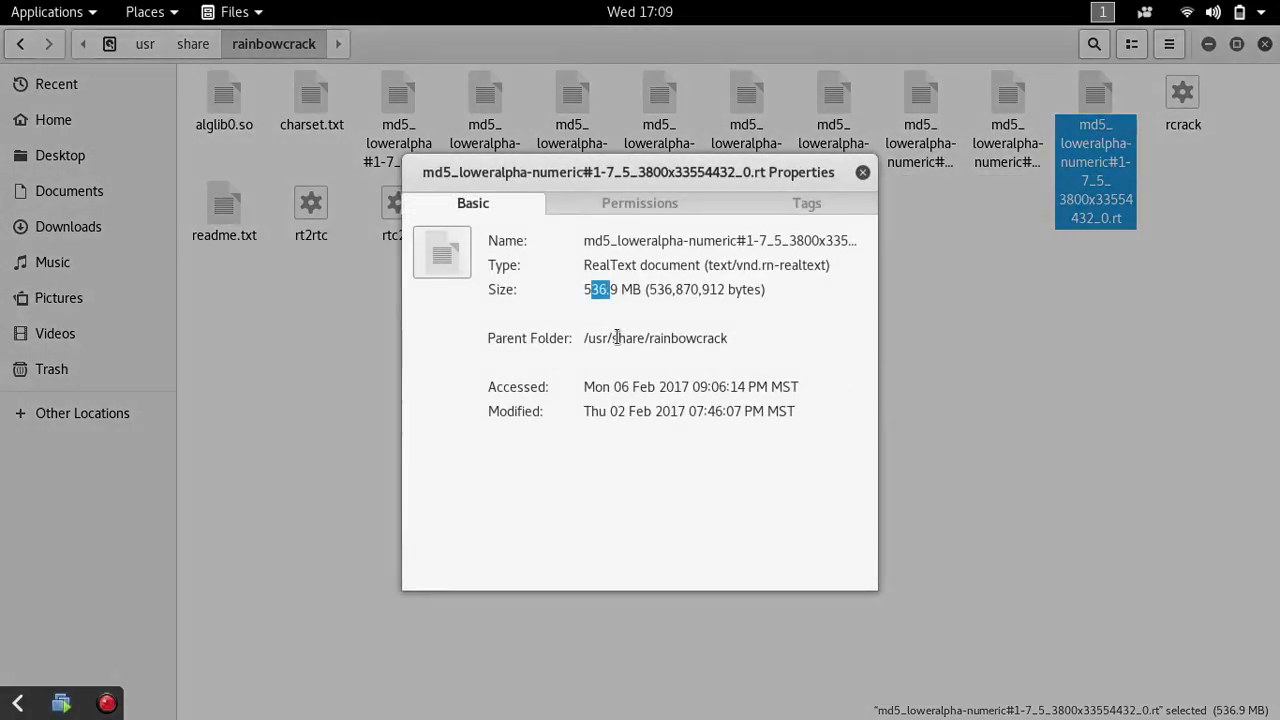
pyautogui.click(862, 172)
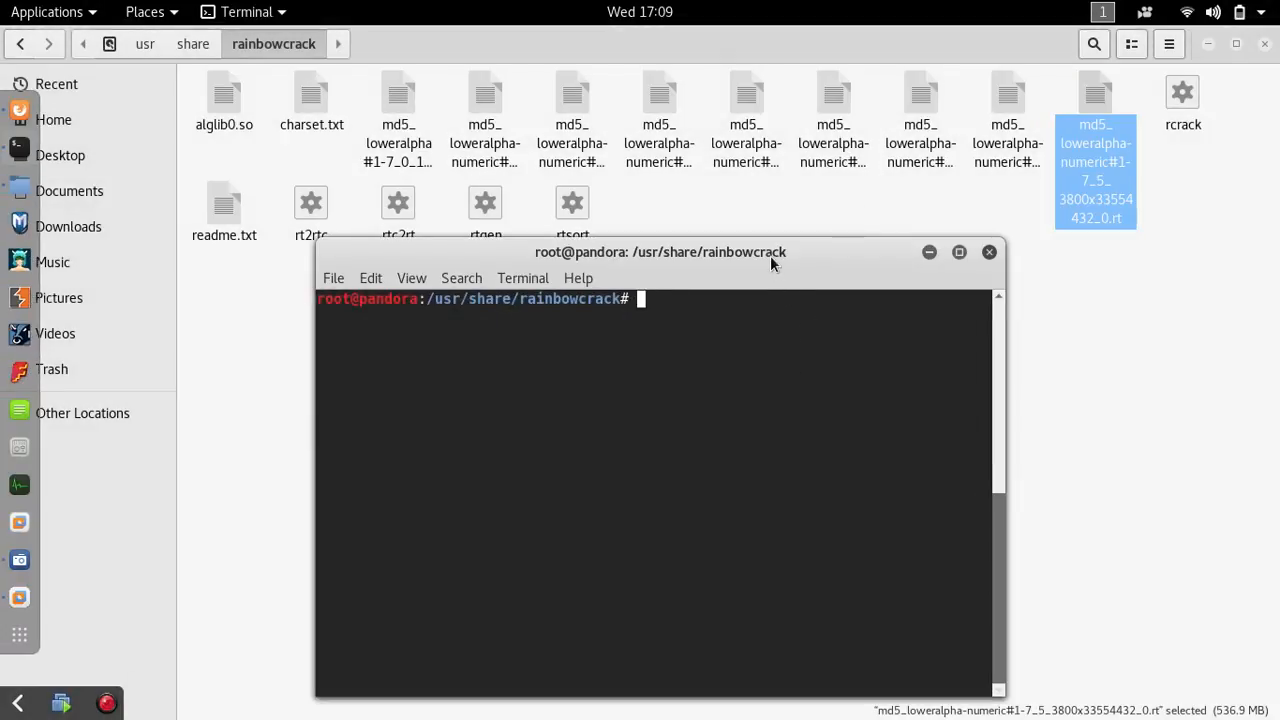
# Run rtsort md5_loweralpha-numeric#1-7_5_3800x33554432_0.rt to sort the rainbow table.
pyautogui.moveTo(660, 252); pyautogui.dragTo(770, 204)
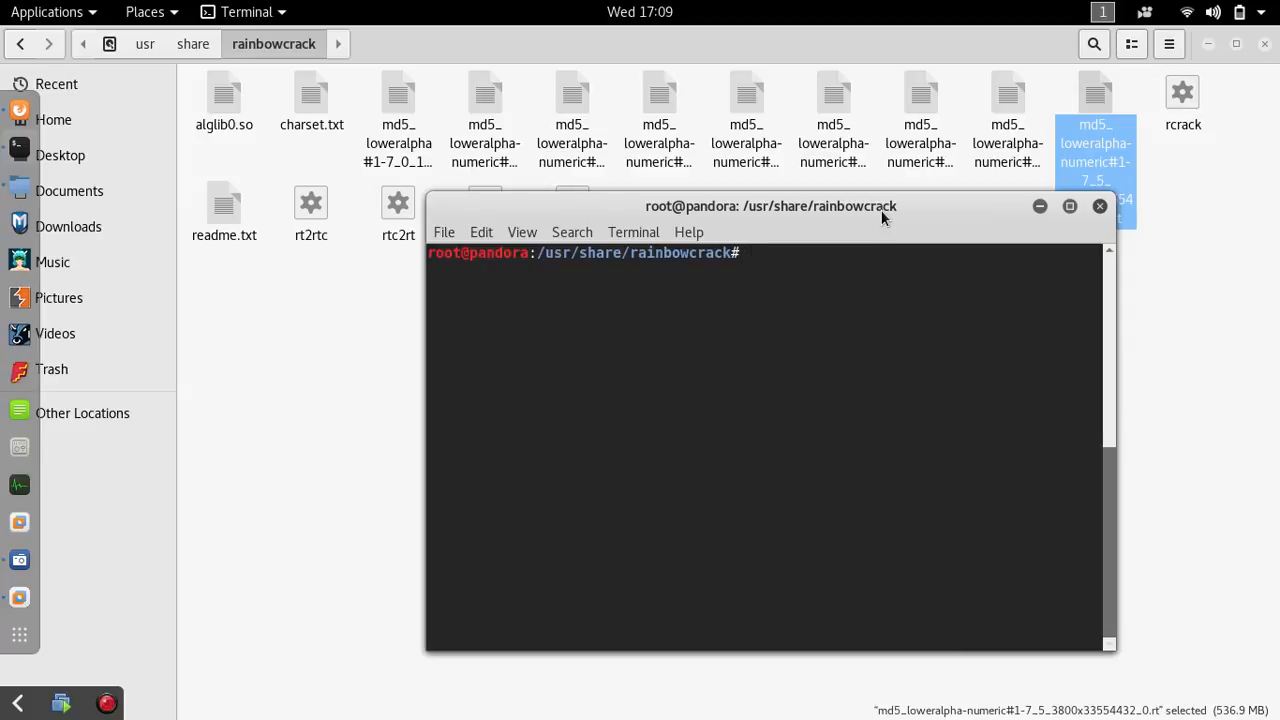
pyautogui.write('rtsort')
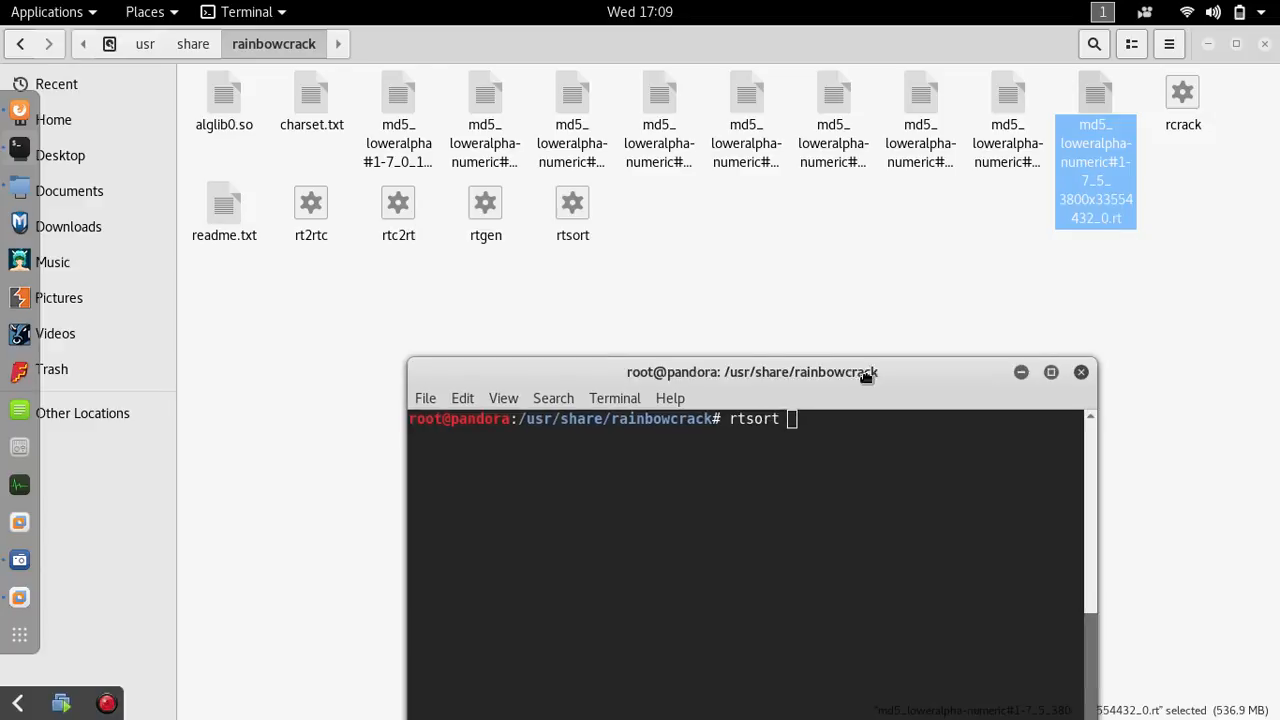
pyautogui.write('md5')
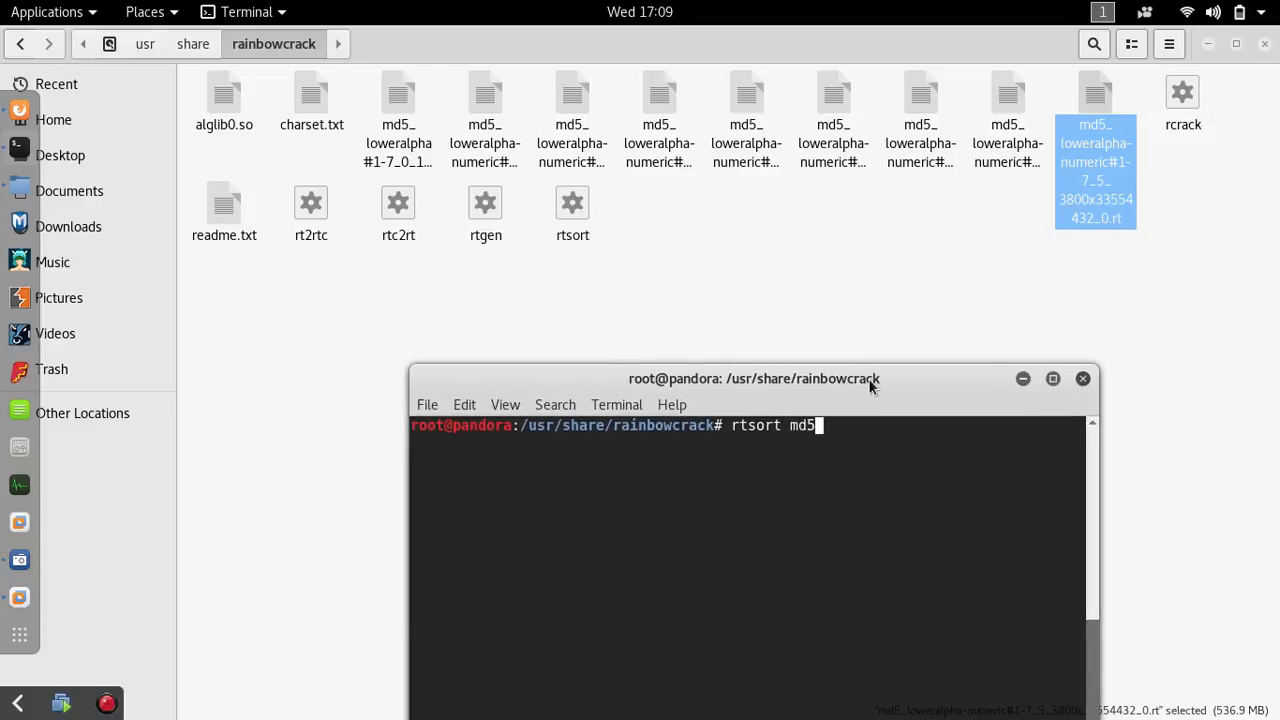
pyautogui.write('_lo')
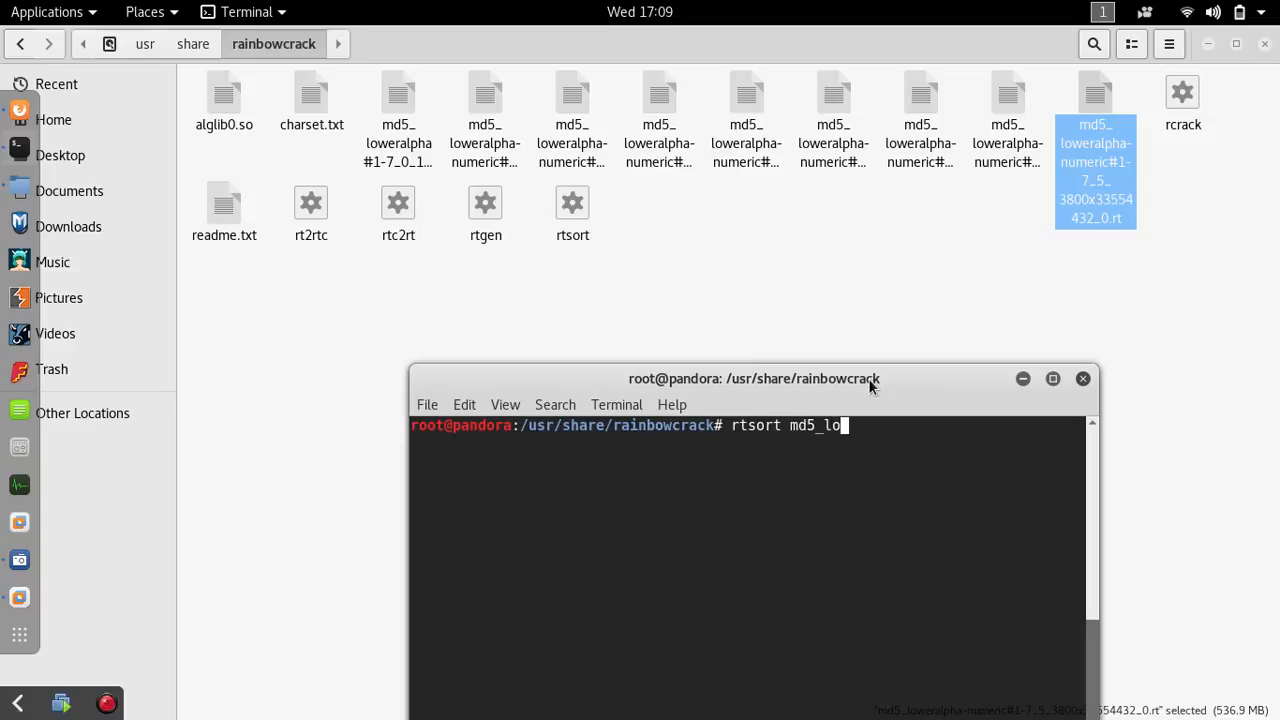
pyautogui.write('we')
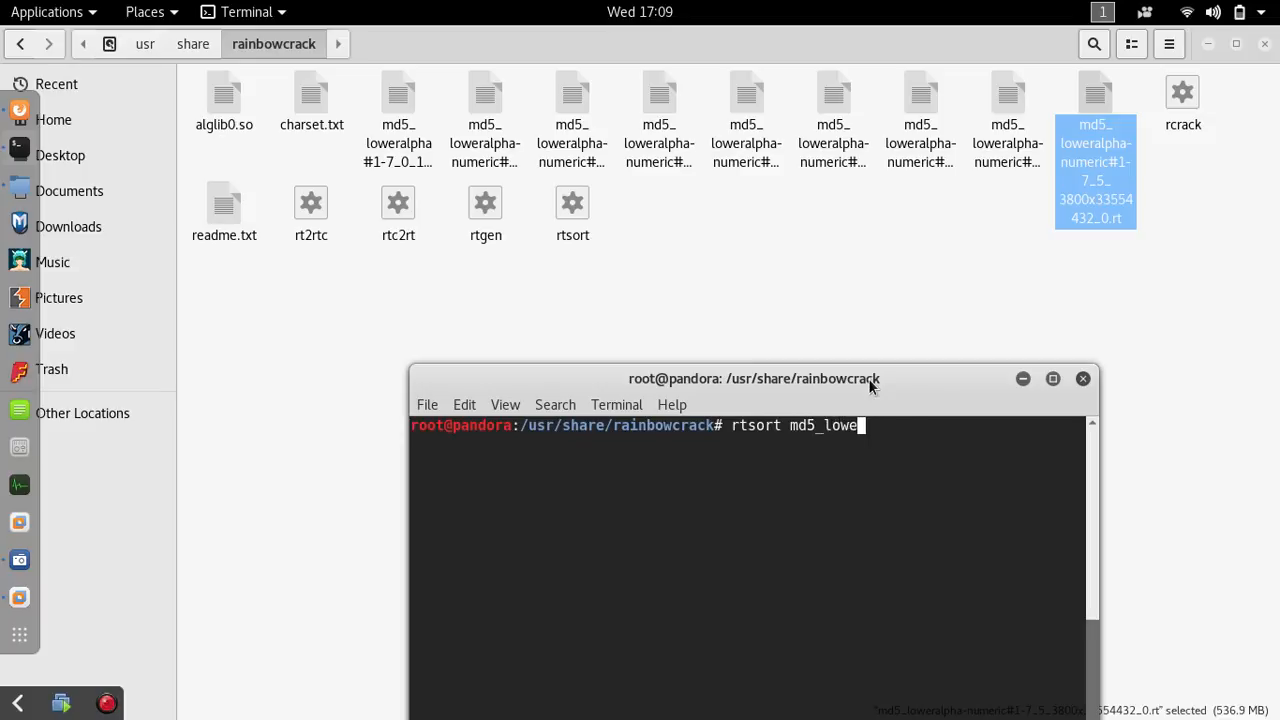
pyautogui.write('ralpha-')
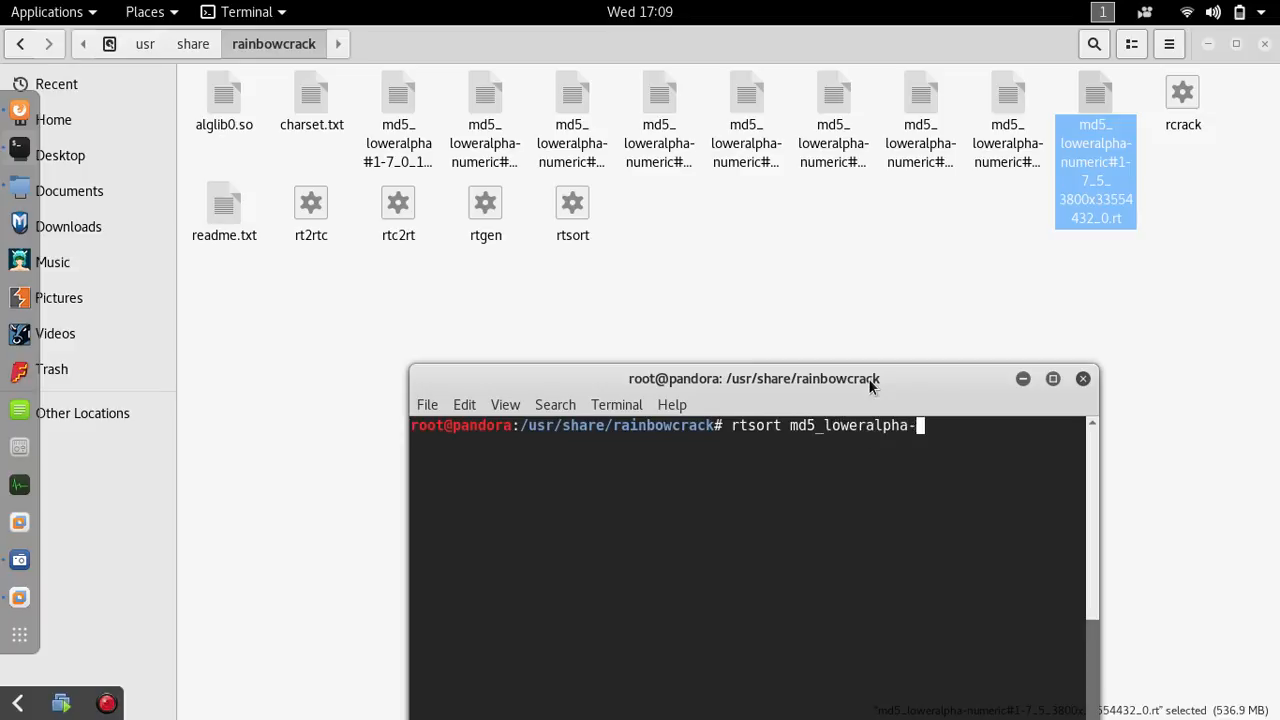
pyautogui.write('numeric#1-7_')
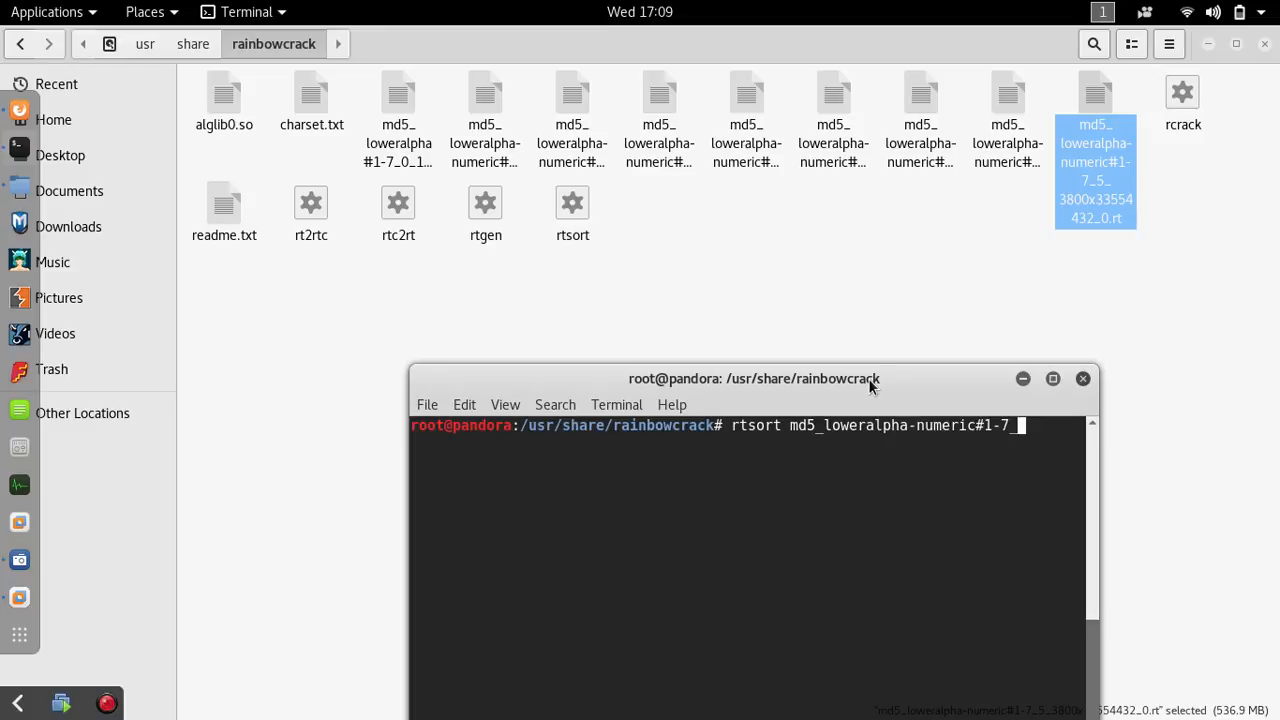
pyautogui.write('_5_')
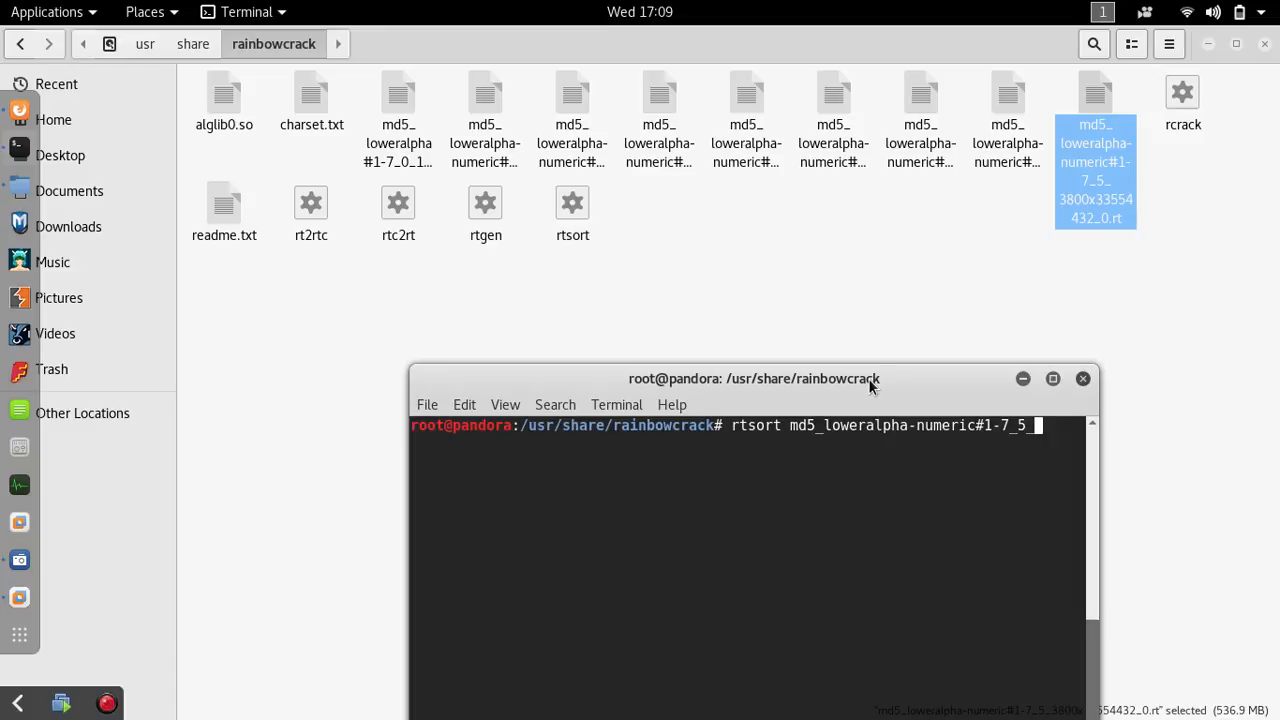
pyautogui.write('3800')
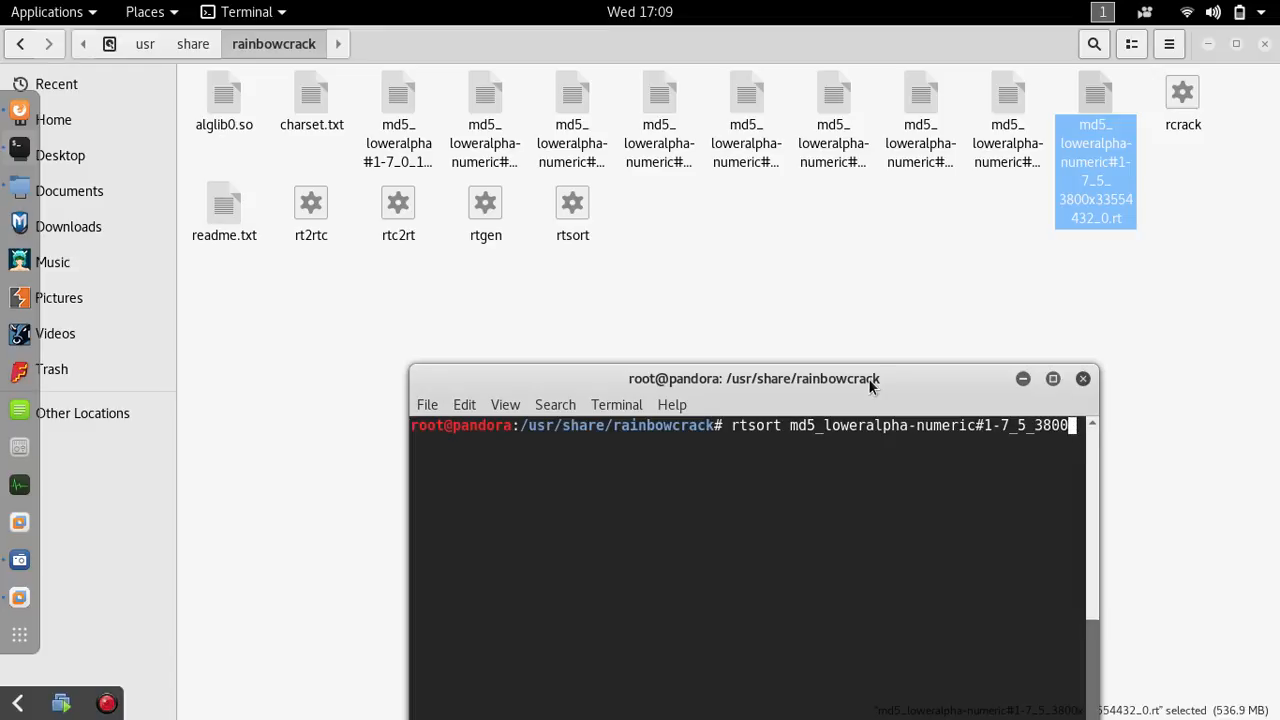
pyautogui.write('x33')
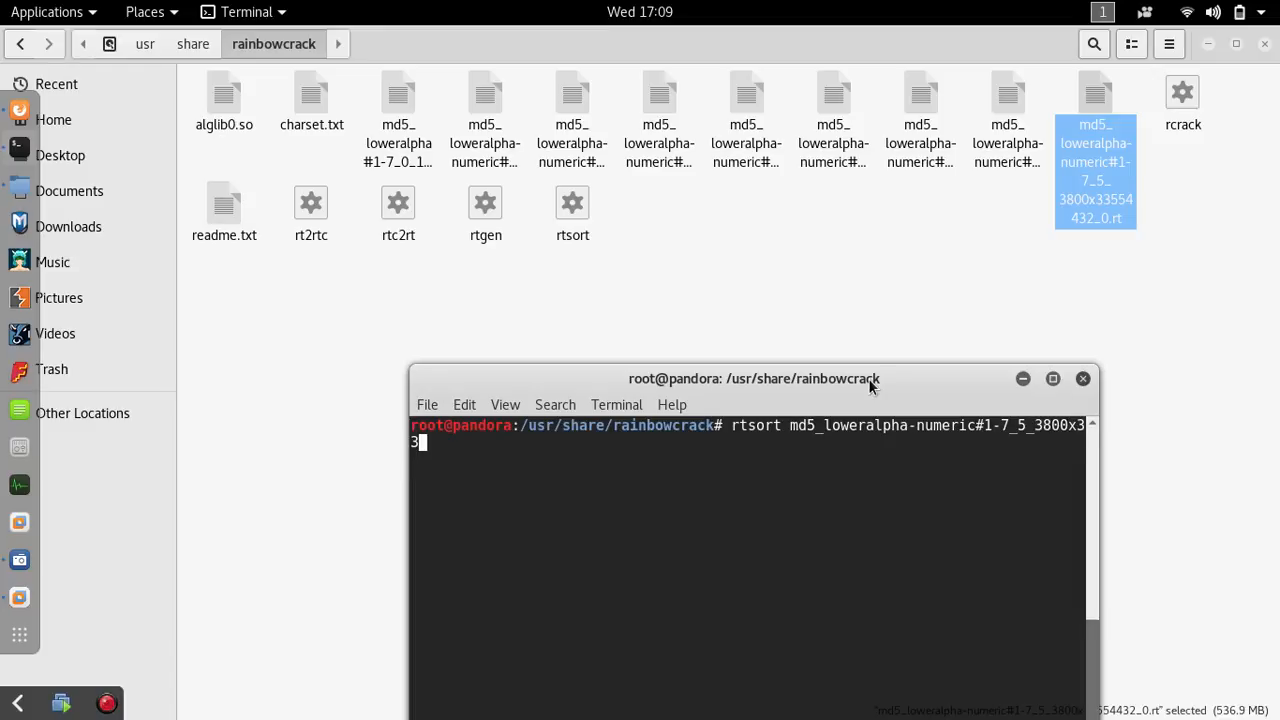
pyautogui.write('55')
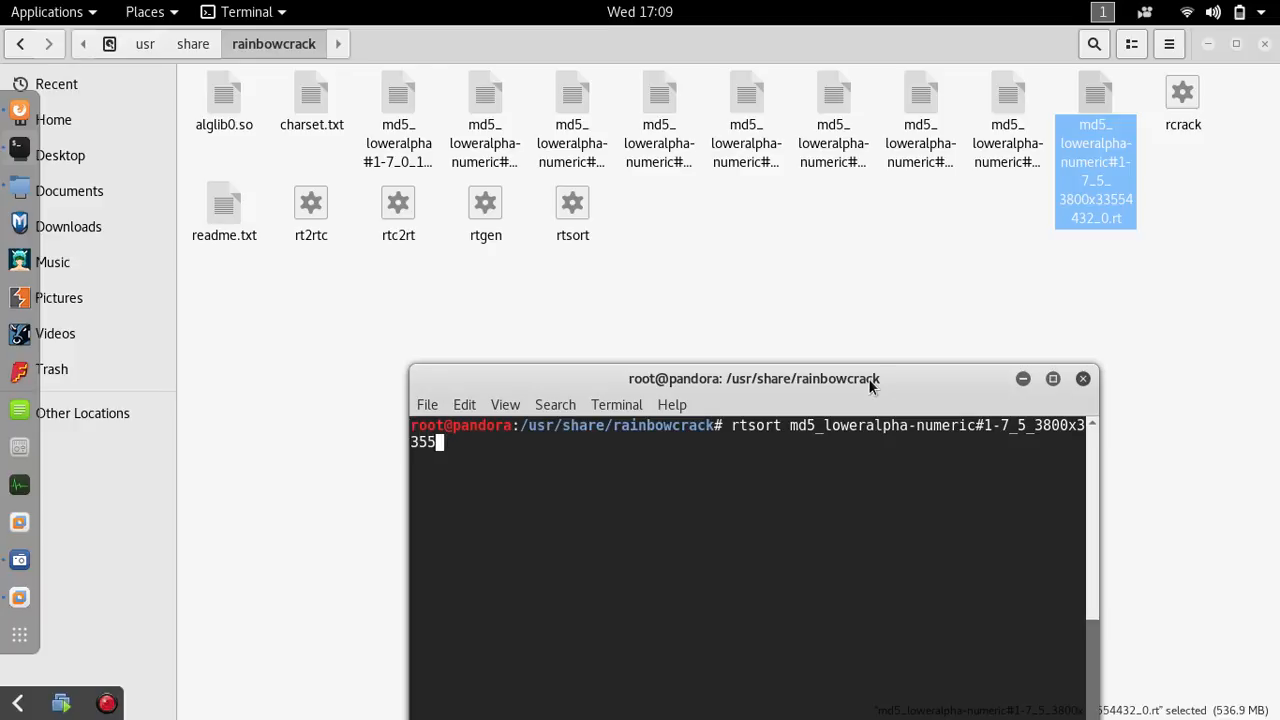
pyautogui.write('4432')
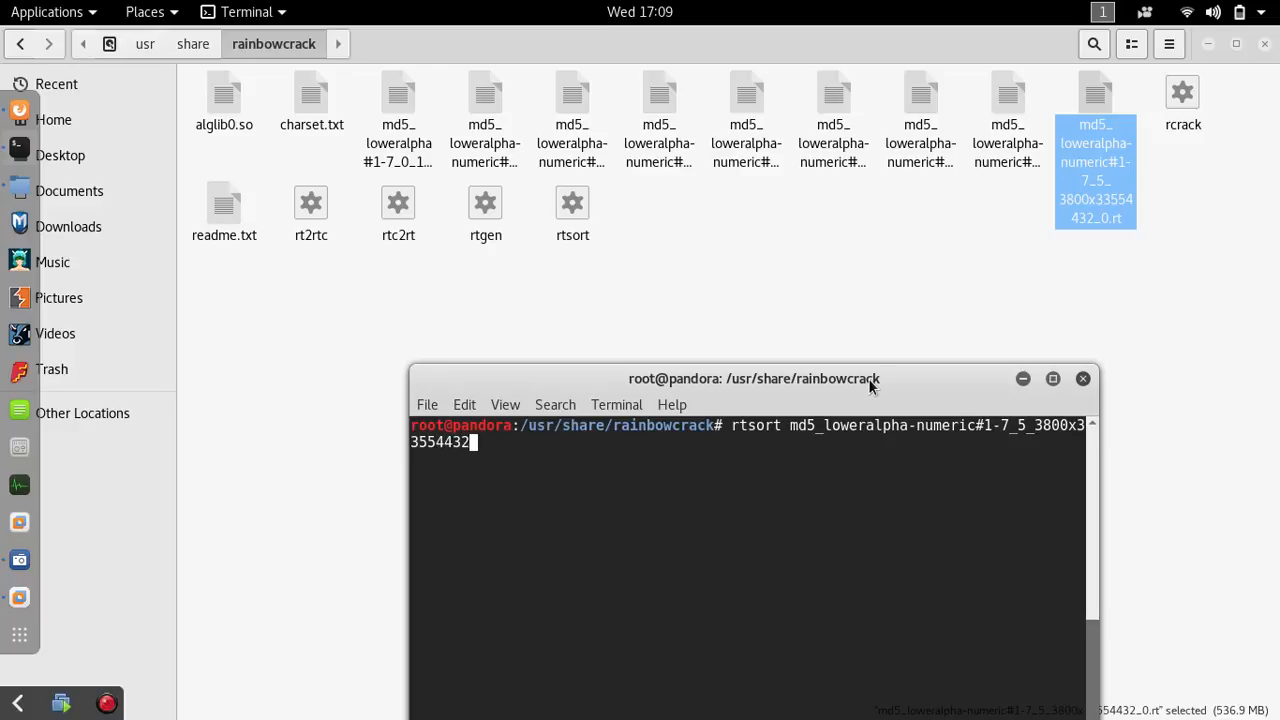
pyautogui.write('_0.rt')
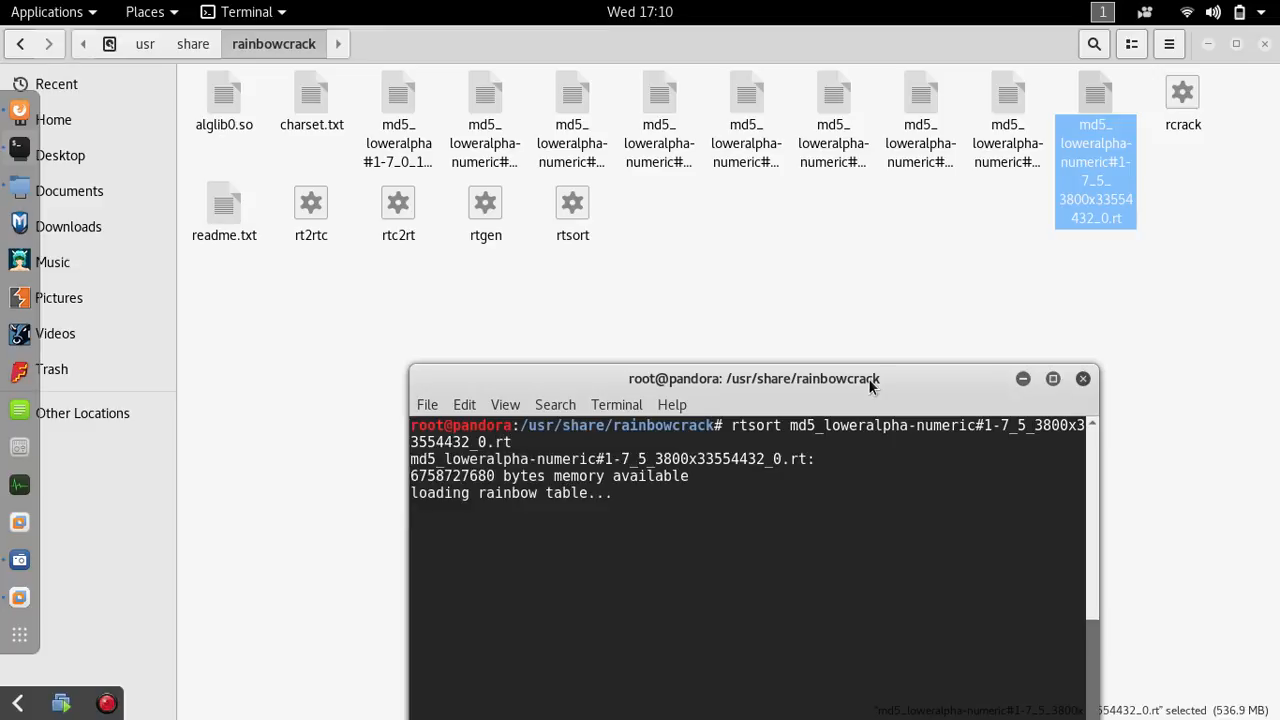
pyautogui.moveTo(756, 378); pyautogui.dragTo(738, 294)
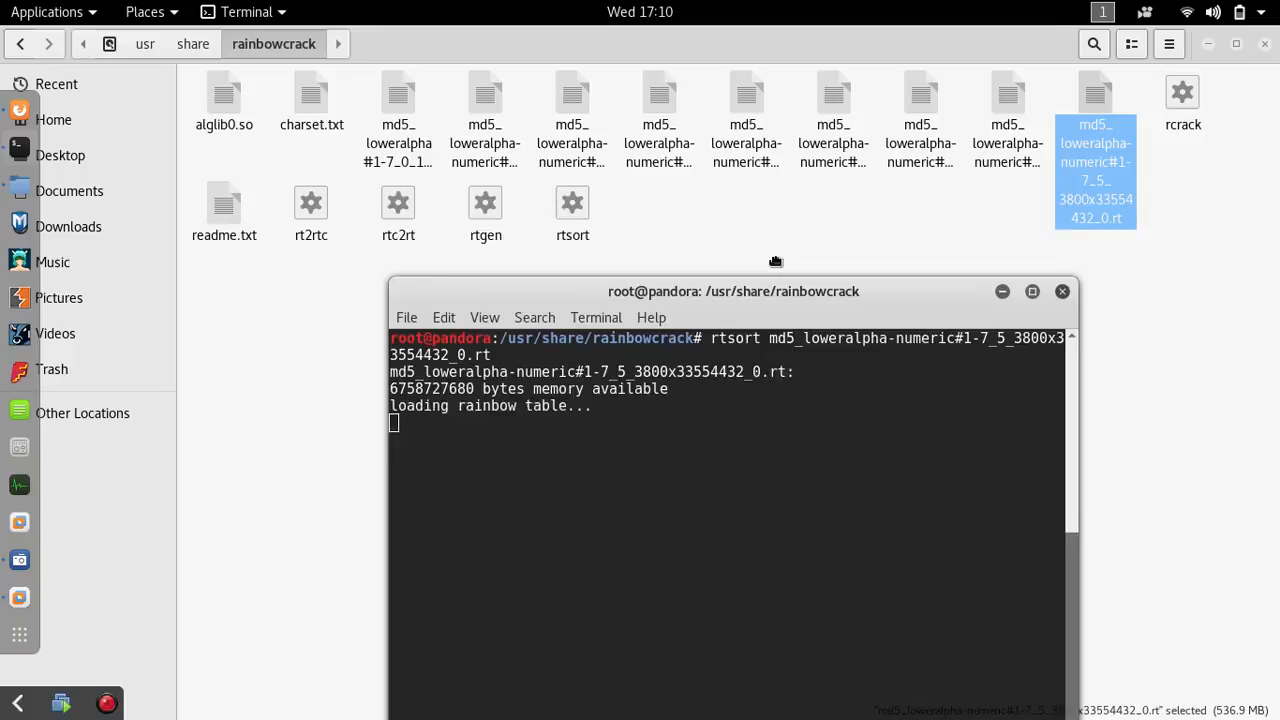
pyautogui.moveTo(732, 292); pyautogui.dragTo(688, 194)
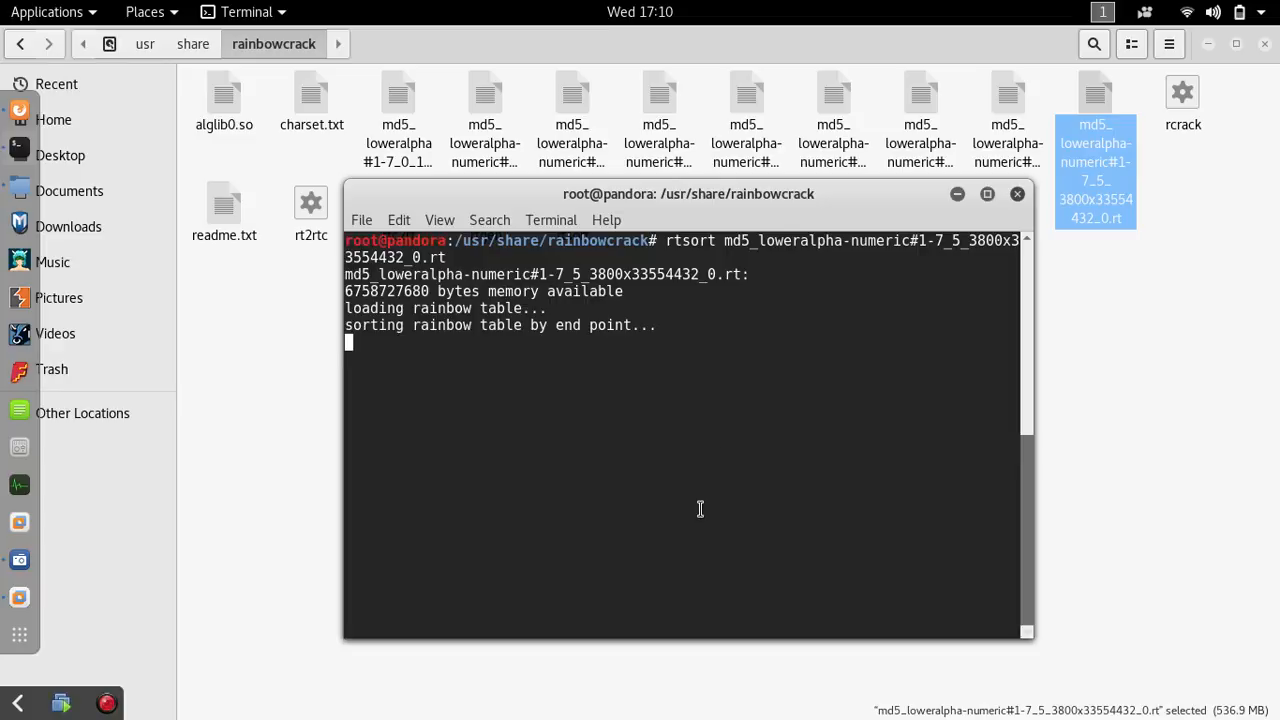
pyautogui.moveTo(716, 412)
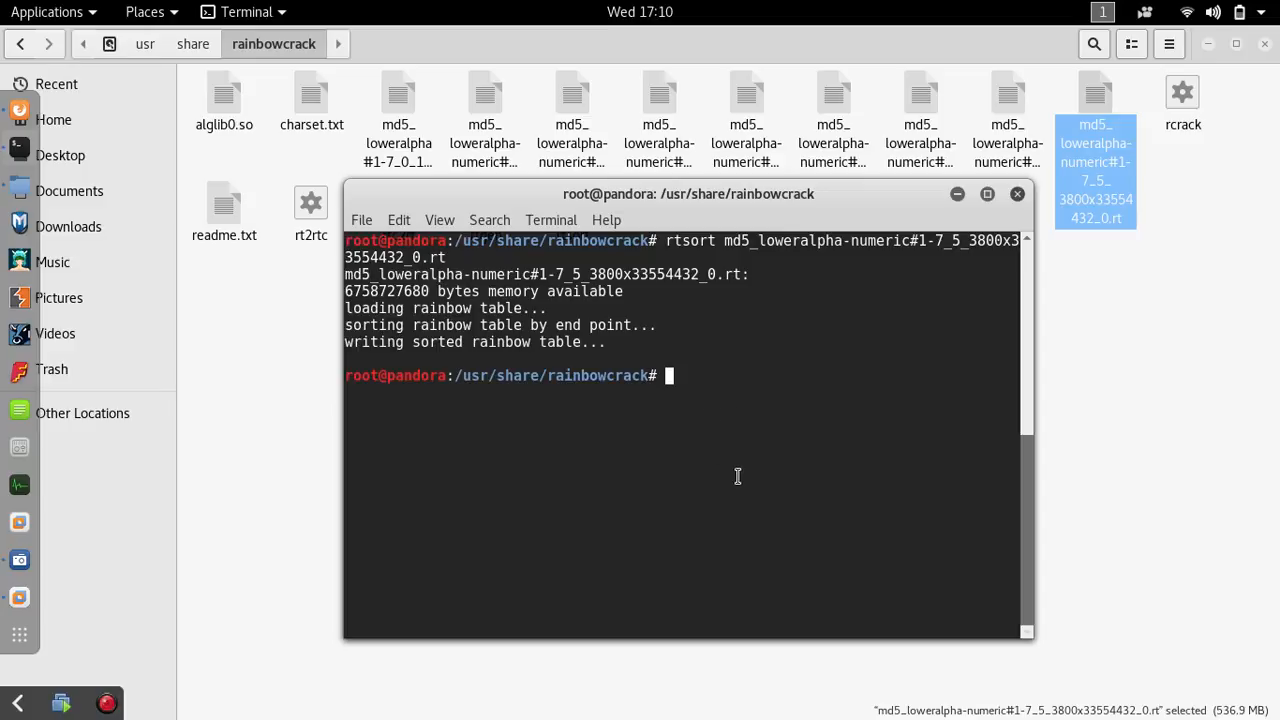
# Rerun rtsort on the MD5 table with the -s option appended.
pyautogui.write('rtsort md5_loweralpha-numeric#1-7_5_3800x33554432_0.rt')
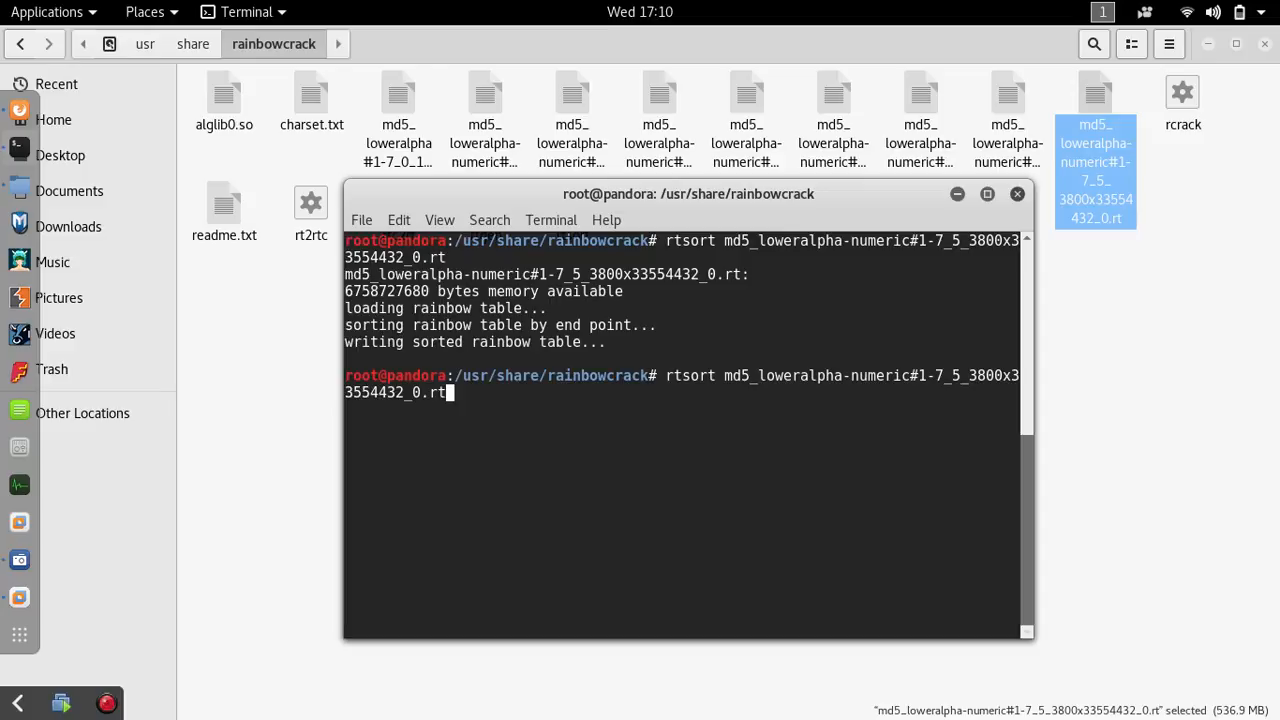
pyautogui.write('-s')
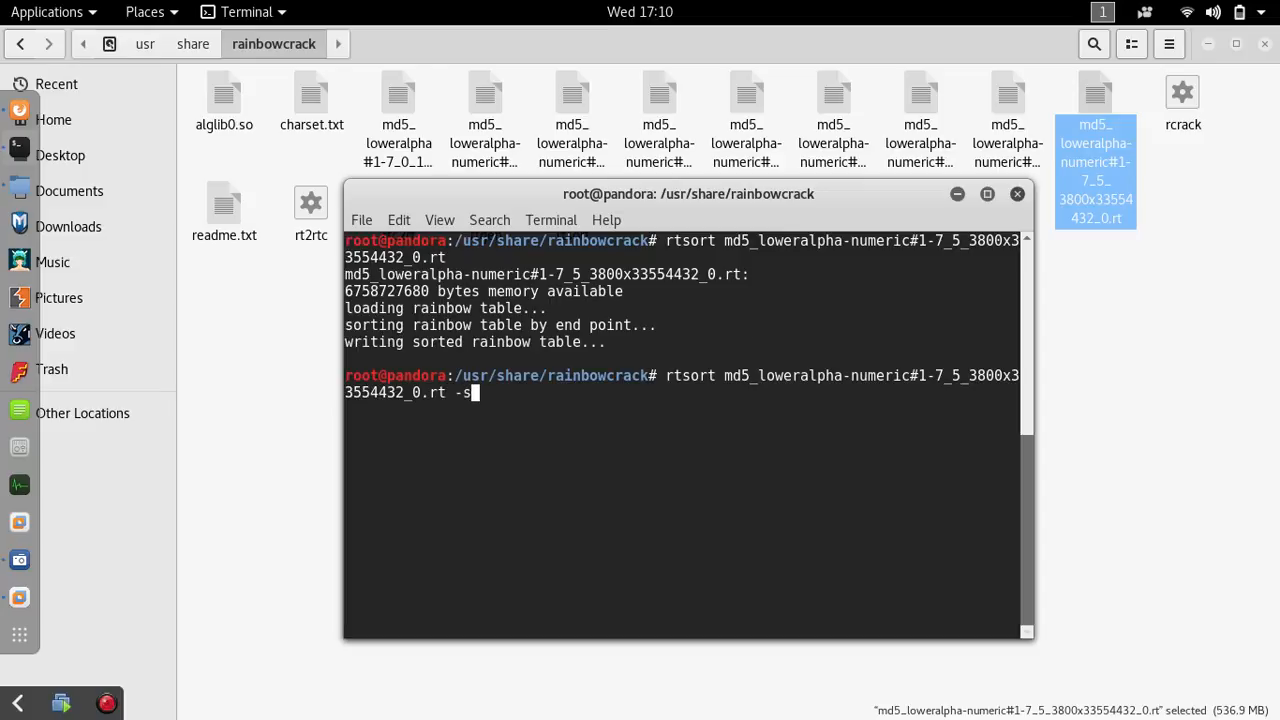
pyautogui.press('Return')
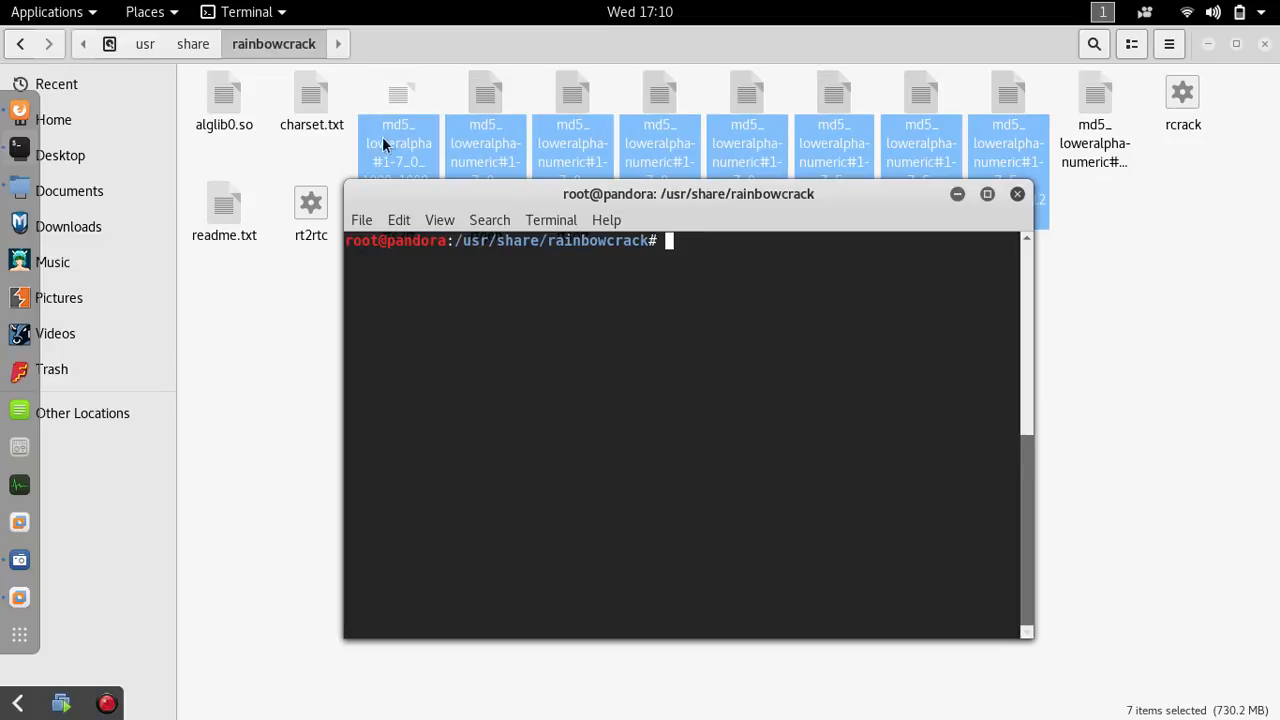
# Move the terminal aside and close the Files window showing /usr/share/rainbowcrack.
pyautogui.moveTo(688, 194); pyautogui.dragTo(700, 416)
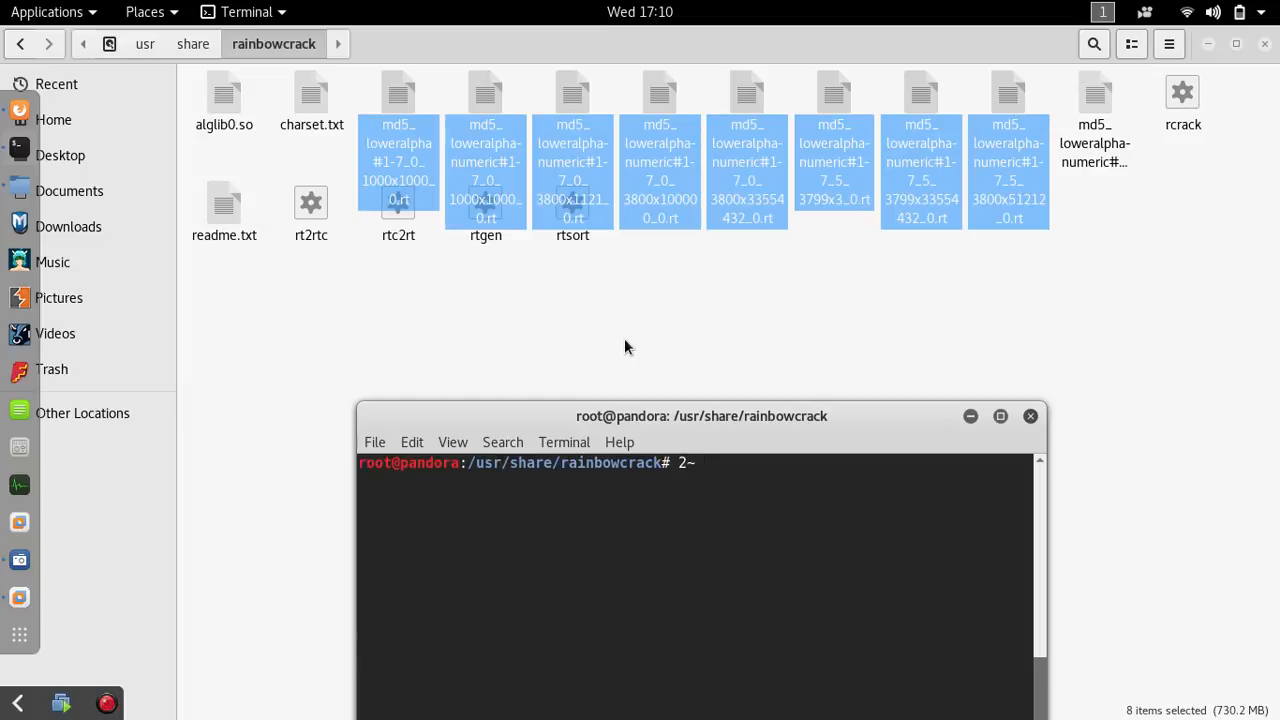
pyautogui.moveTo(700, 416); pyautogui.dragTo(720, 298)
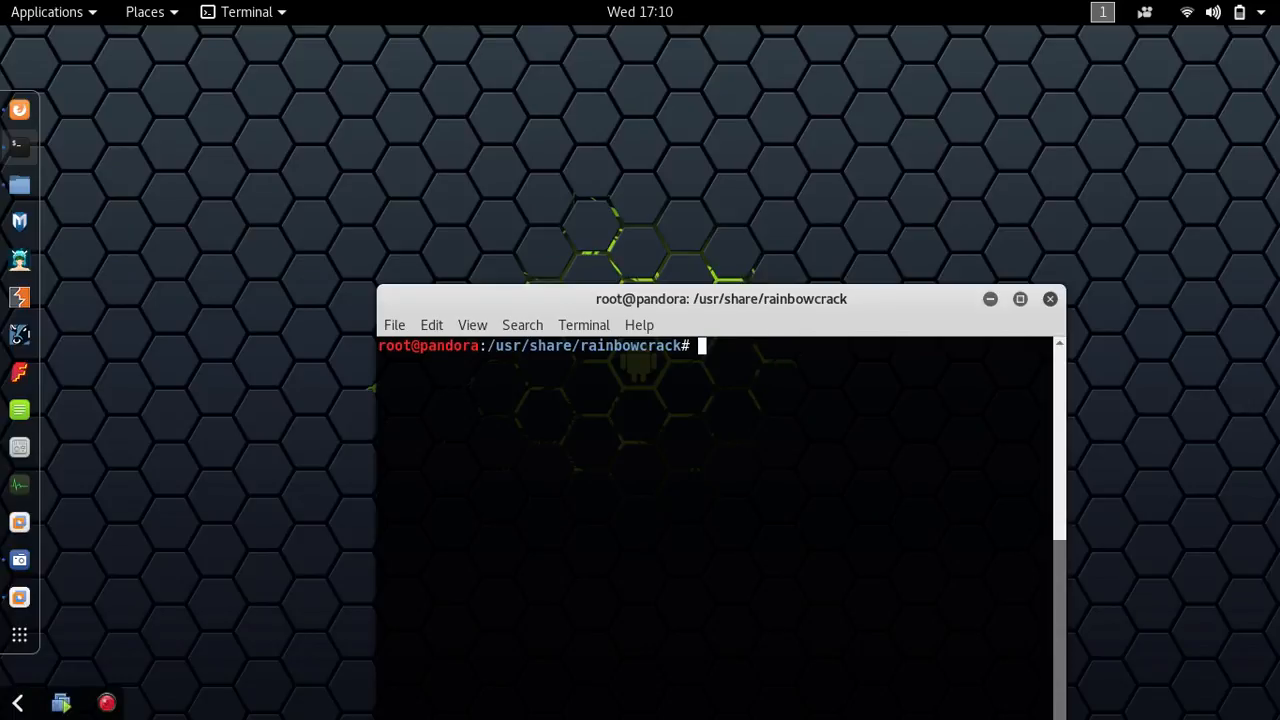
# Run rcrack with no arguments to print its usage help.
pyautogui.write('rcr')
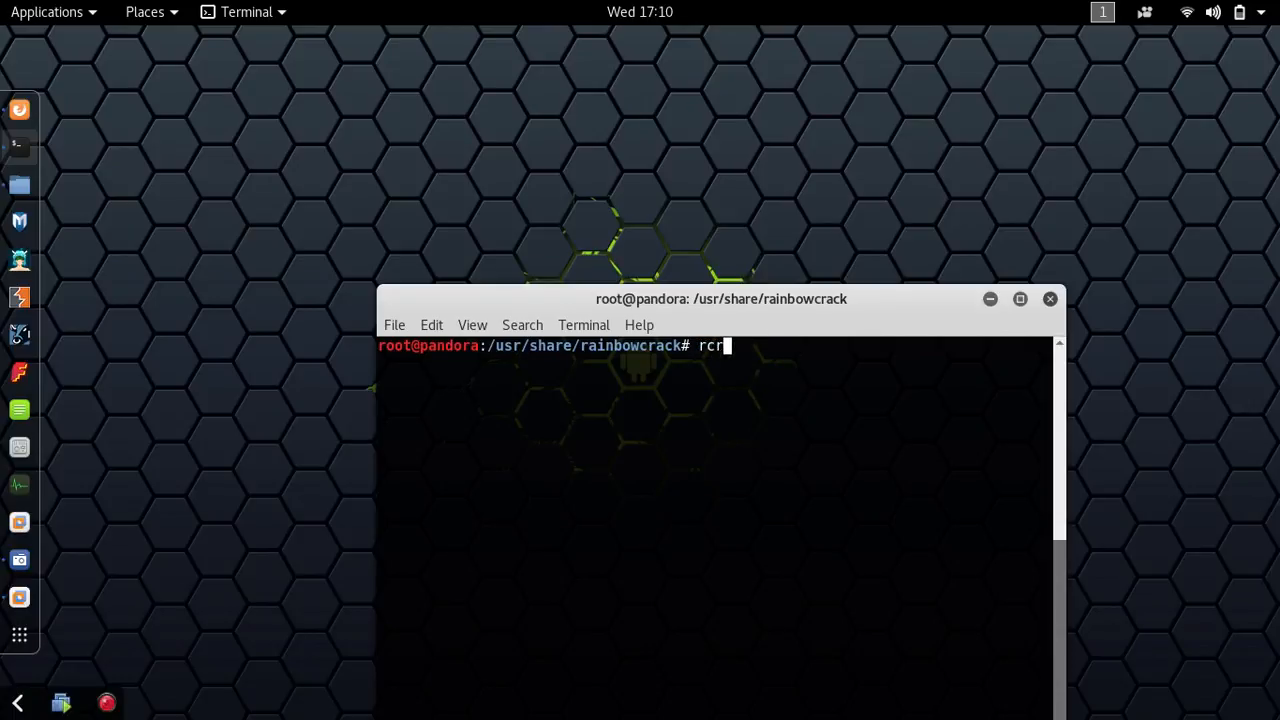
pyautogui.press('Return')
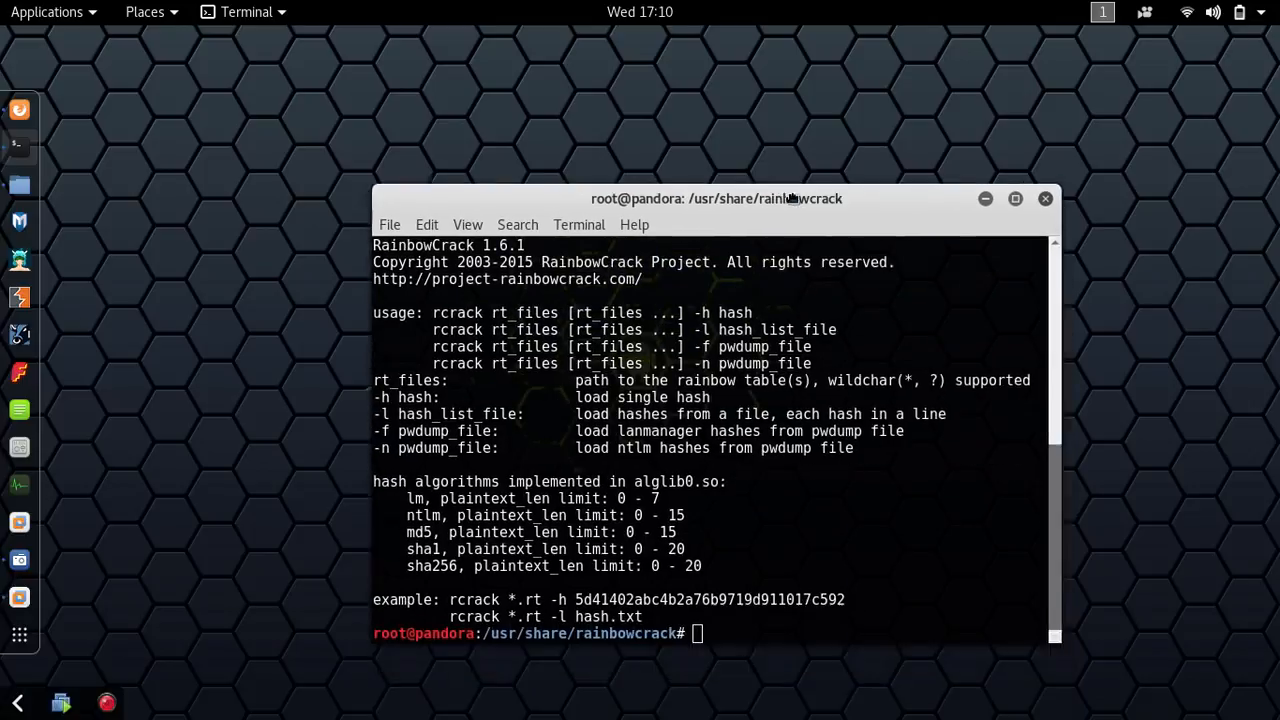
pyautogui.moveTo(716, 198); pyautogui.dragTo(696, 112)
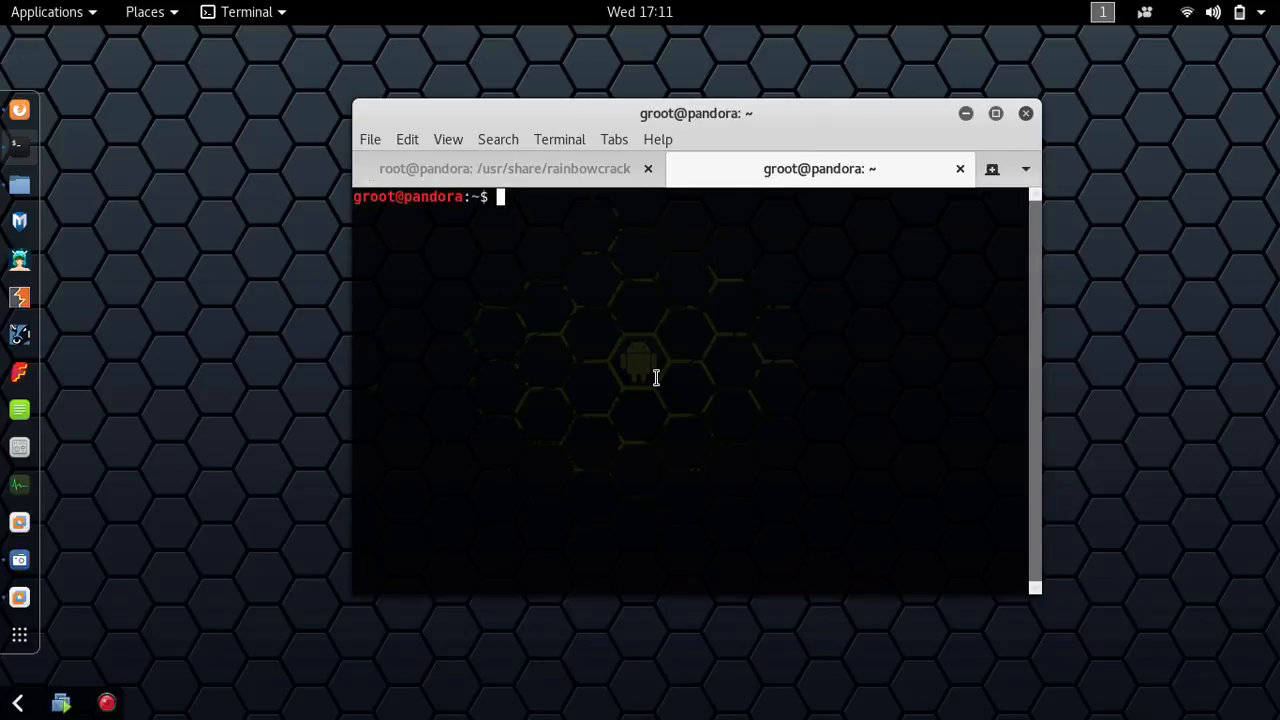
pyautogui.write('c')
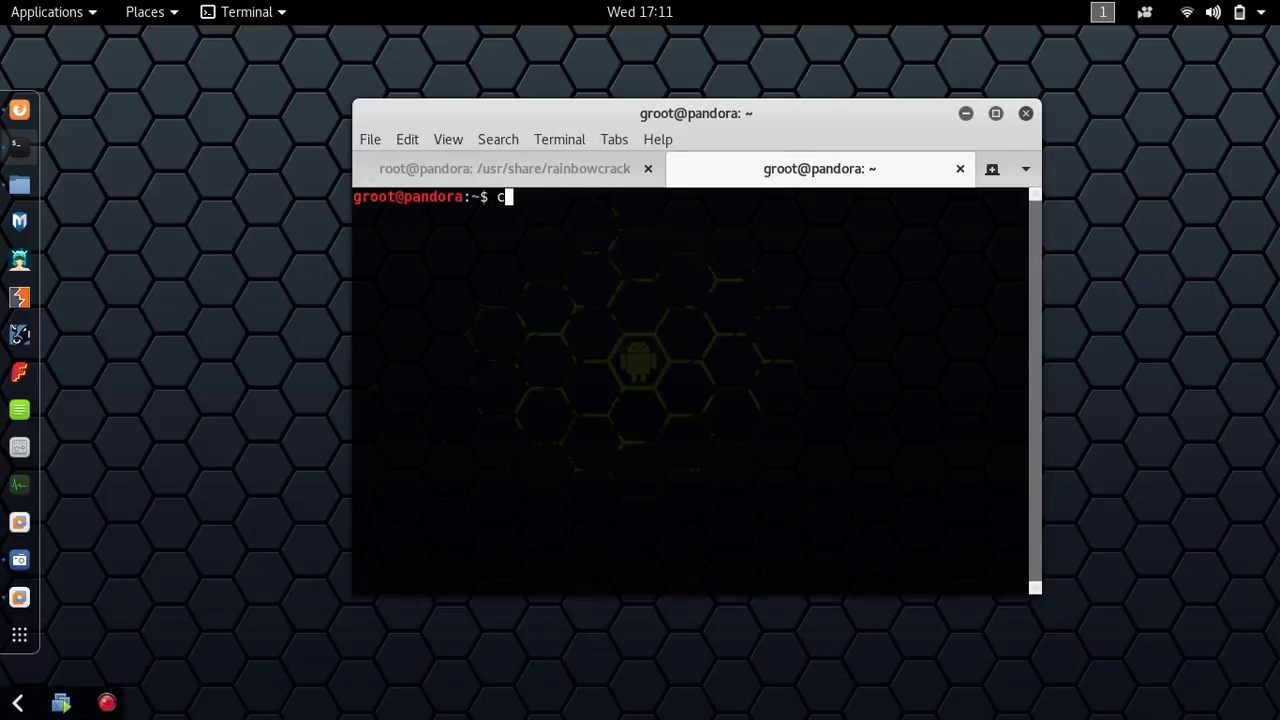
pyautogui.write('sudo su')
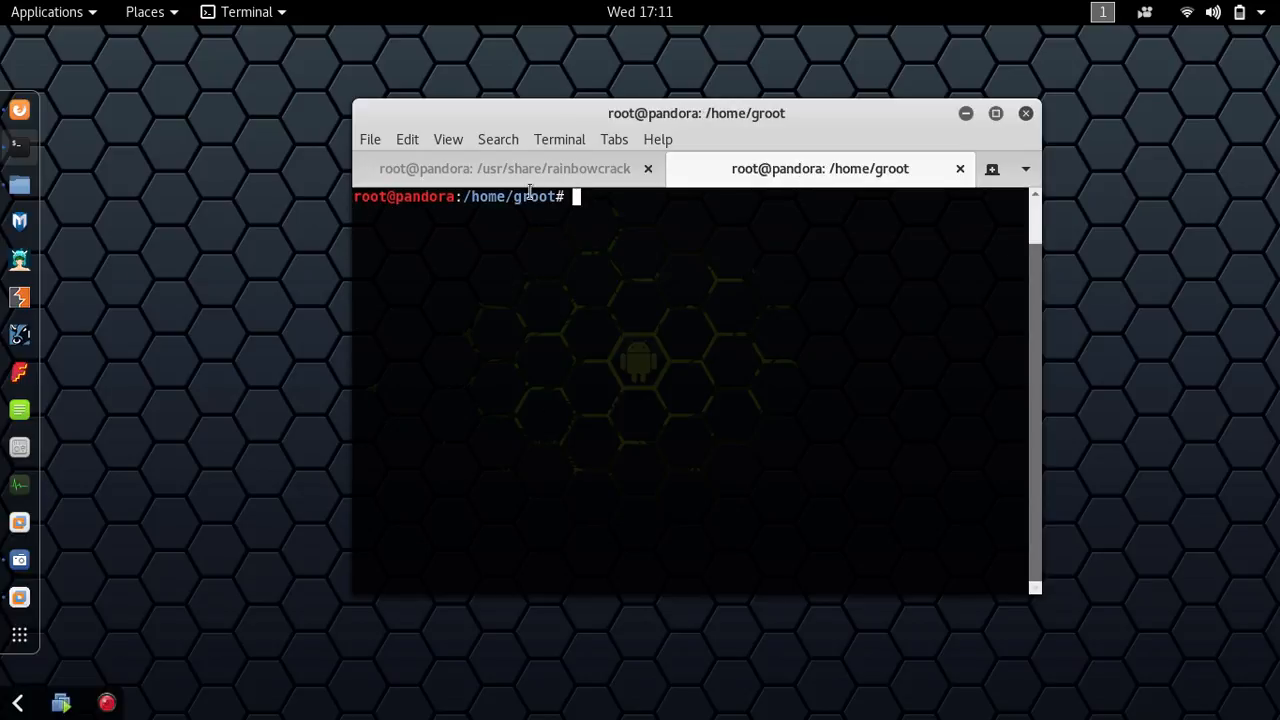
pyautogui.moveTo(22, 596)
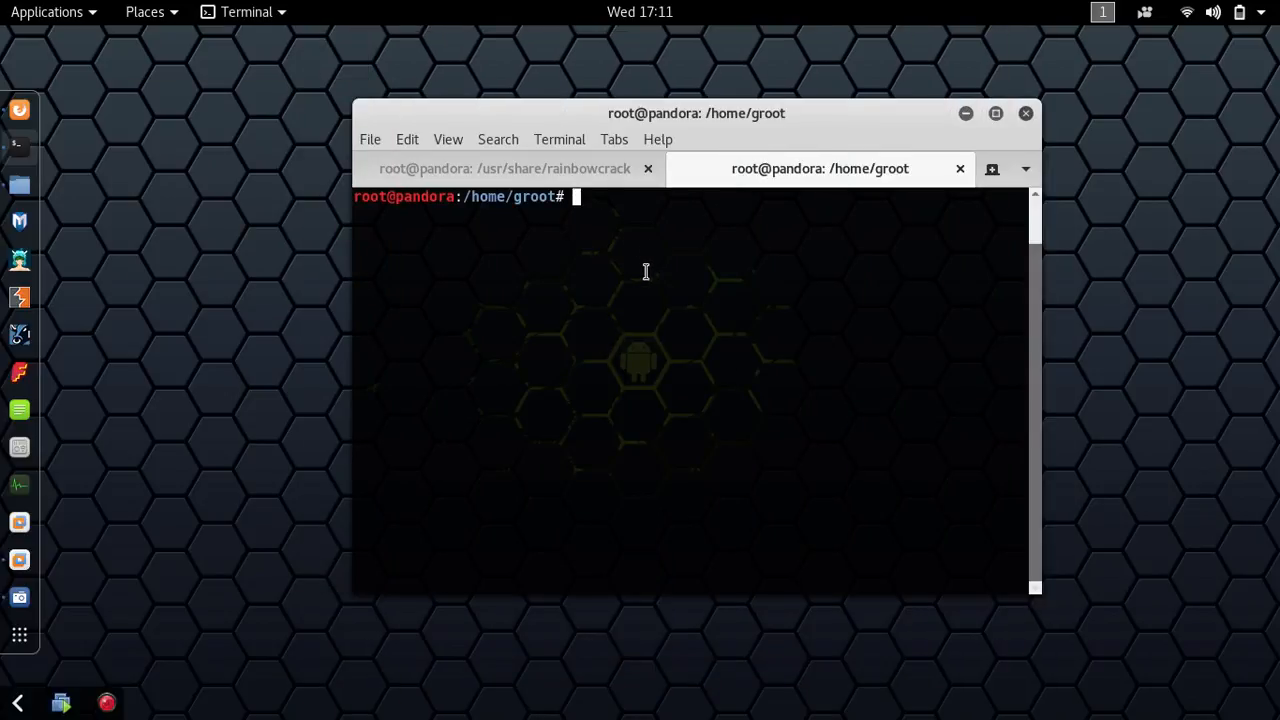
# Launch msfconsole, use multi/handler and exploit to open a Meterpreter session.
pyautogui.write('msfconsole')
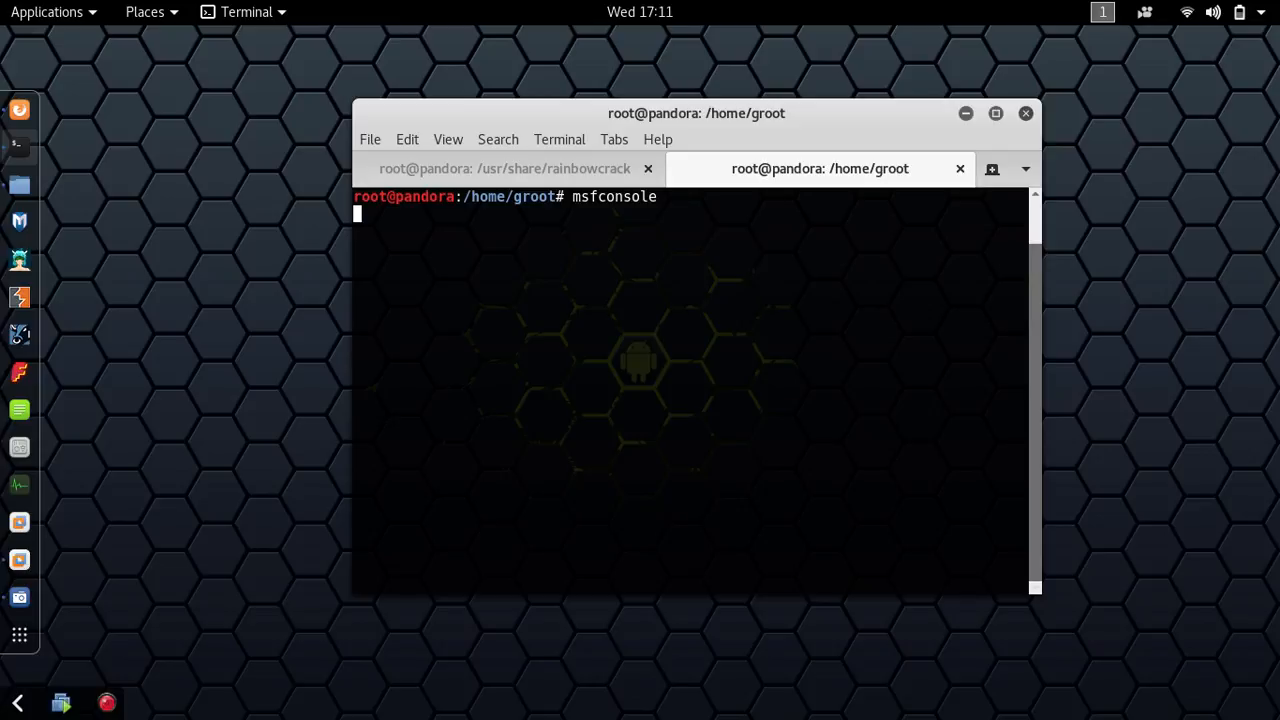
pyautogui.press('Return')
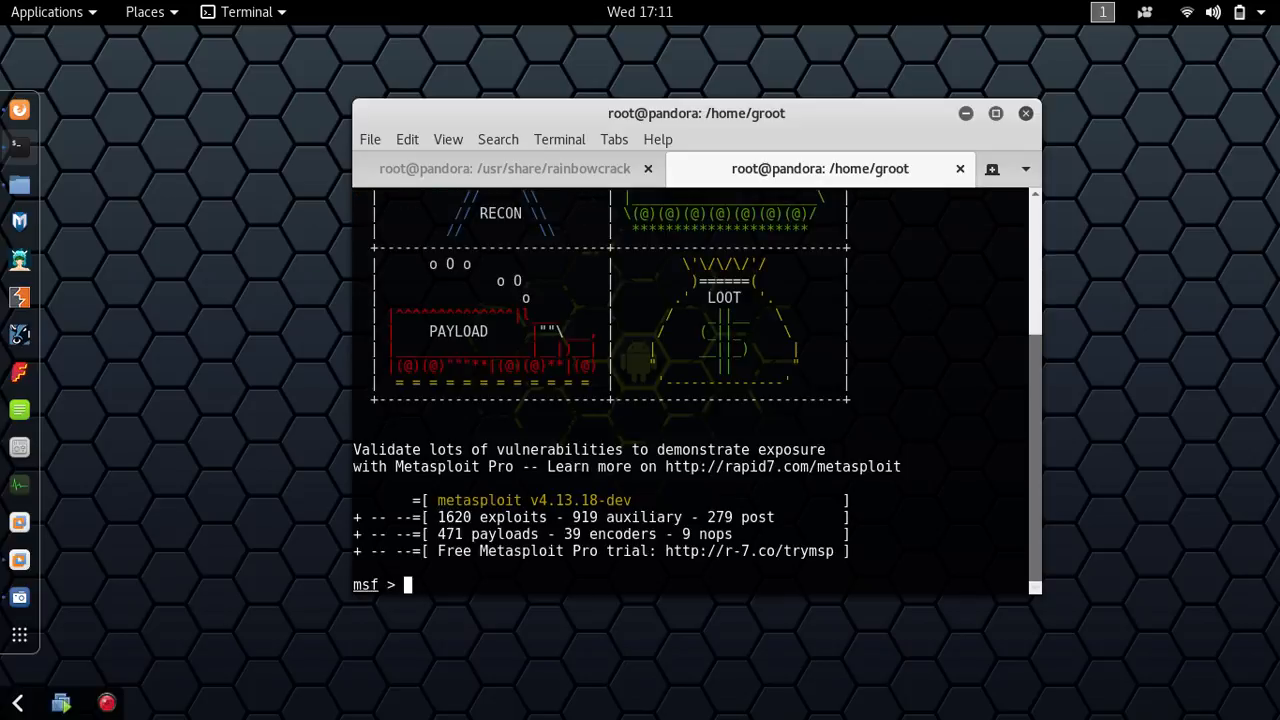
pyautogui.write('use multi/handler')
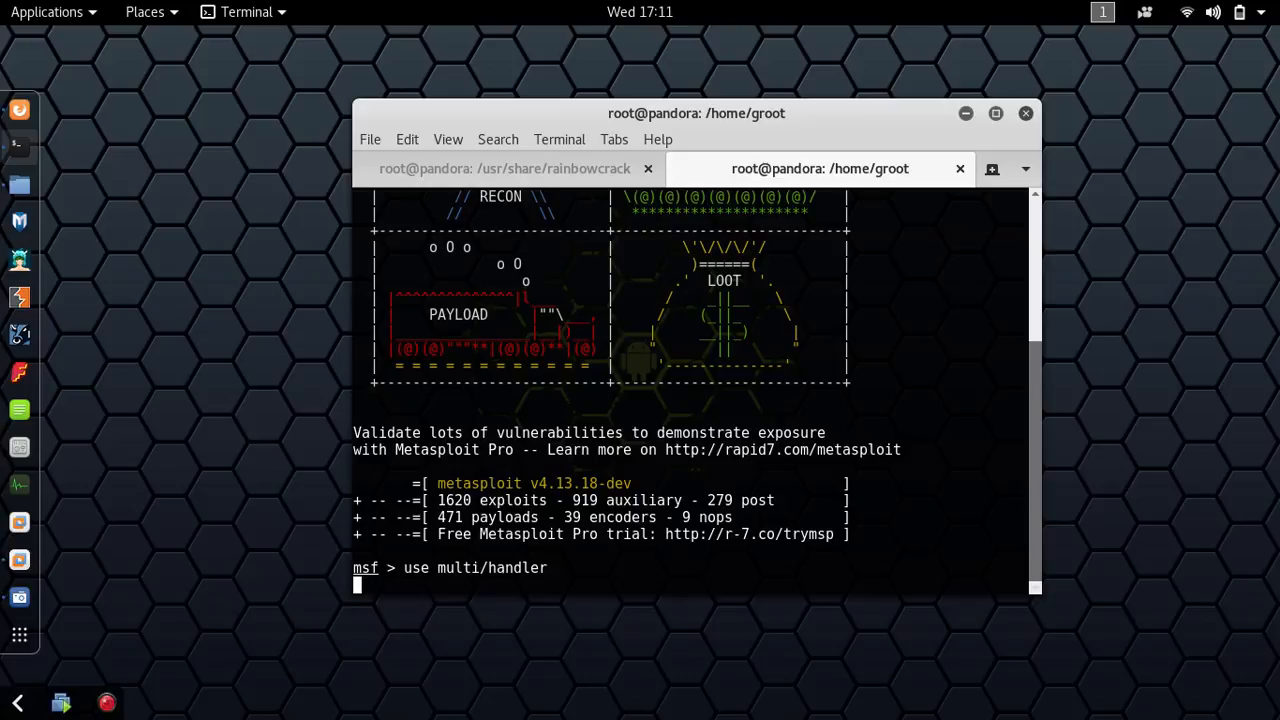
pyautogui.write('exploit(handler) > exploit')
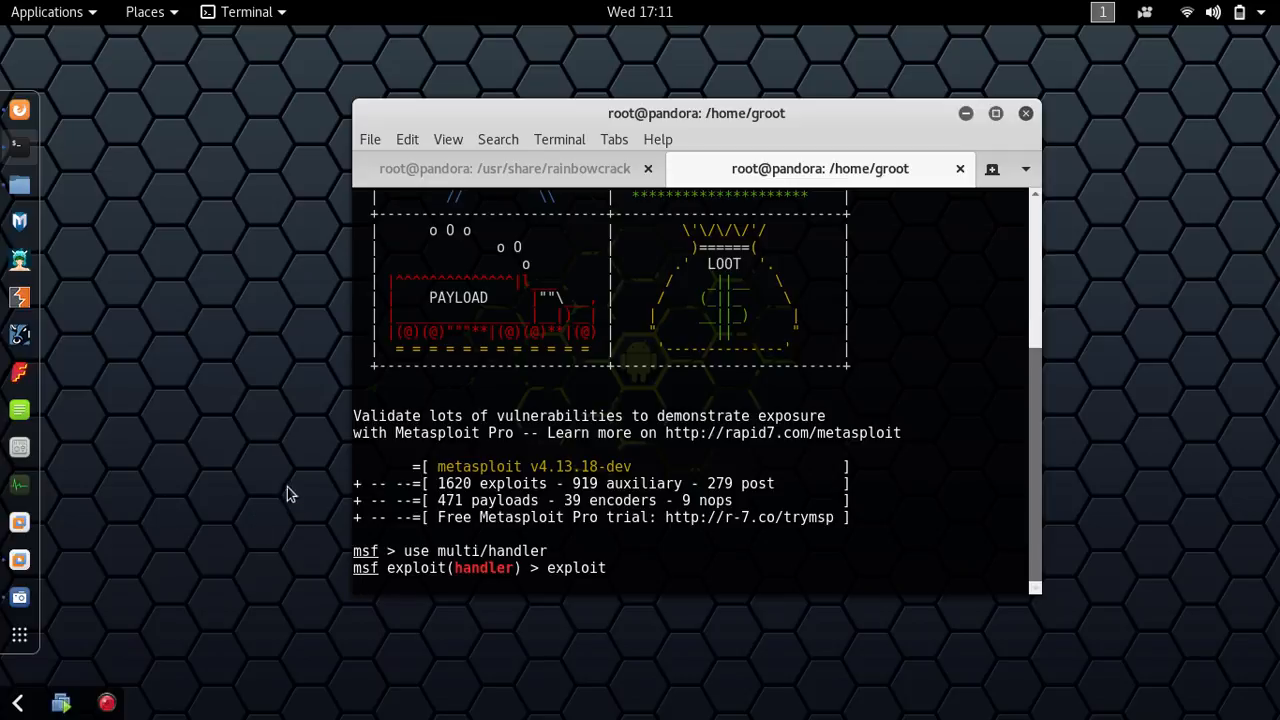
pyautogui.press('Return')
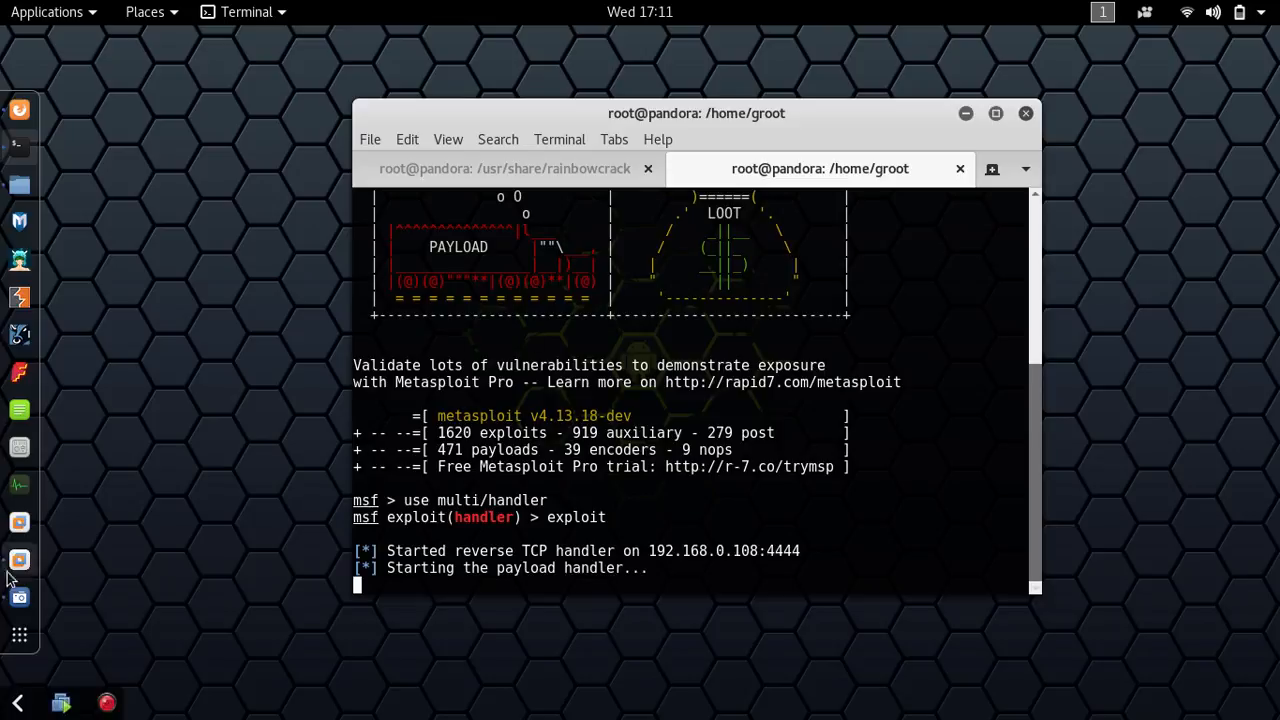
pyautogui.click(18, 560)
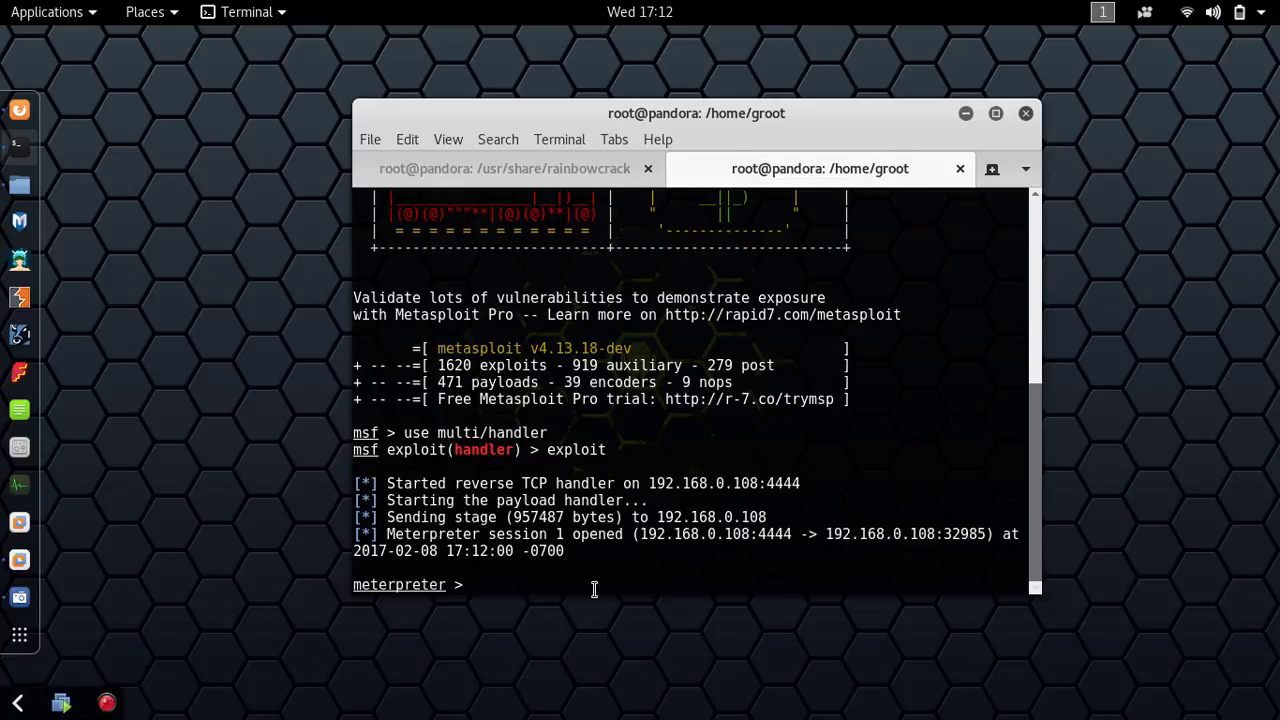
# Run hashdump in Meterpreter, discard the half-typed migrate command, and close the Metasploit tab.
pyautogui.write('hashdump')
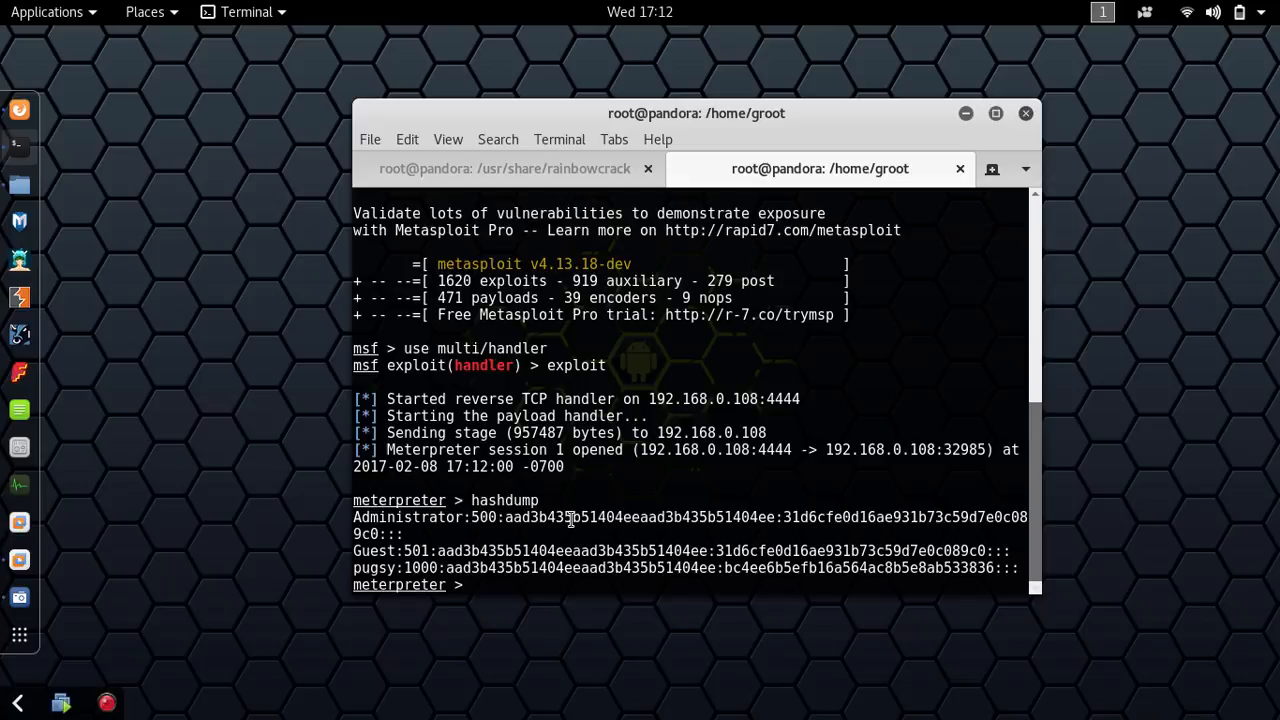
pyautogui.write('mig')
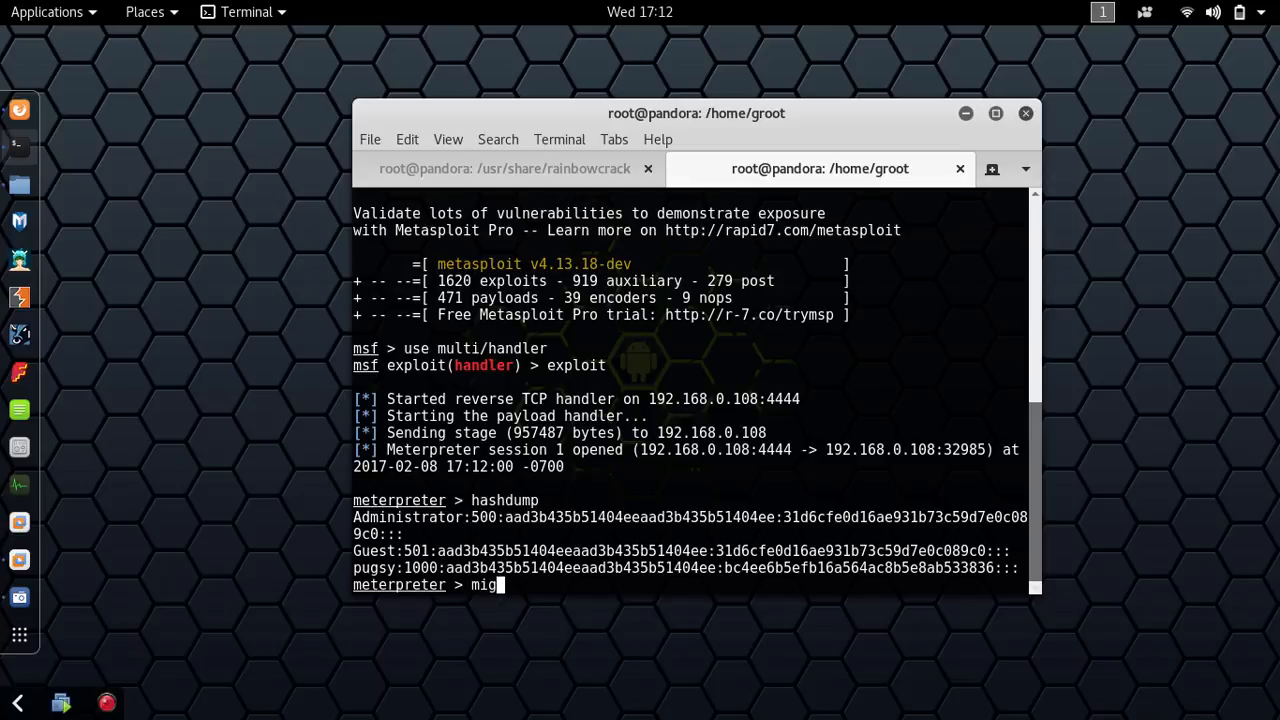
pyautogui.write('rate')
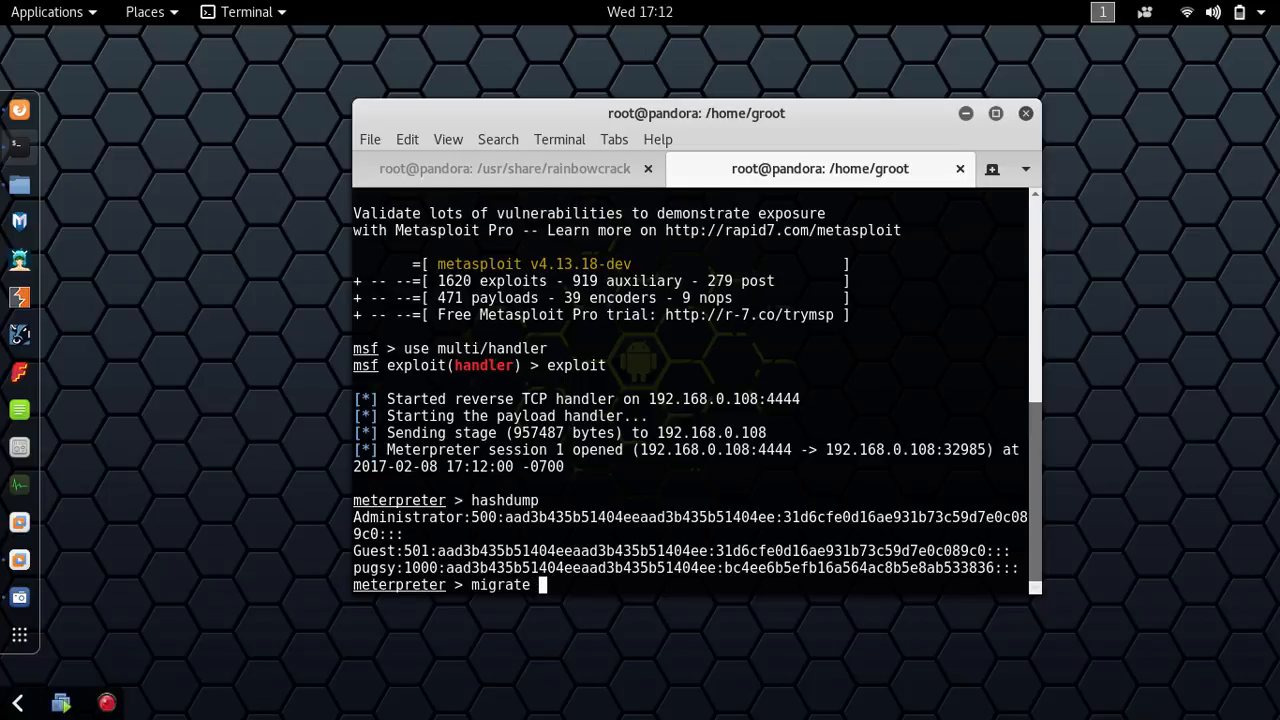
pyautogui.write('600')
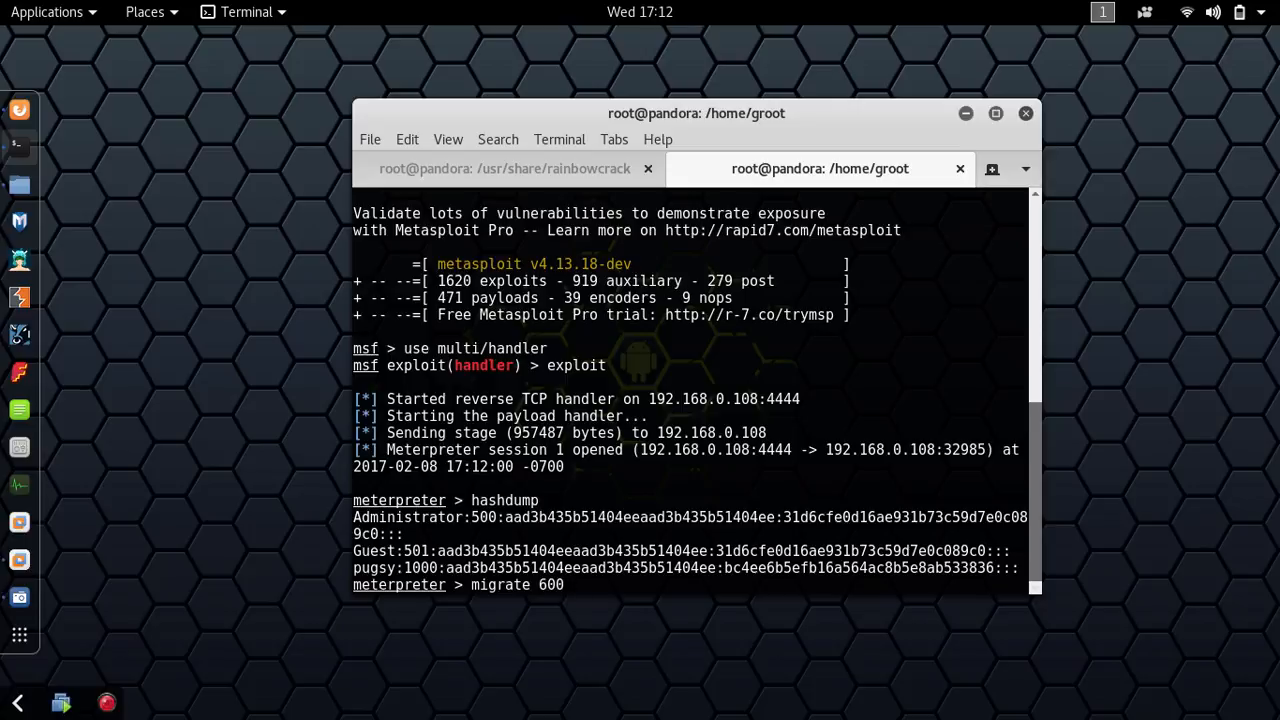
pyautogui.write('800')
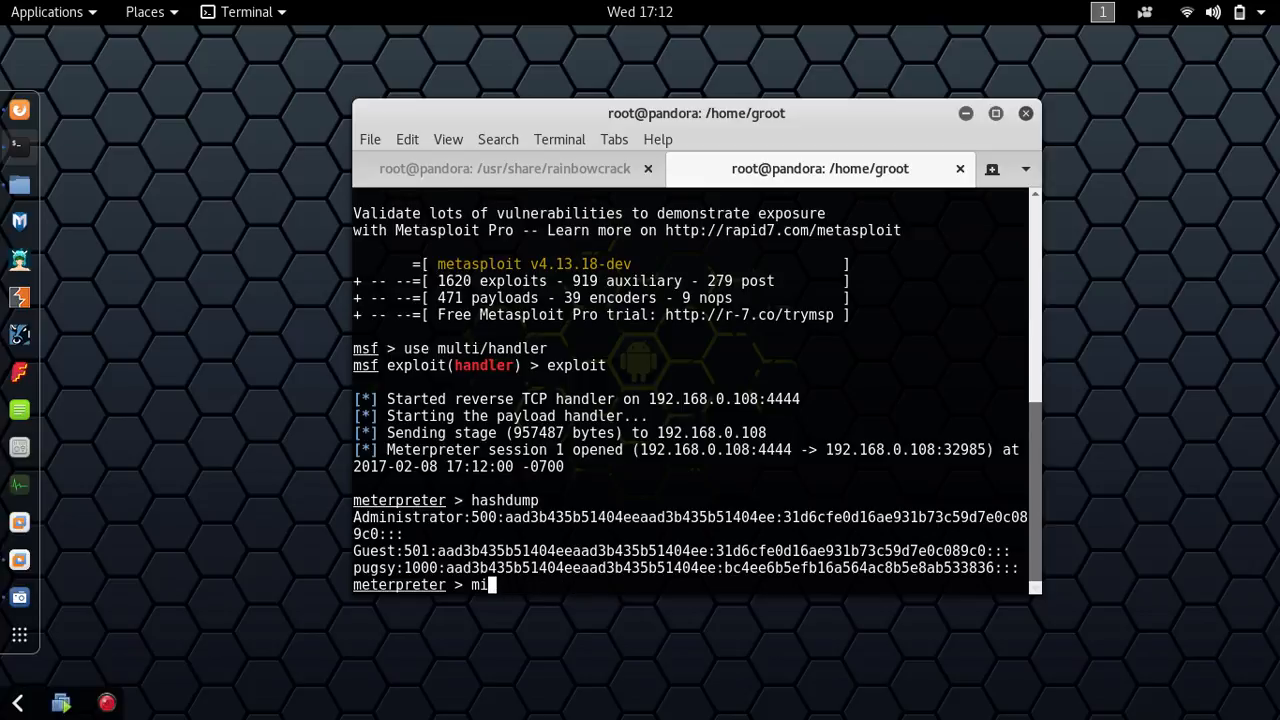
pyautogui.press('BackSpace')
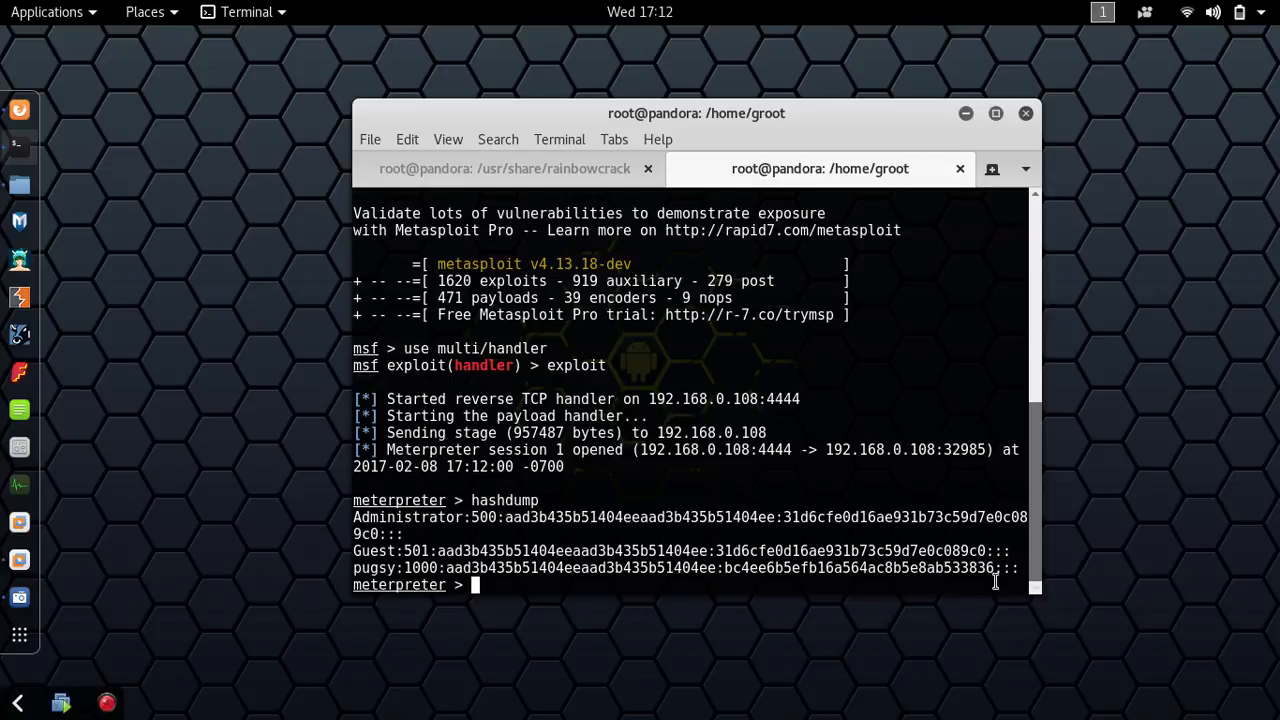
pyautogui.moveTo(442, 552)
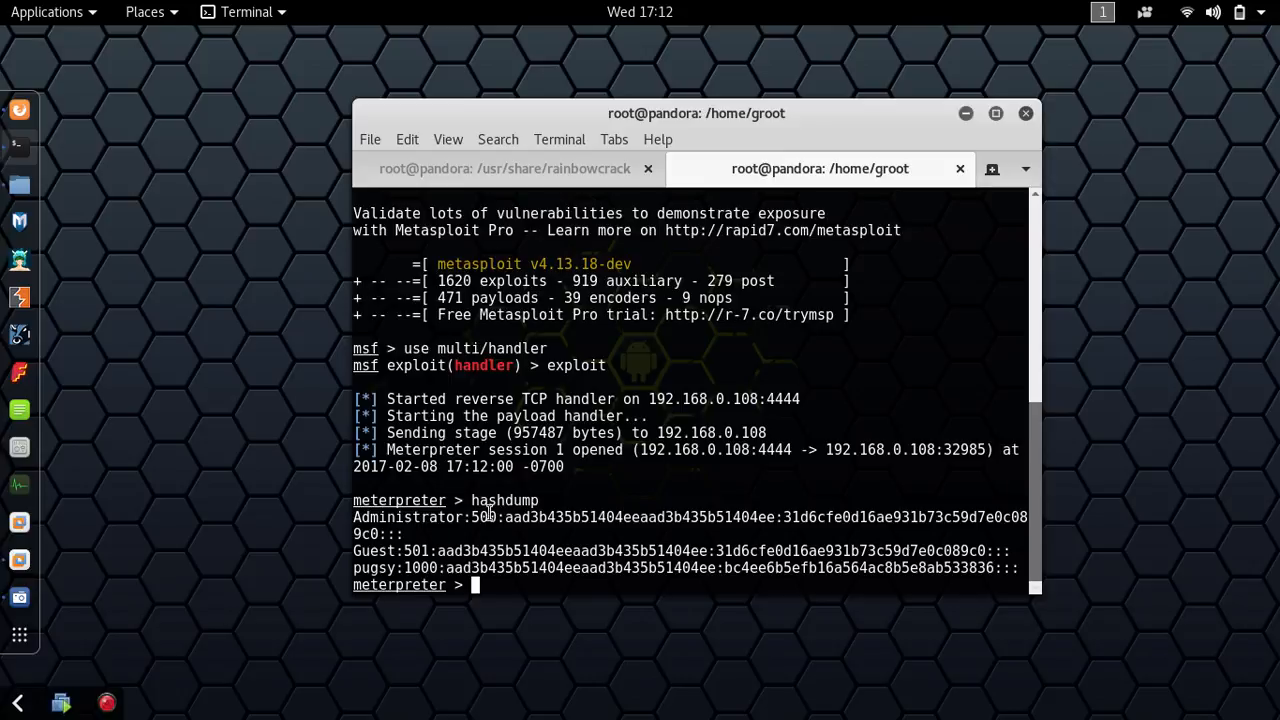
pyautogui.moveTo(488, 552)
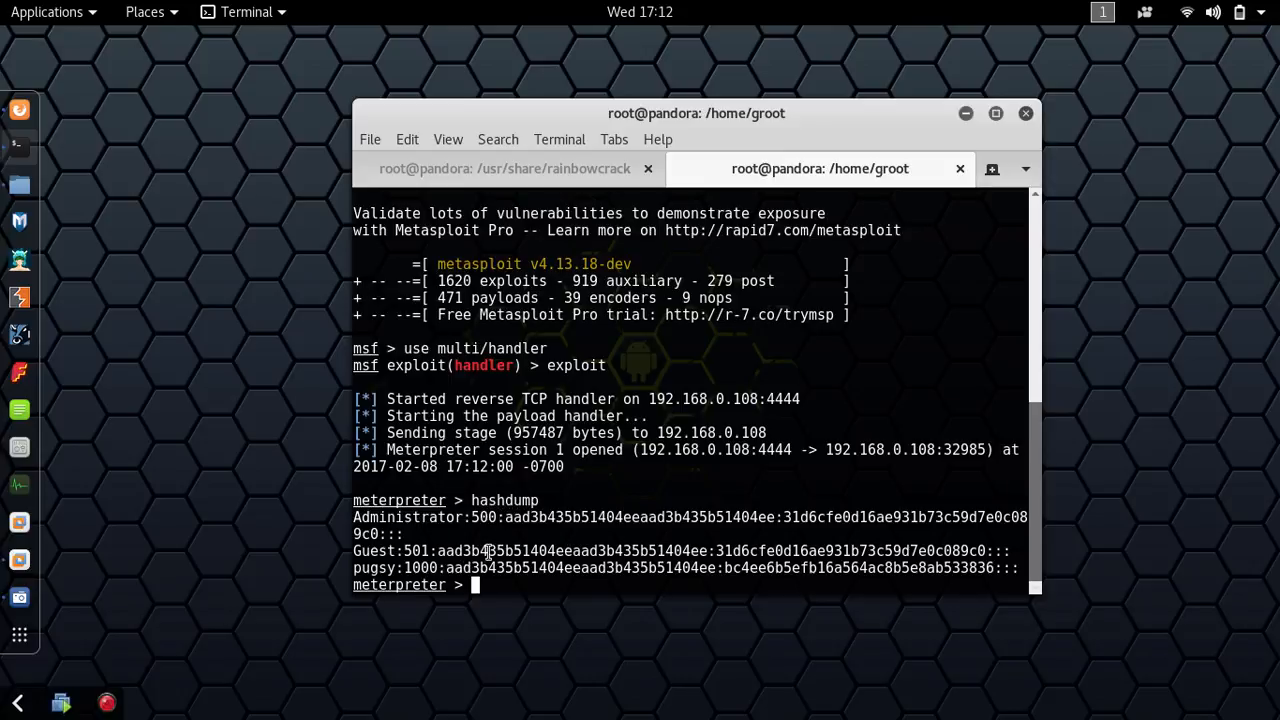
pyautogui.moveTo(748, 548)
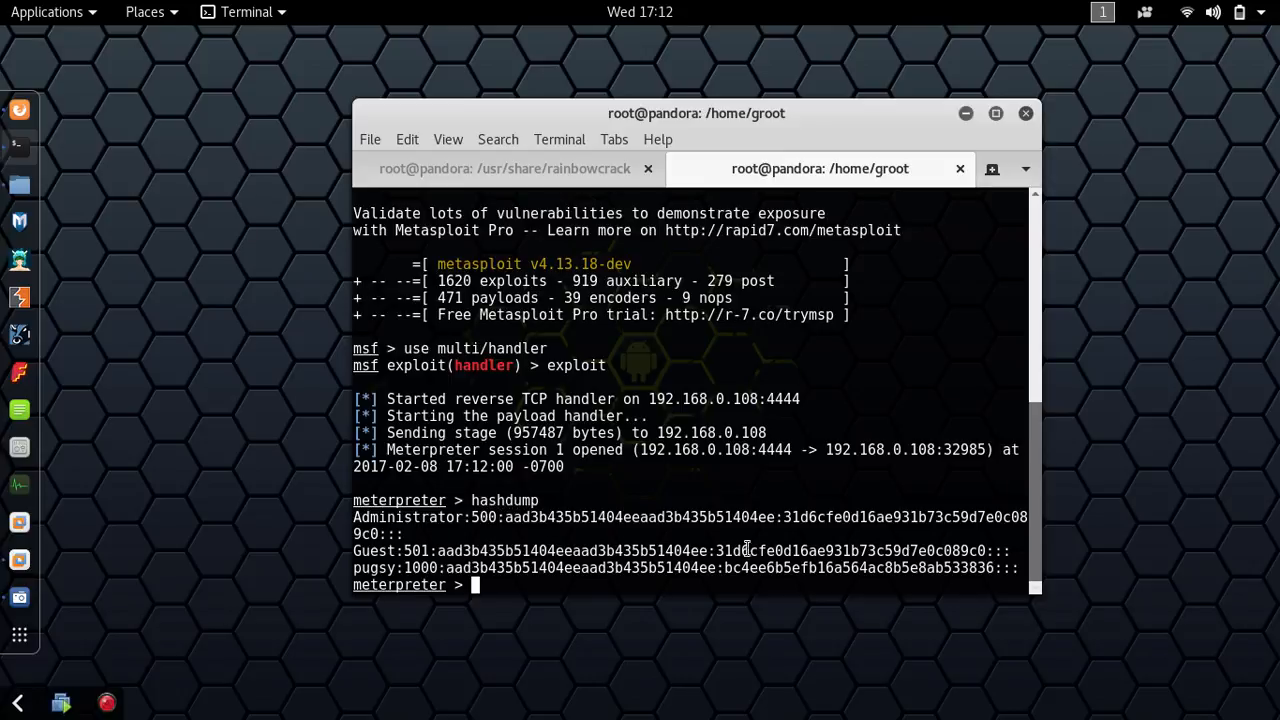
pyautogui.moveTo(724, 550)
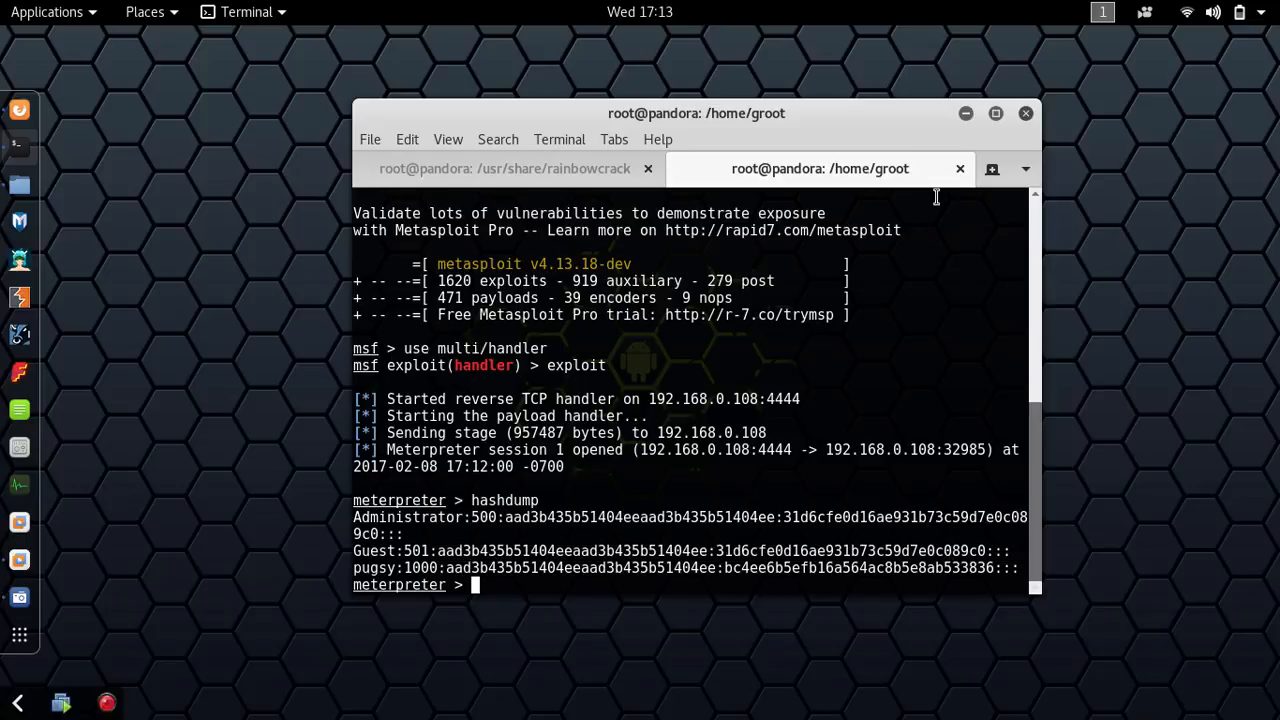
pyautogui.click(504, 168)
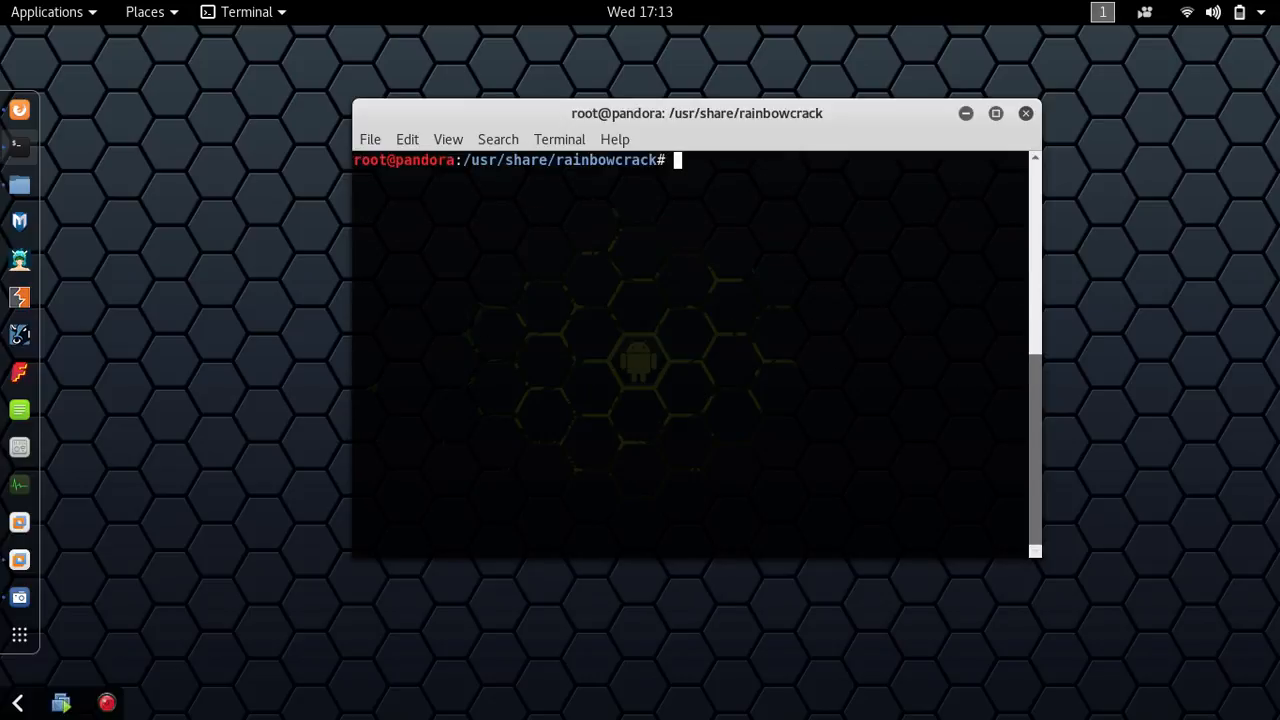
pyautogui.moveTo(320, 296)
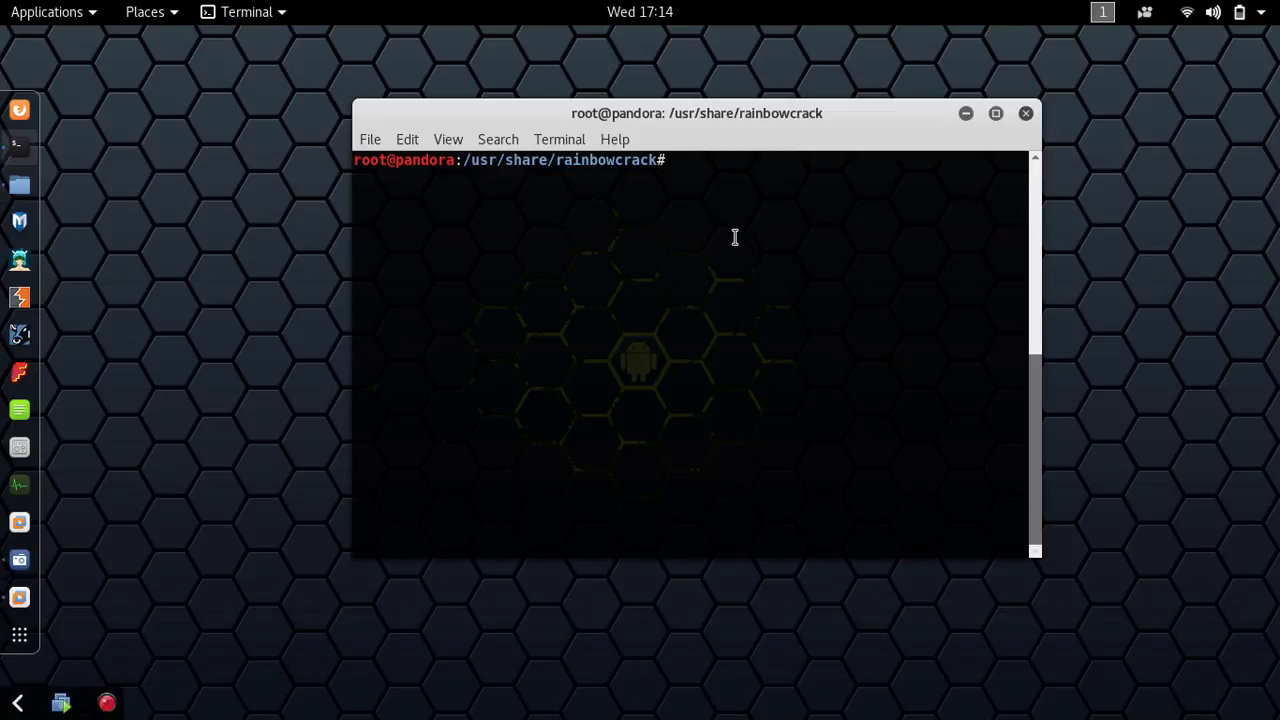
pyautogui.write('6e69685d22c94ffd42ccd7e70e246bd9')
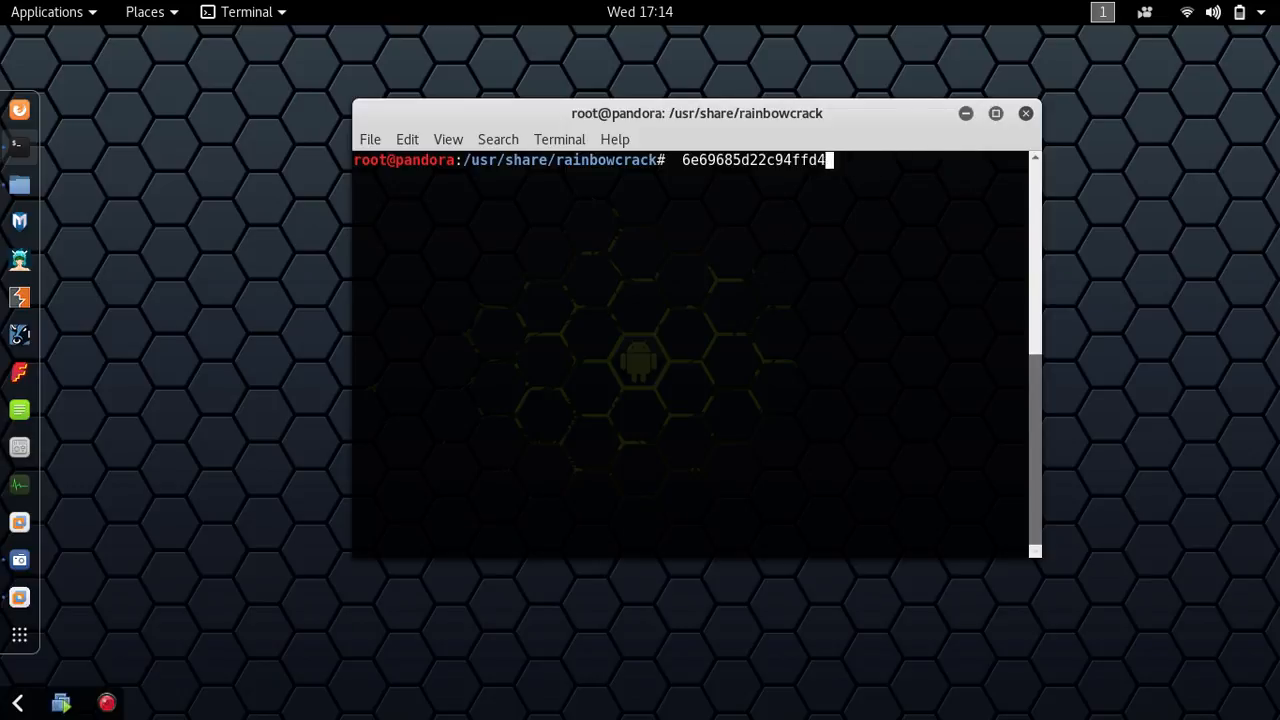
pyautogui.press('ctrl+u')
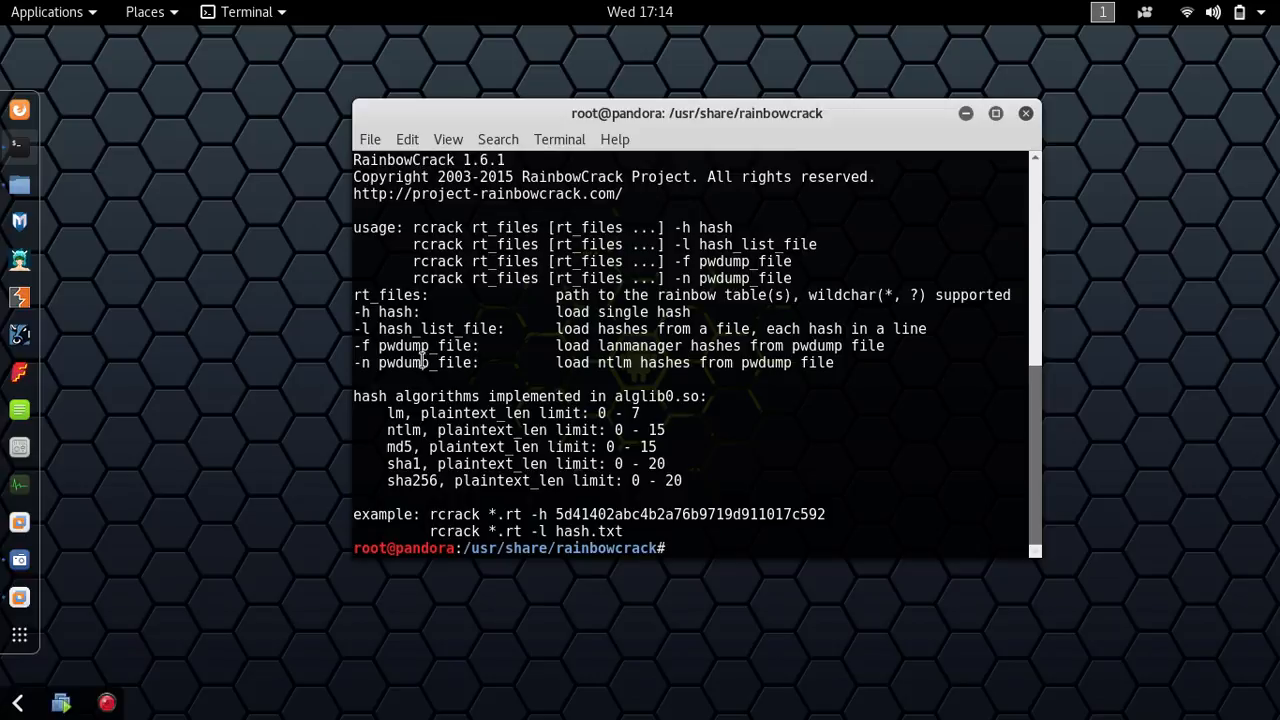
# Run rcrack -h md5_loweralpha-numeric#1-7_1_5_3800x33444432_0.rt with no hash, printing usage help.
pyautogui.write('rcrack -')
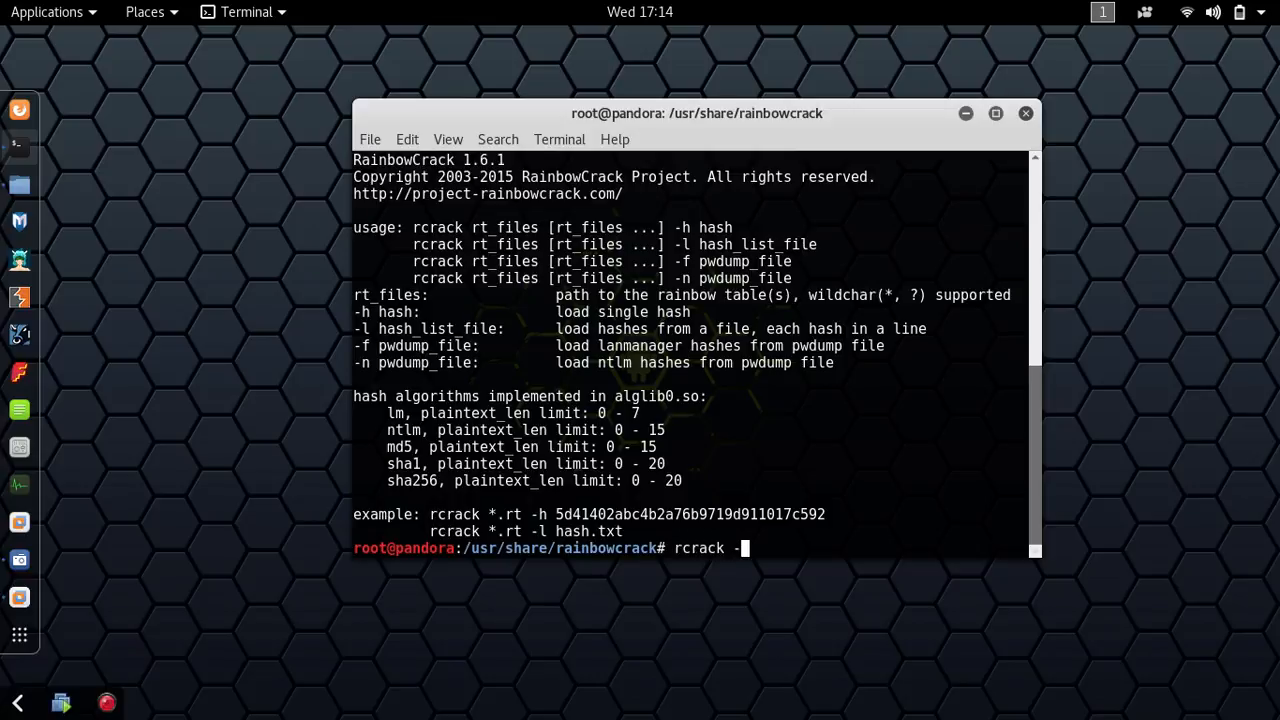
pyautogui.write('h')
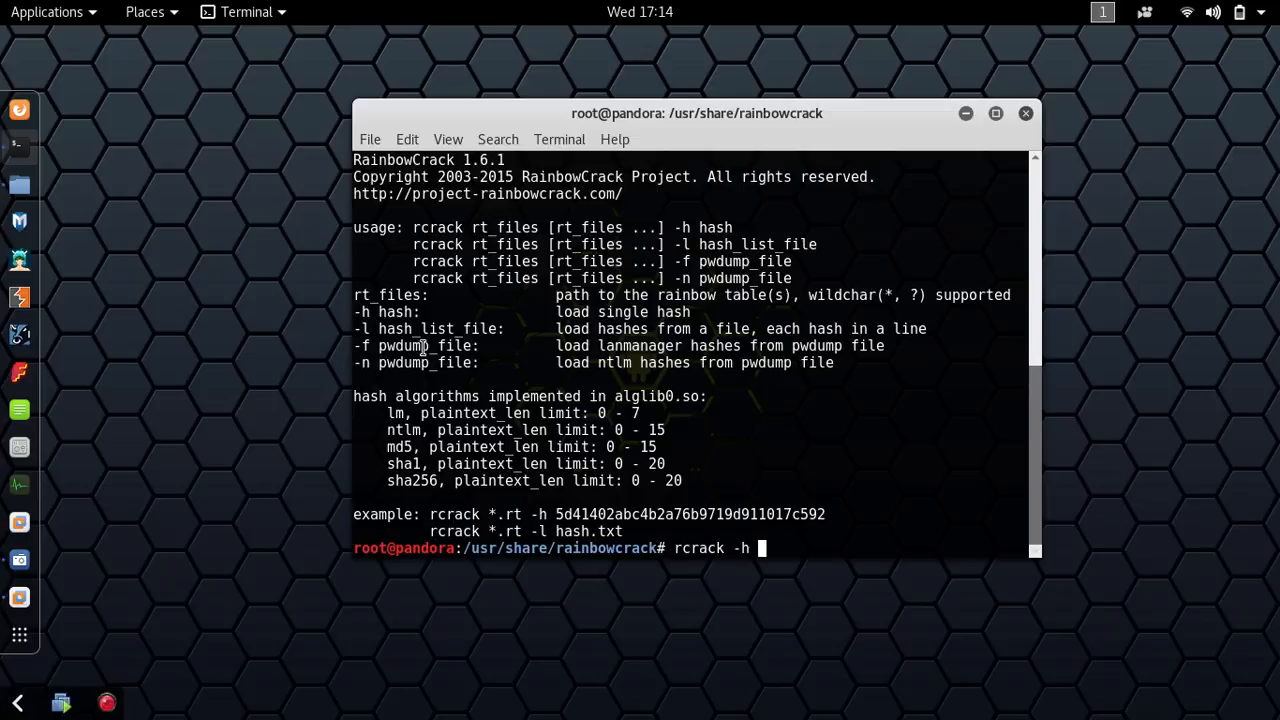
pyautogui.moveTo(732, 520)
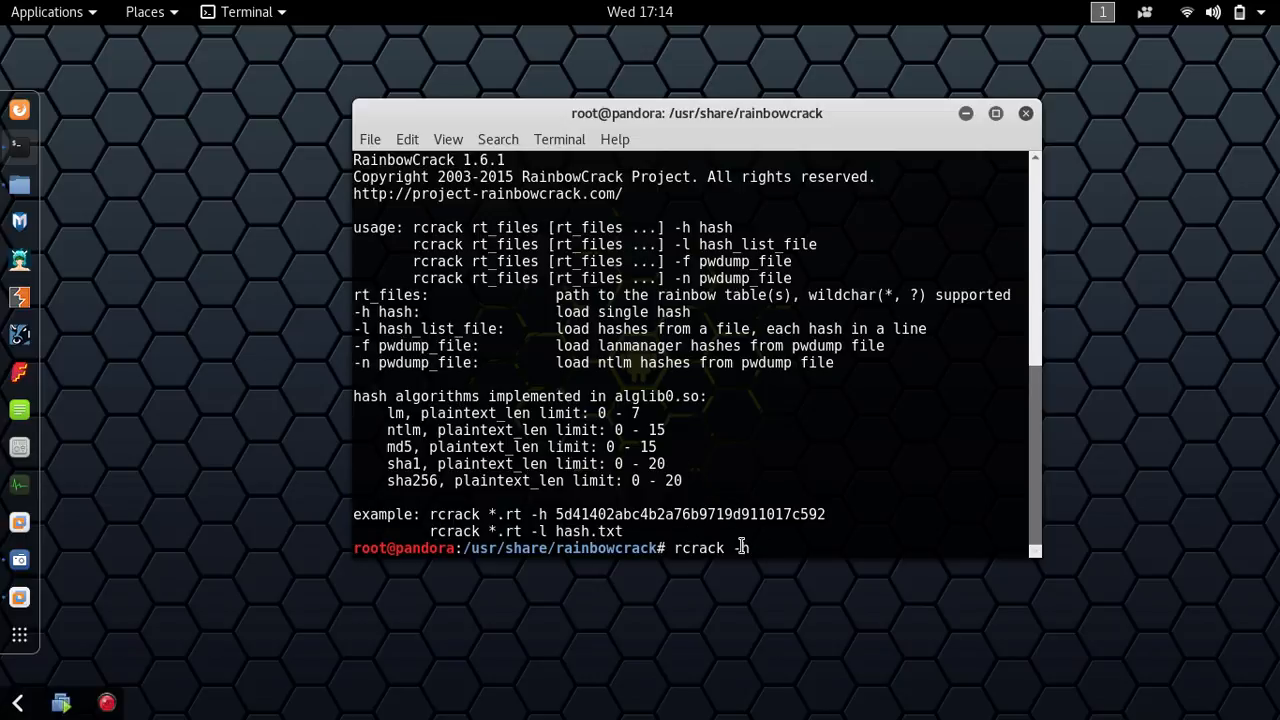
pyautogui.write('-h')
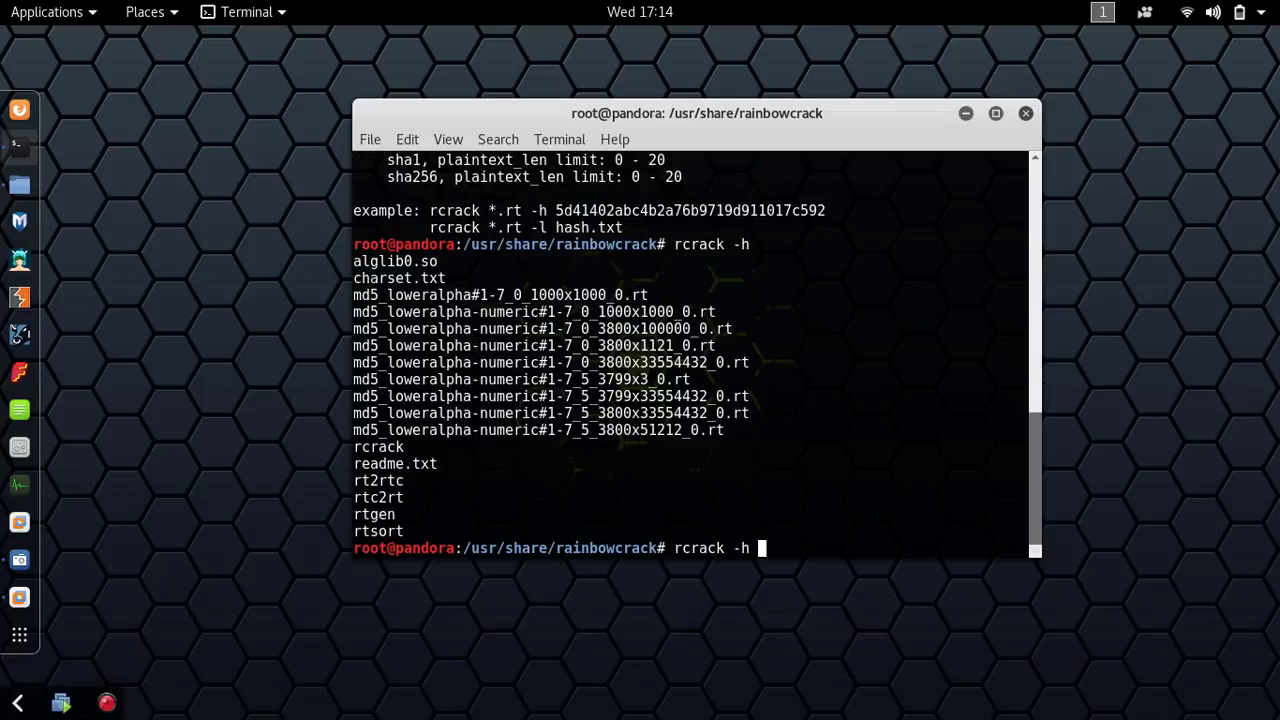
pyautogui.moveTo(778, 530)
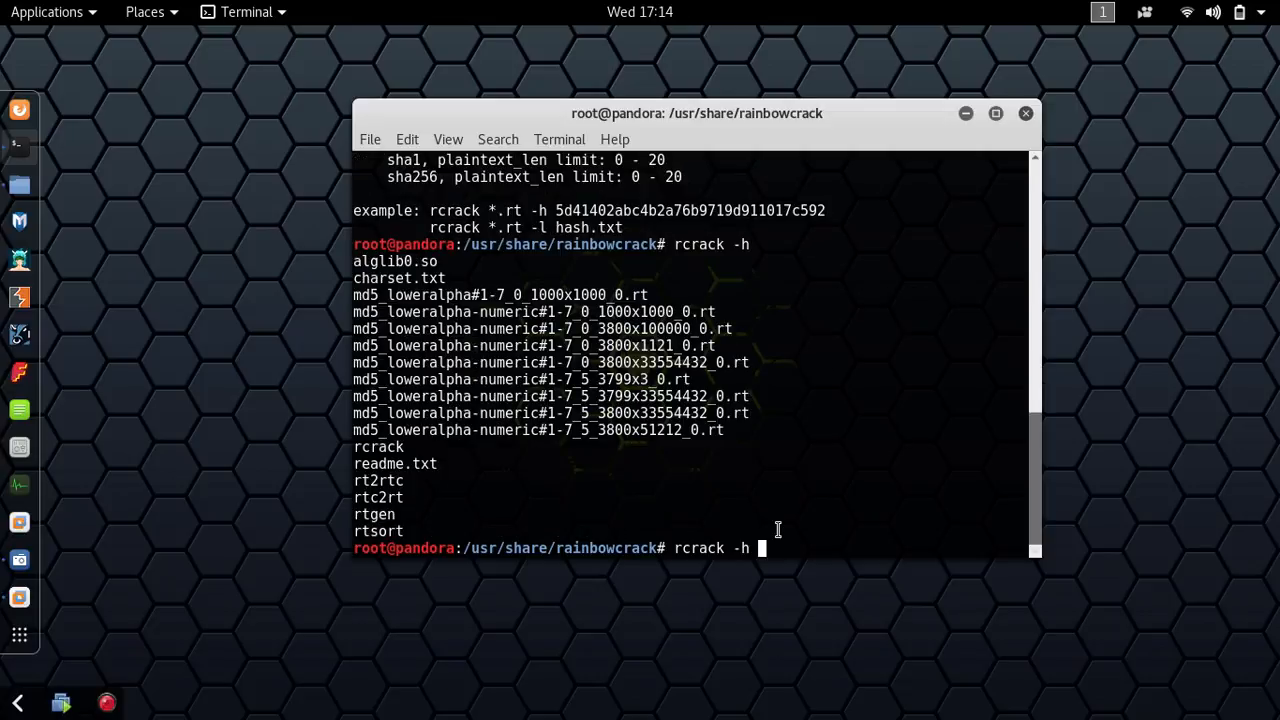
pyautogui.write('m')
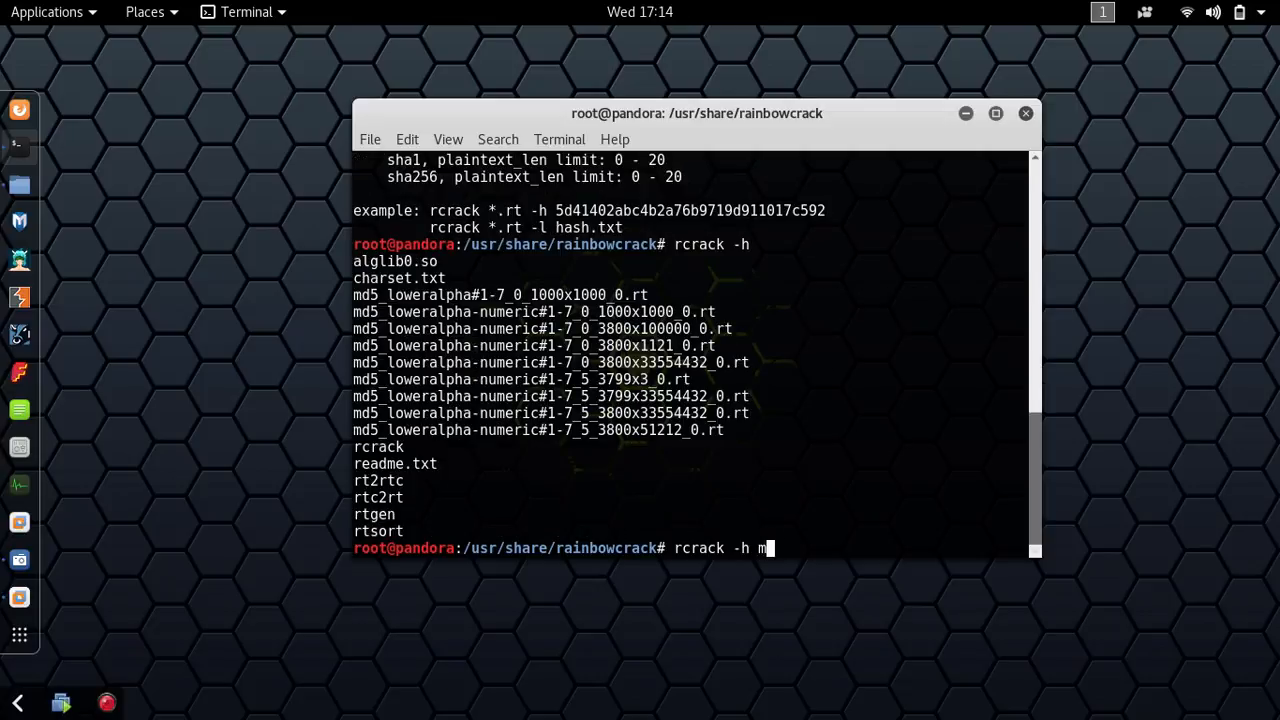
pyautogui.write('d')
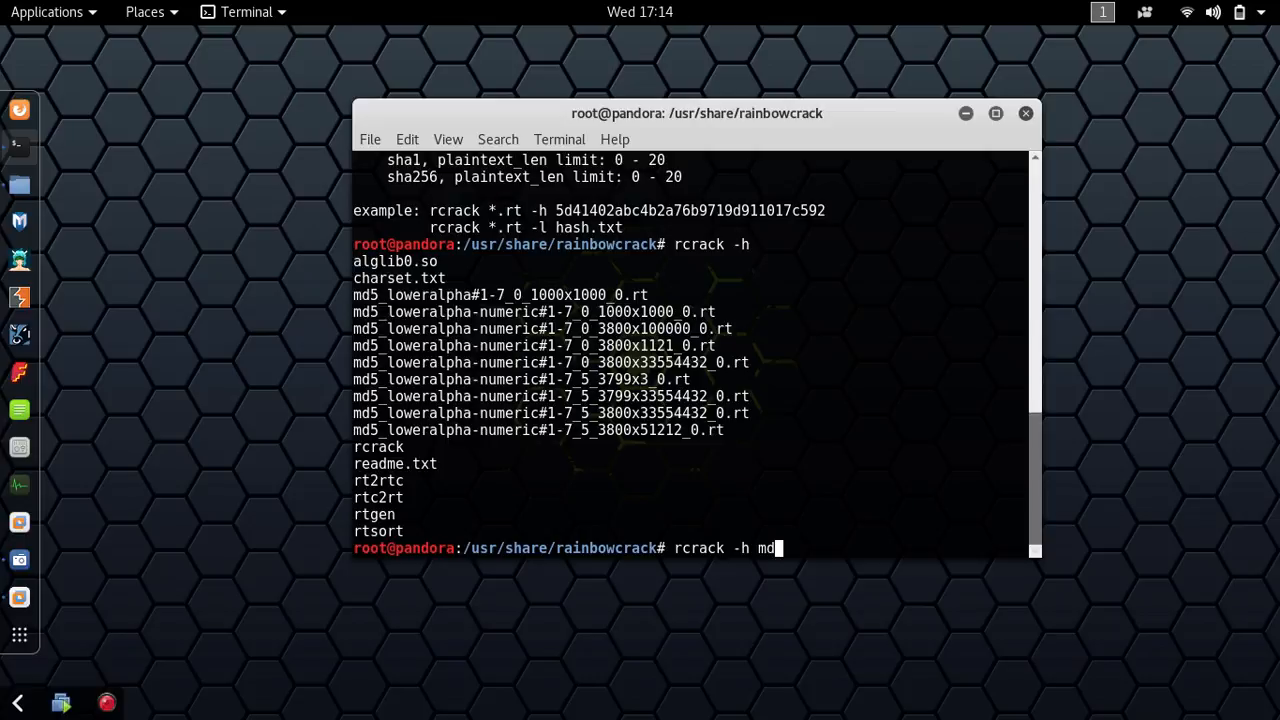
pyautogui.write('5_')
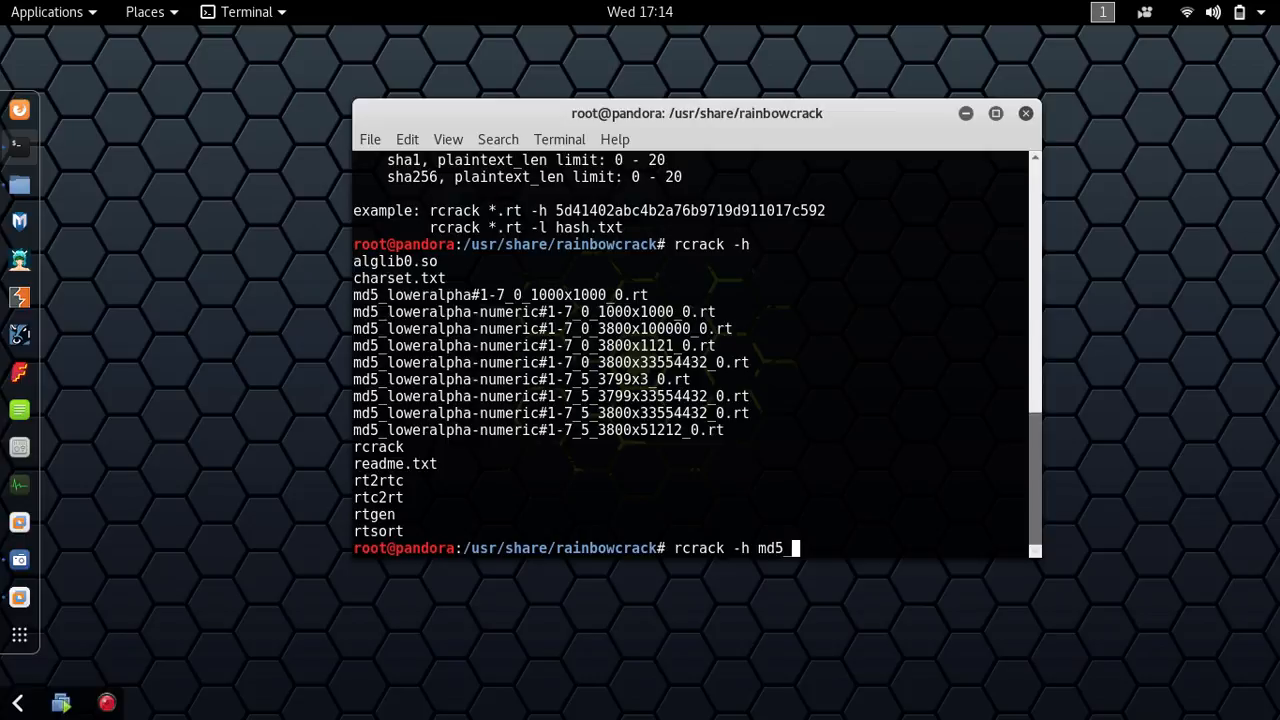
pyautogui.write('loweralpha-numeric#1-7_1_5_38')
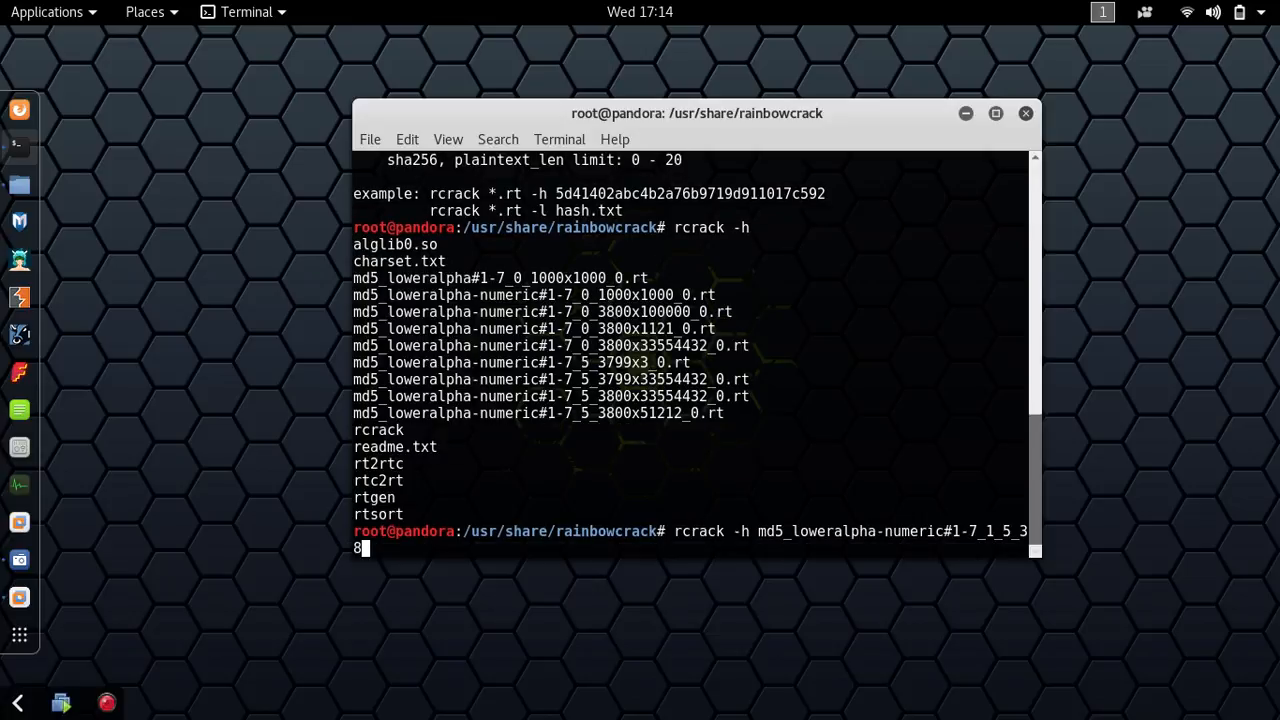
pyautogui.write('00x')
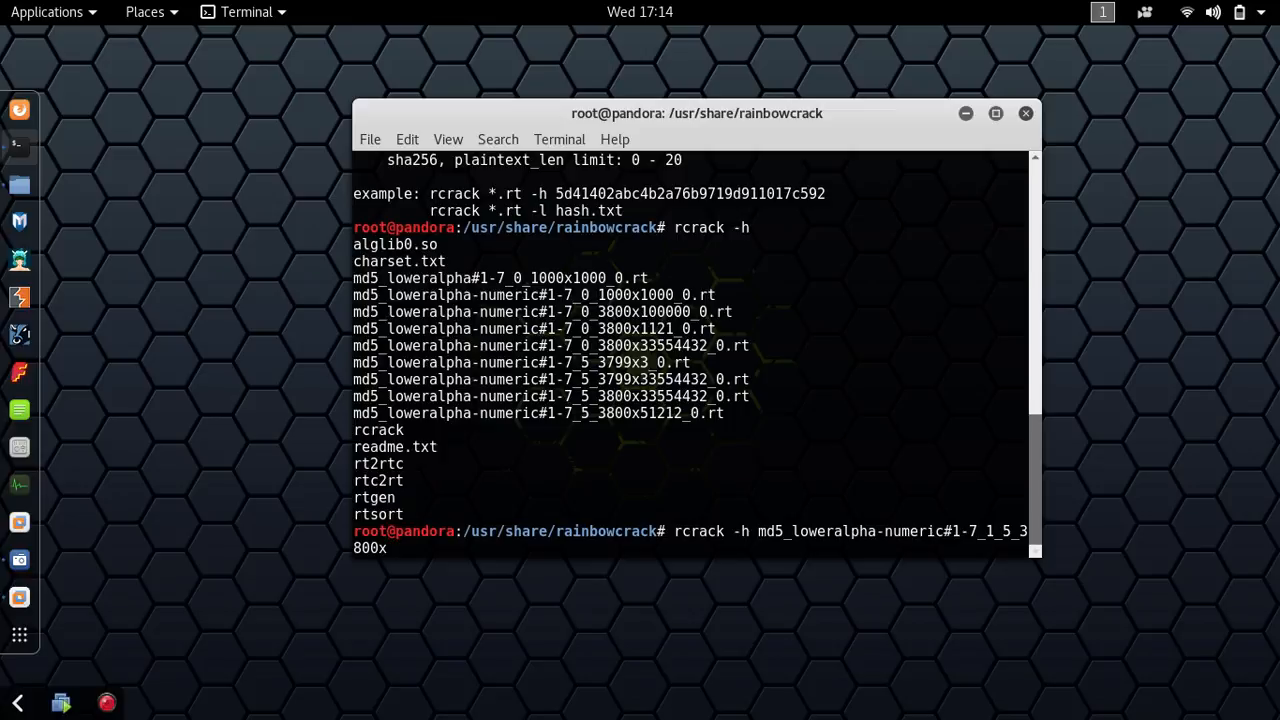
pyautogui.write('33')
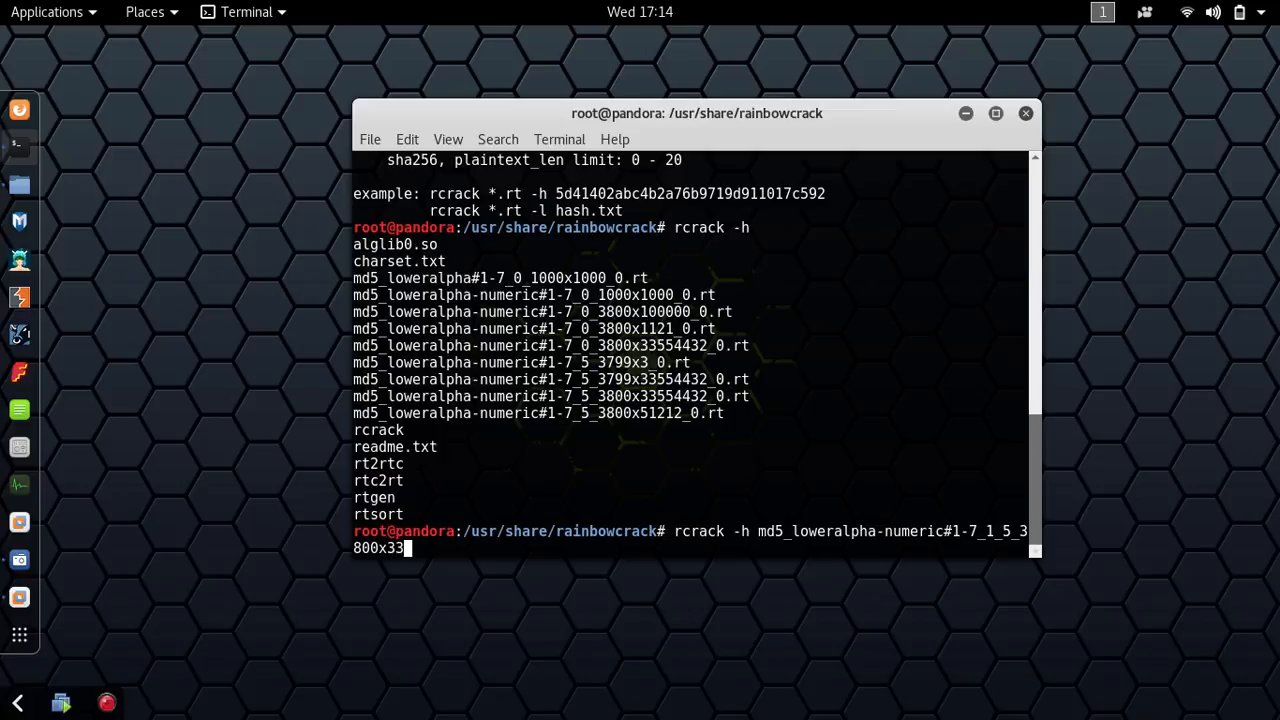
pyautogui.write('4444')
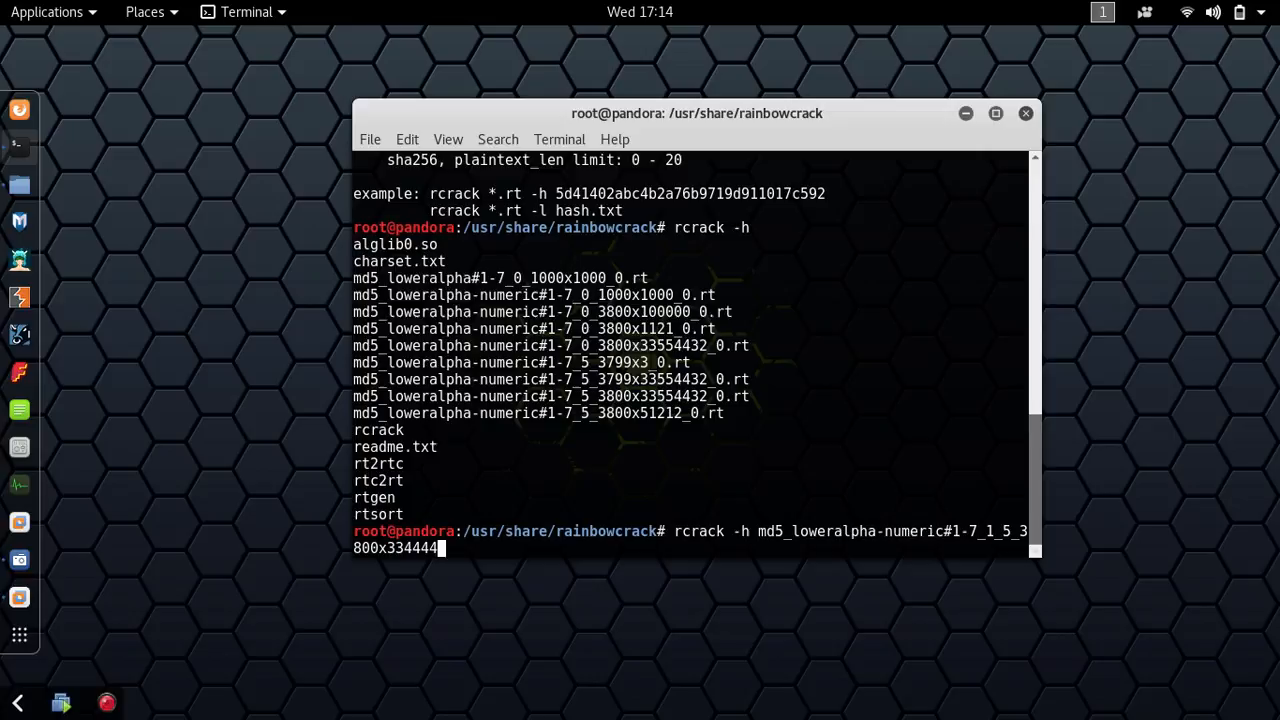
pyautogui.write('32_')
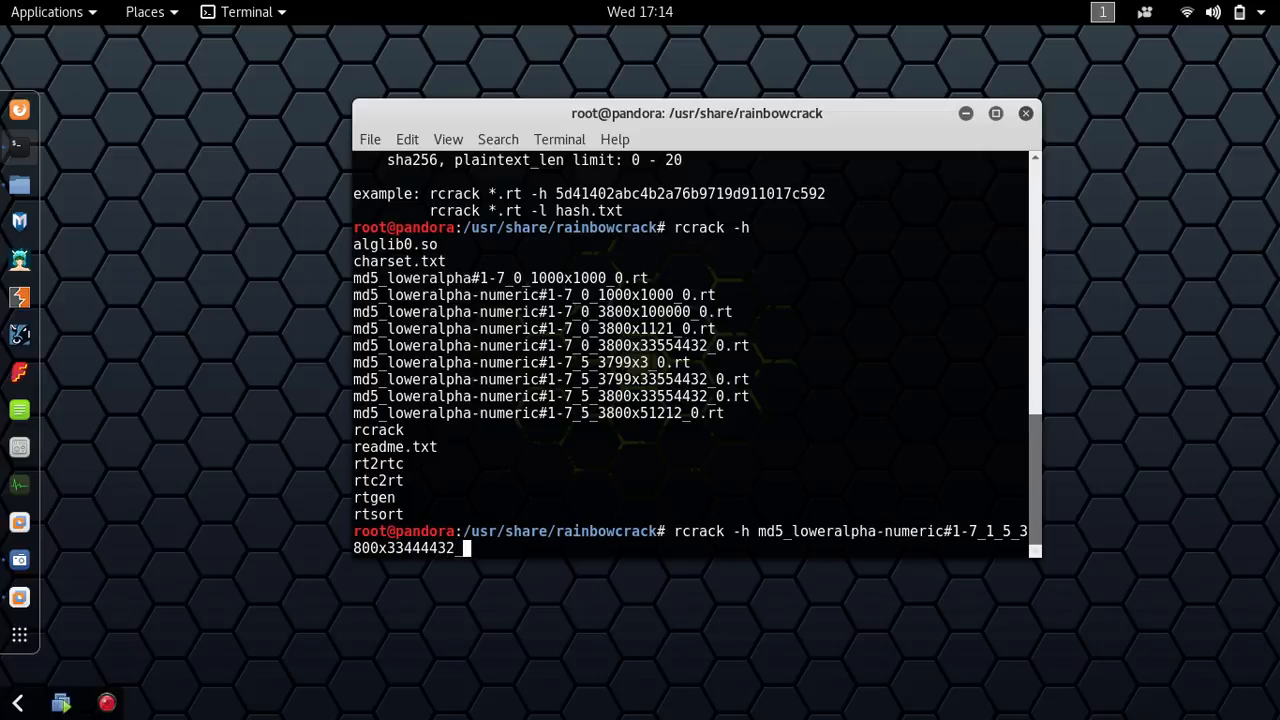
pyautogui.press('Return')
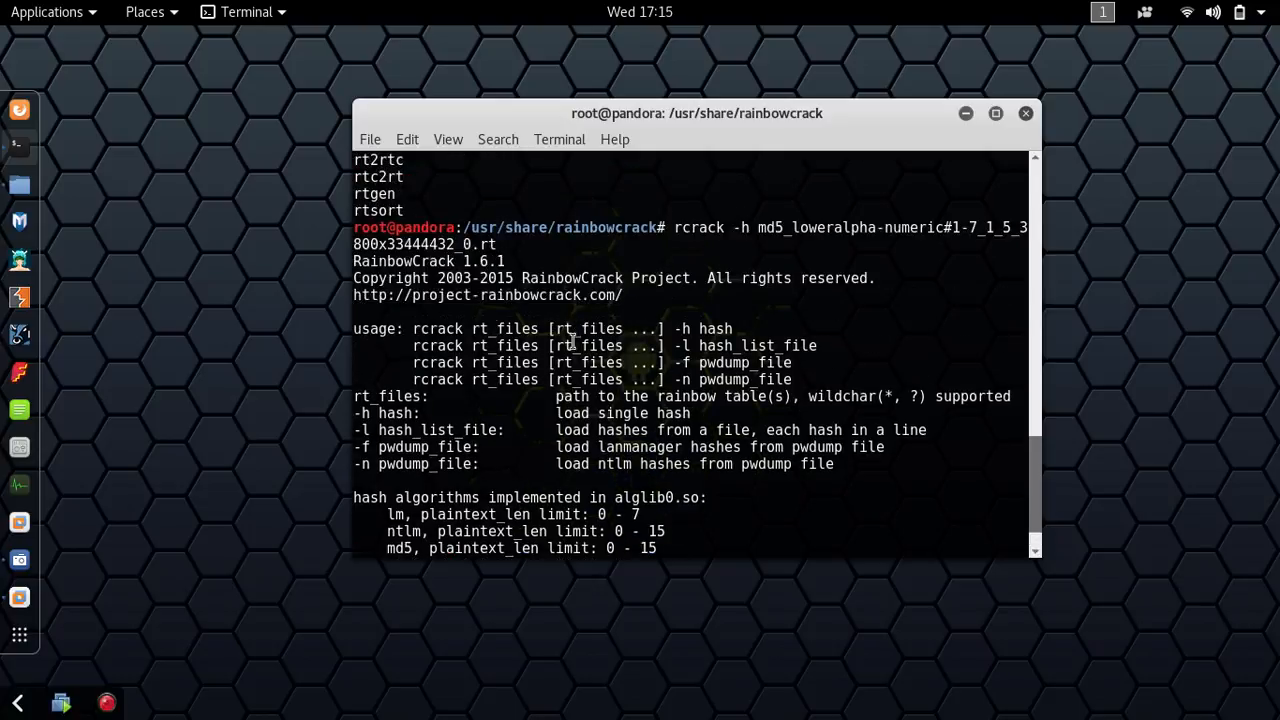
pyautogui.moveTo(582, 340)
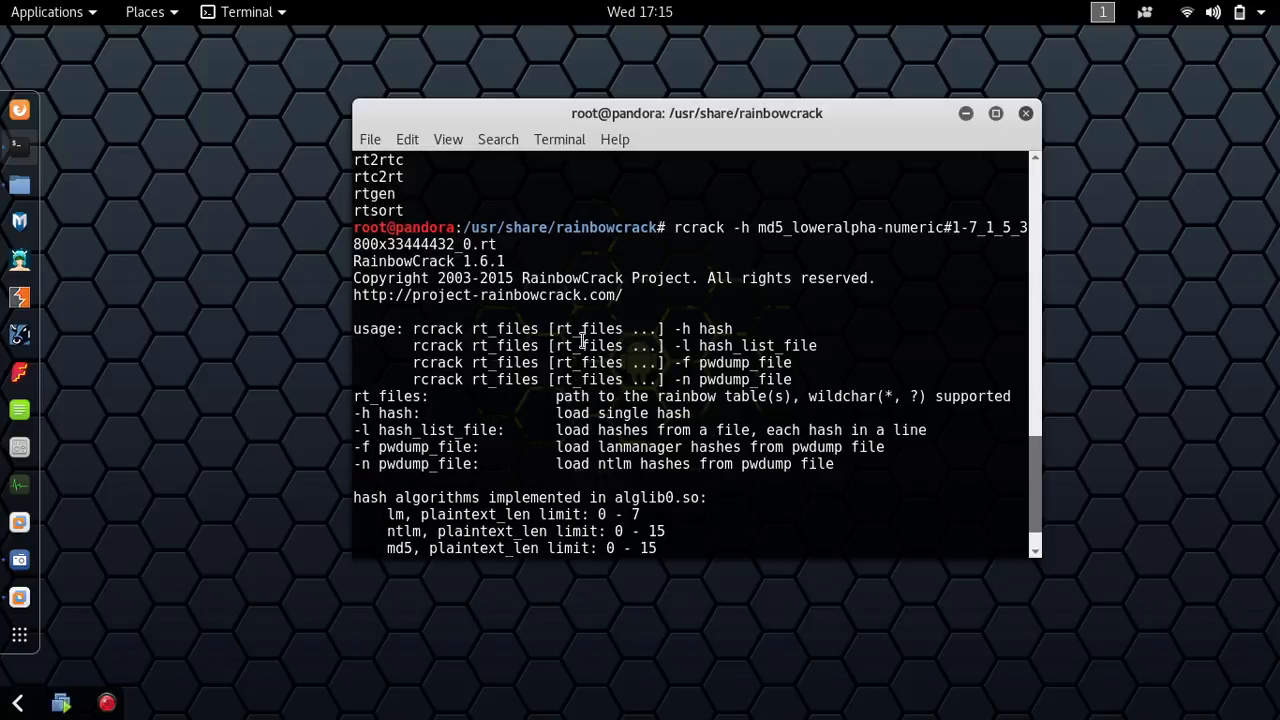
pyautogui.scroll(-3)
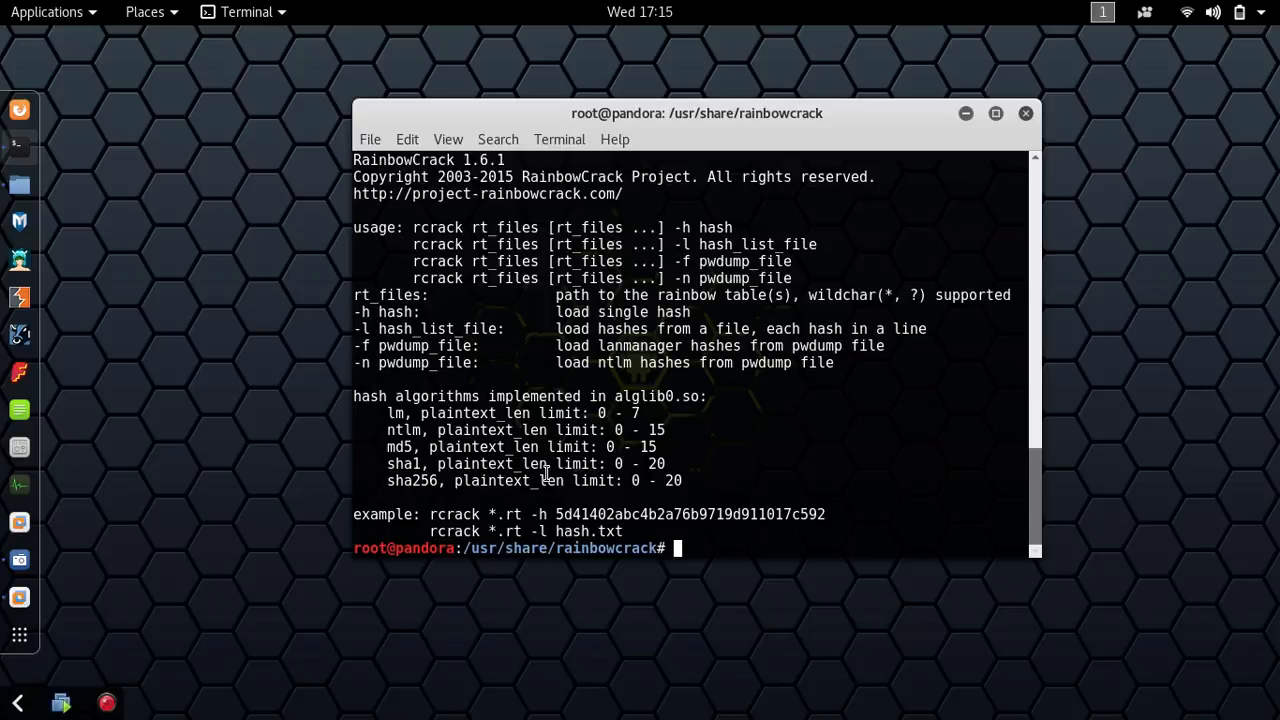
pyautogui.moveTo(596, 532)
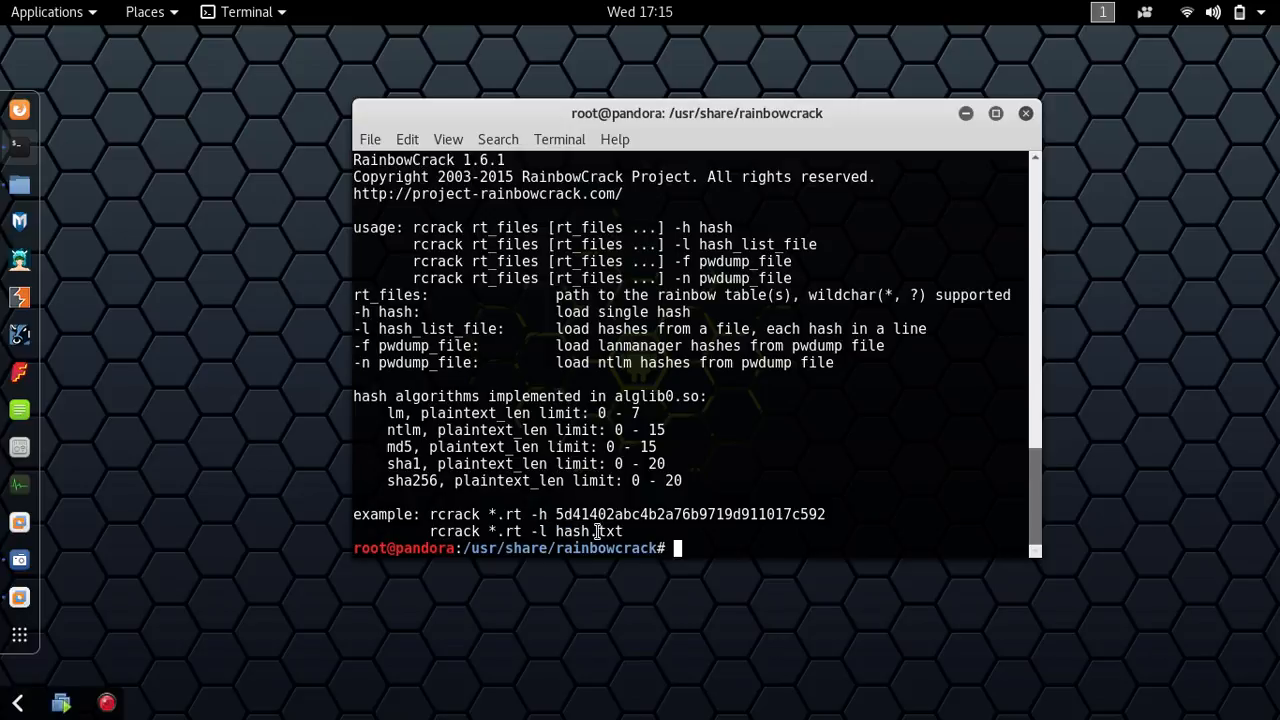
pyautogui.moveTo(6, 480)
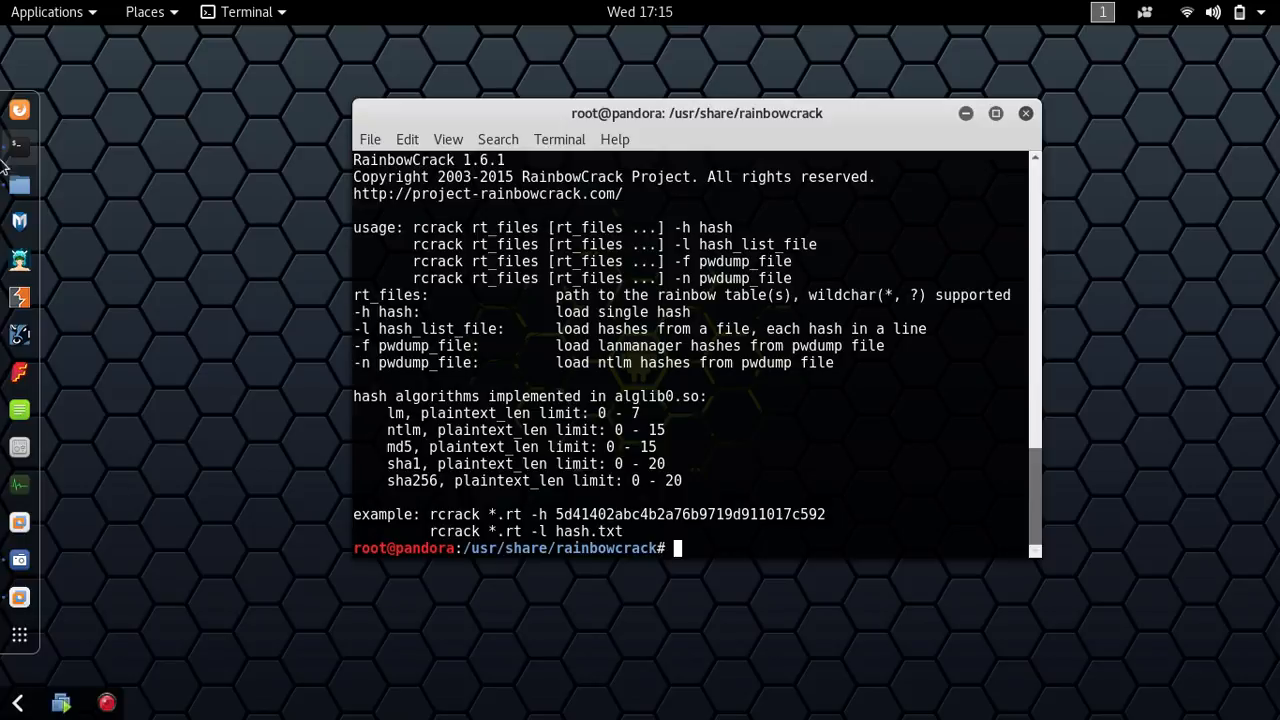
# Run rcrack -h <table> 6e69685d22c94ffd42ccd7e70e246bd9, rejected with '-h is not a rainbow table'.
pyautogui.write('rcrack -h md5_loweralpha-numeric#1-7_1_5_3800x33444432_0.rt 6e69685d22c94ffd42ccd7e70e246bd9')
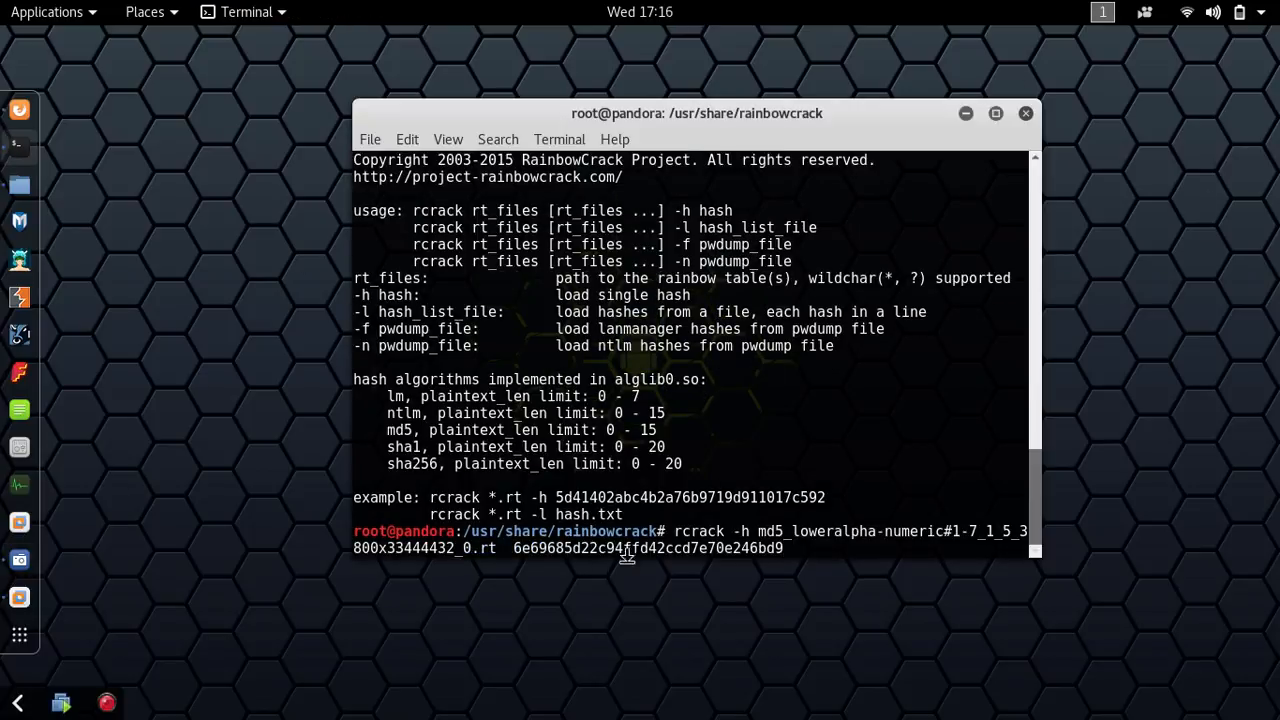
pyautogui.moveTo(638, 552)
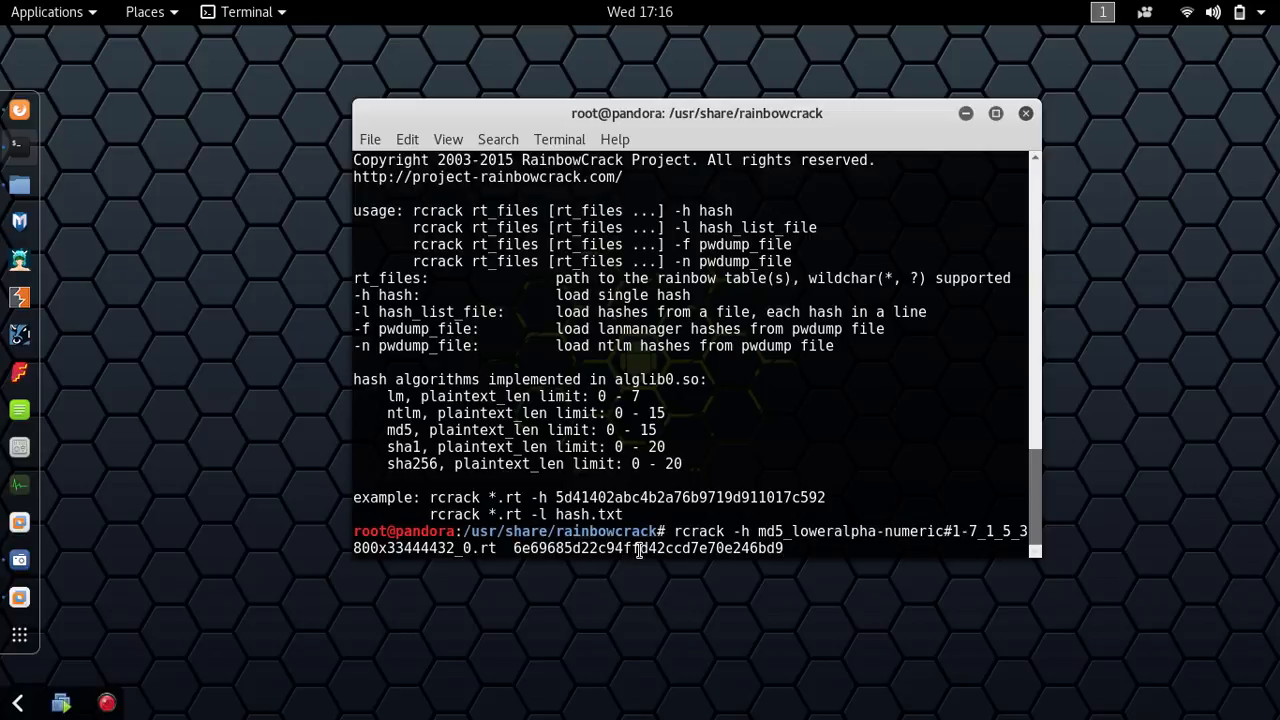
pyautogui.press('Return')
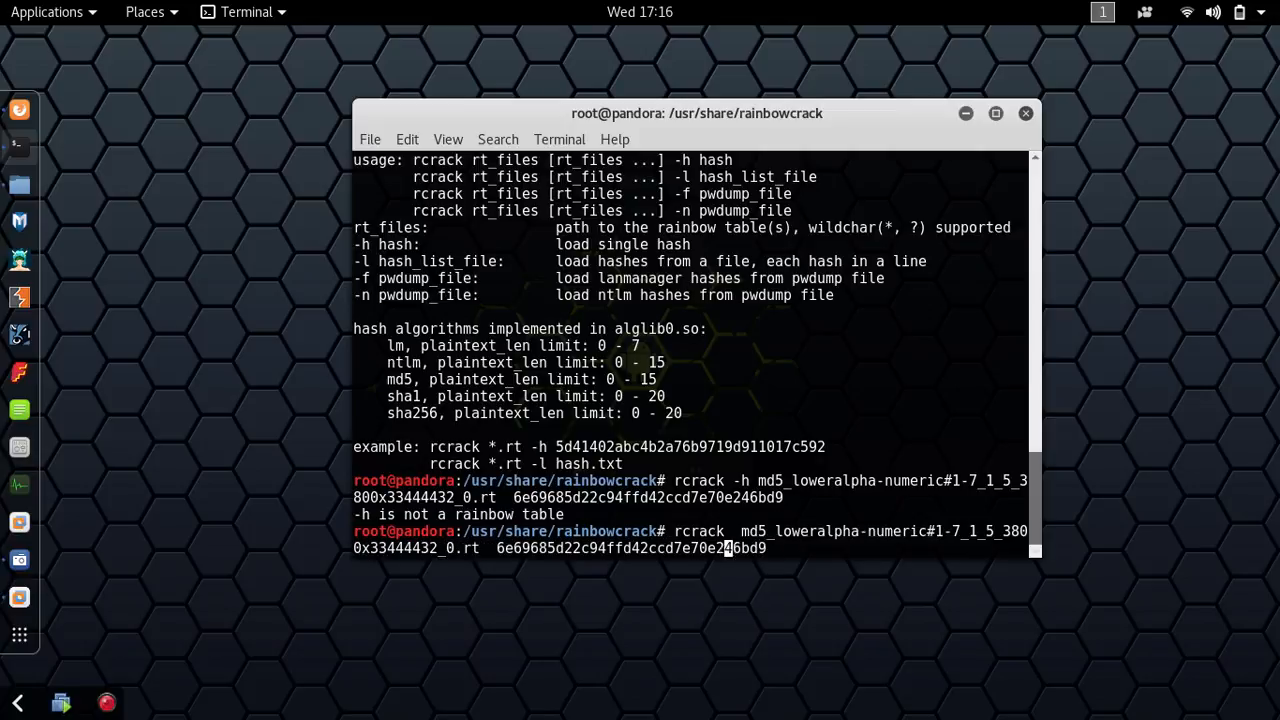
pyautogui.write('-h')
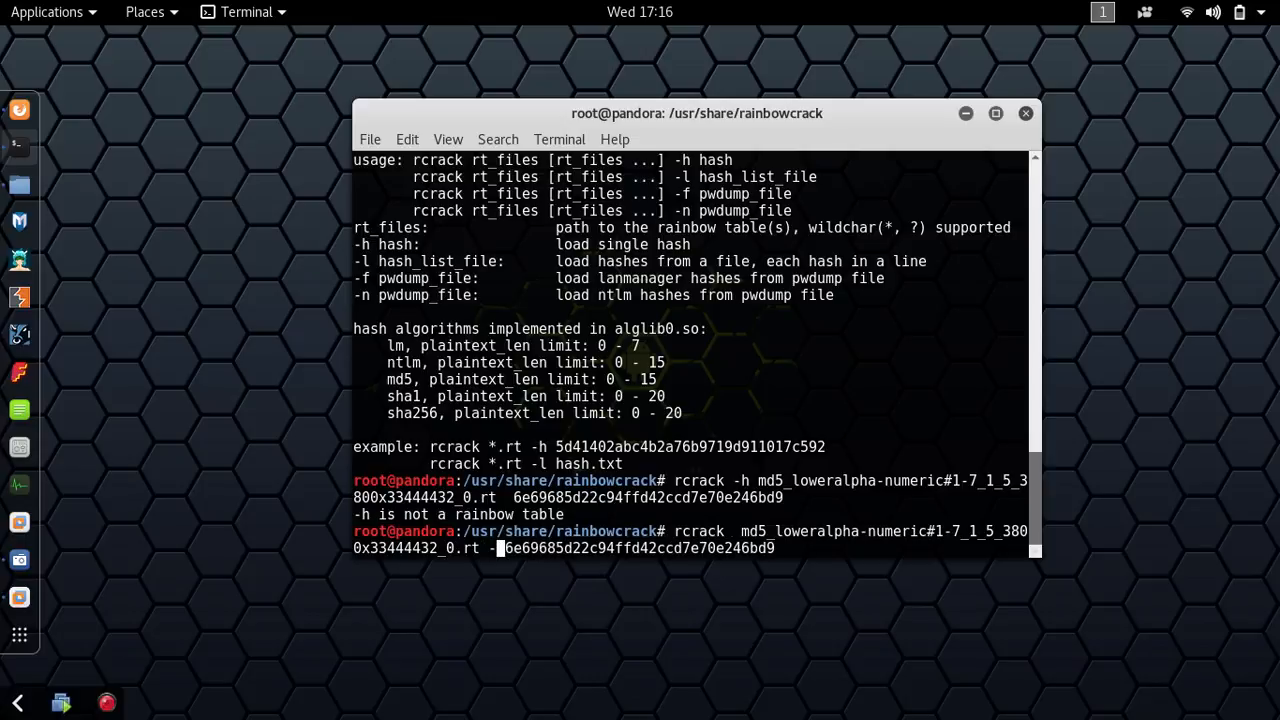
pyautogui.press('Return')
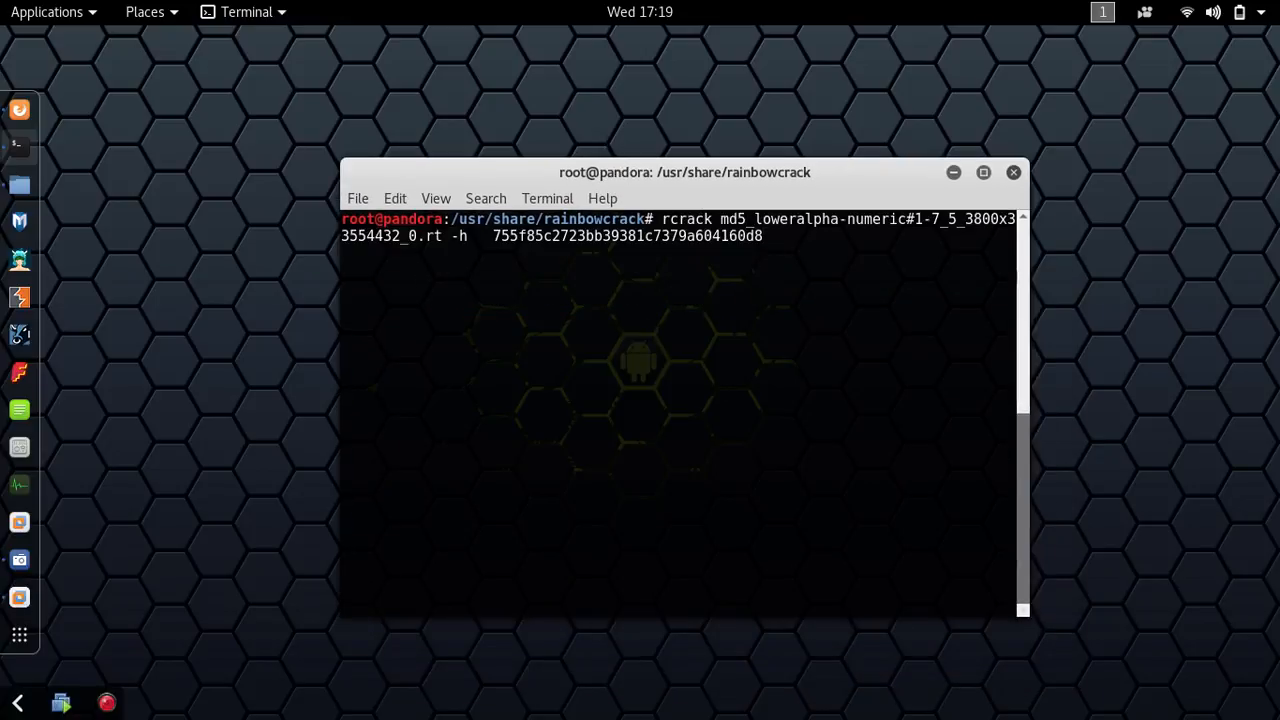
pyautogui.moveTo(718, 182)
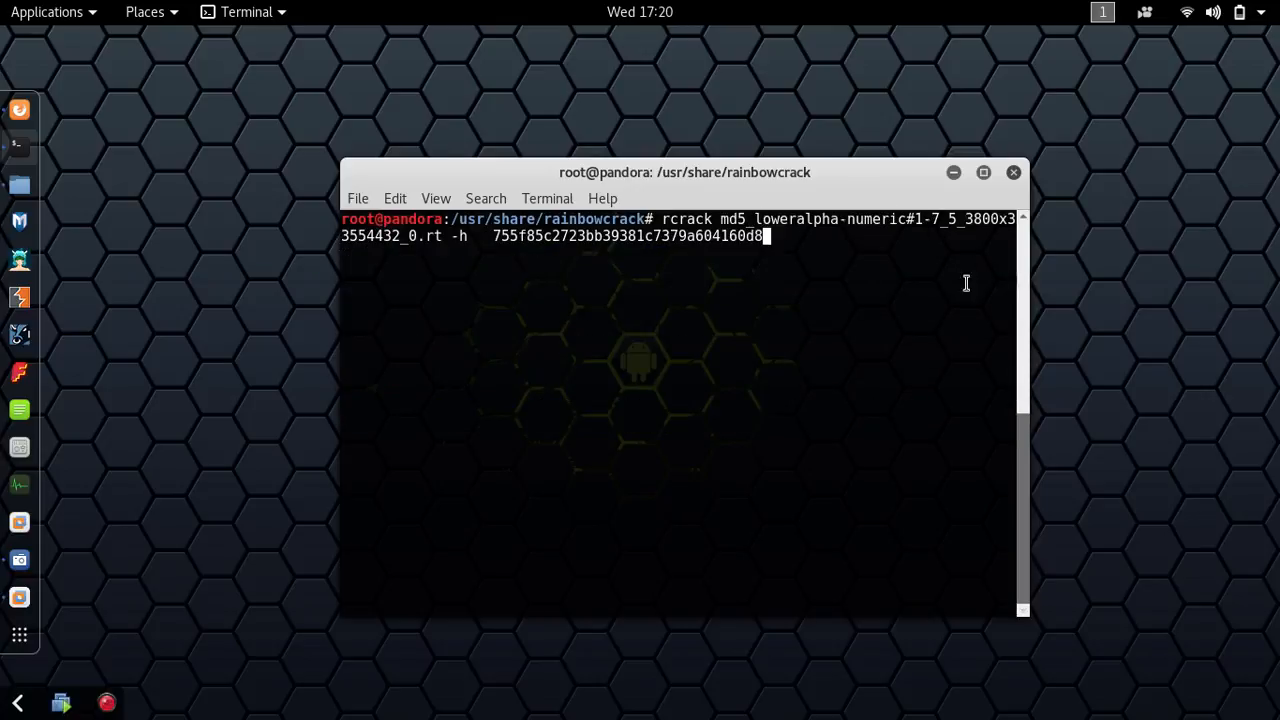
pyautogui.moveTo(468, 240)
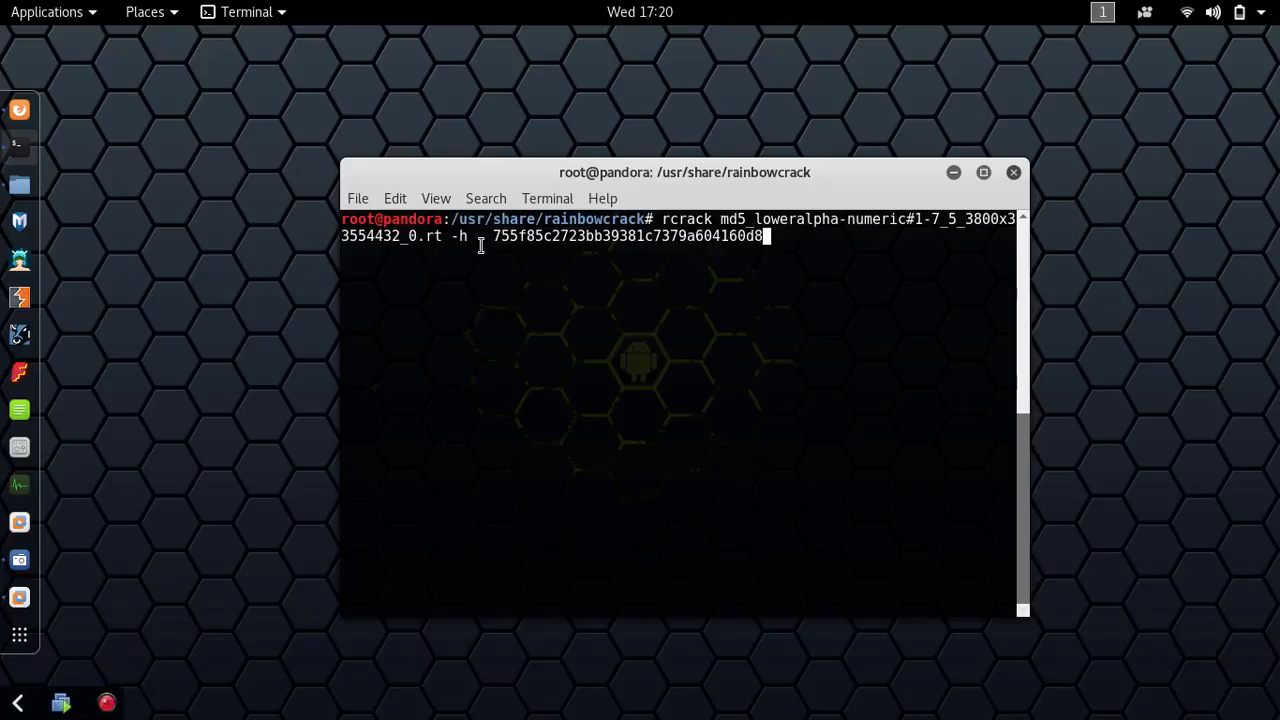
pyautogui.moveTo(606, 262)
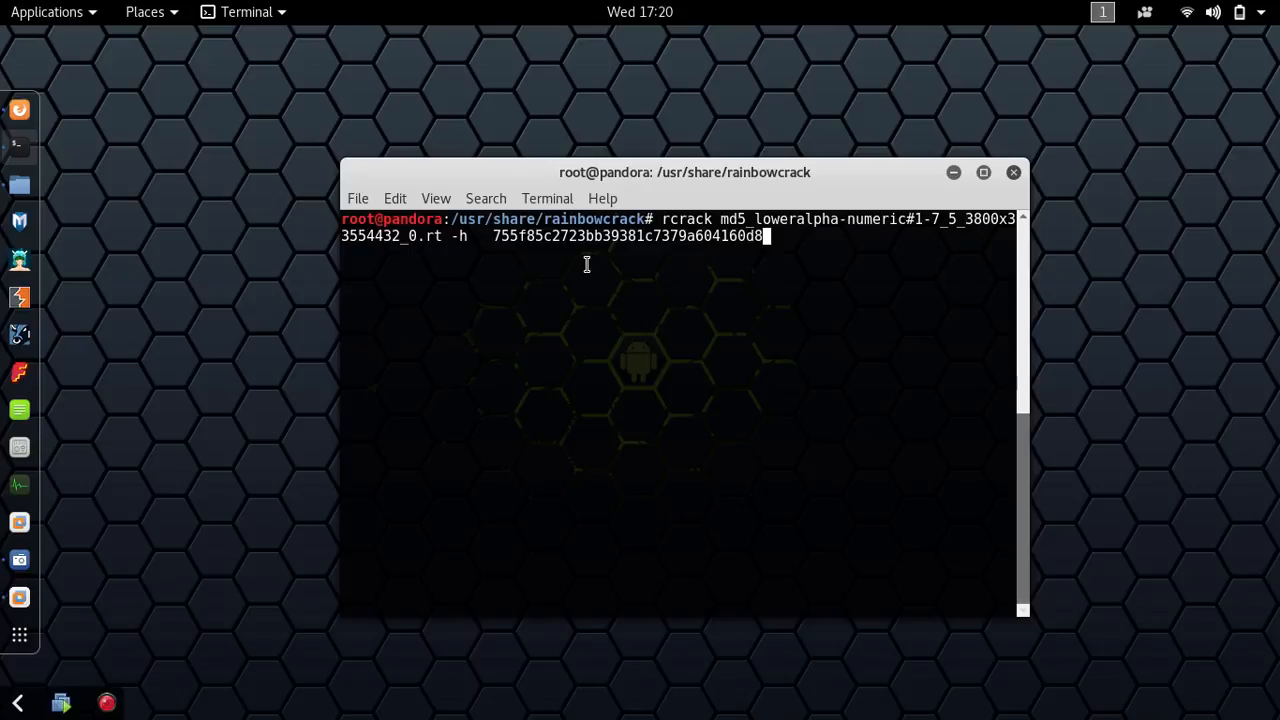
pyautogui.press('Return')
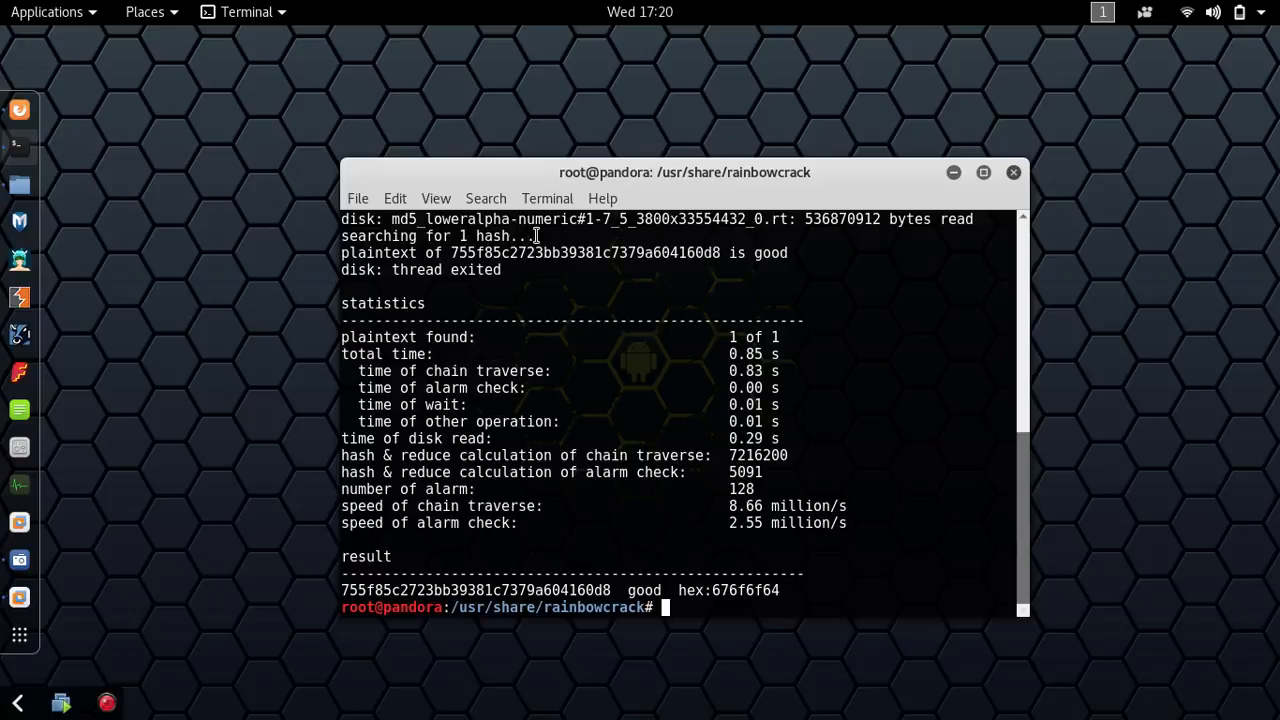
pyautogui.doubleClick(644, 590)
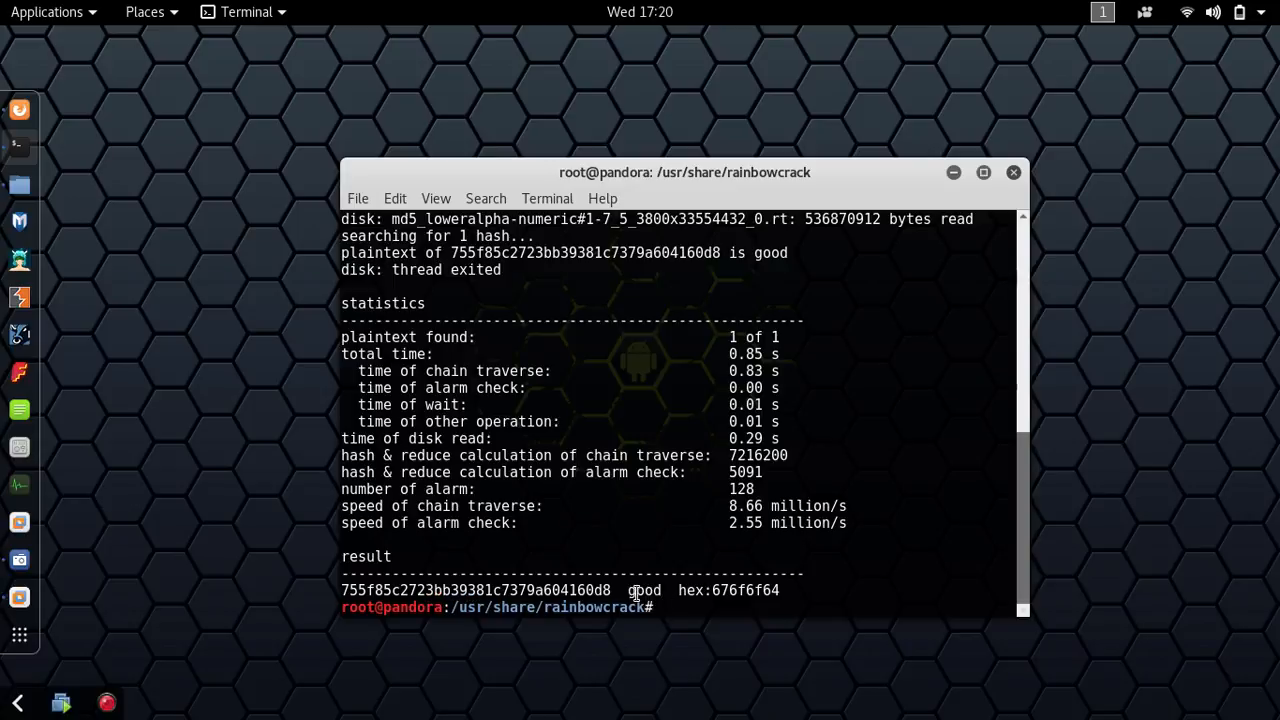
pyautogui.doubleClick(642, 590)
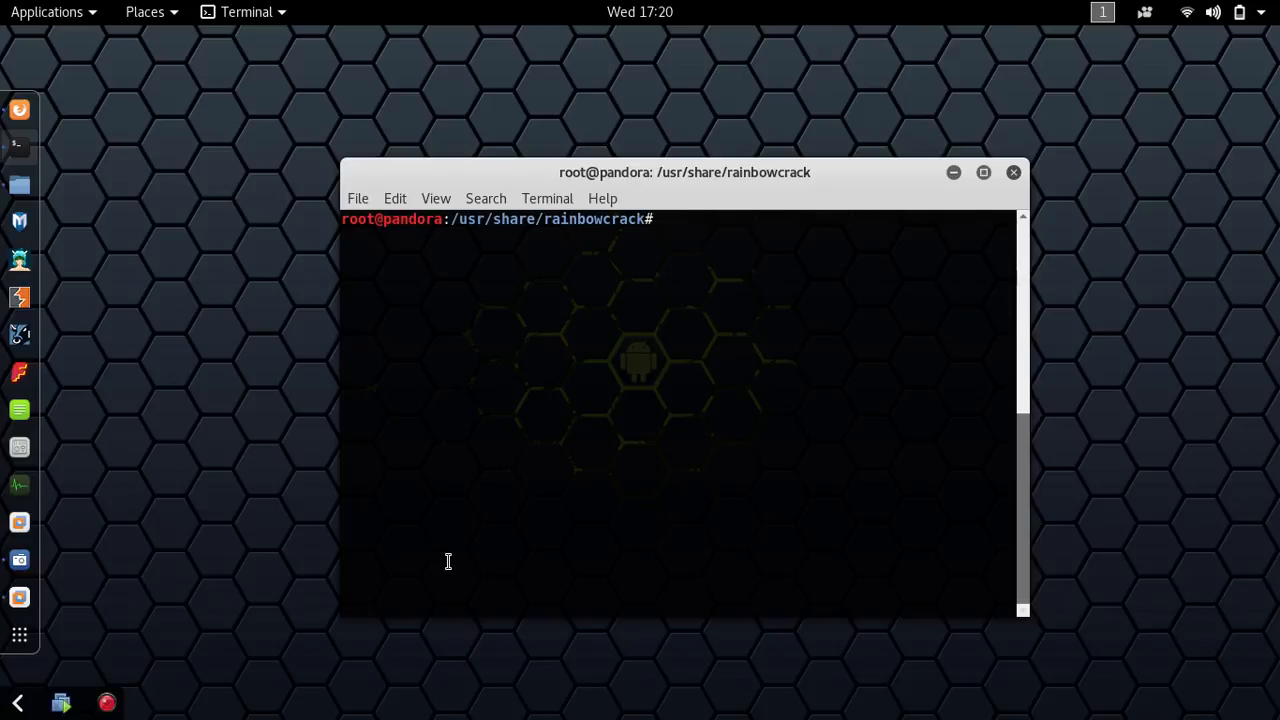
# Drag the terminal window by its title bar toward the left of the desktop.
pyautogui.moveTo(684, 172); pyautogui.dragTo(528, 136)
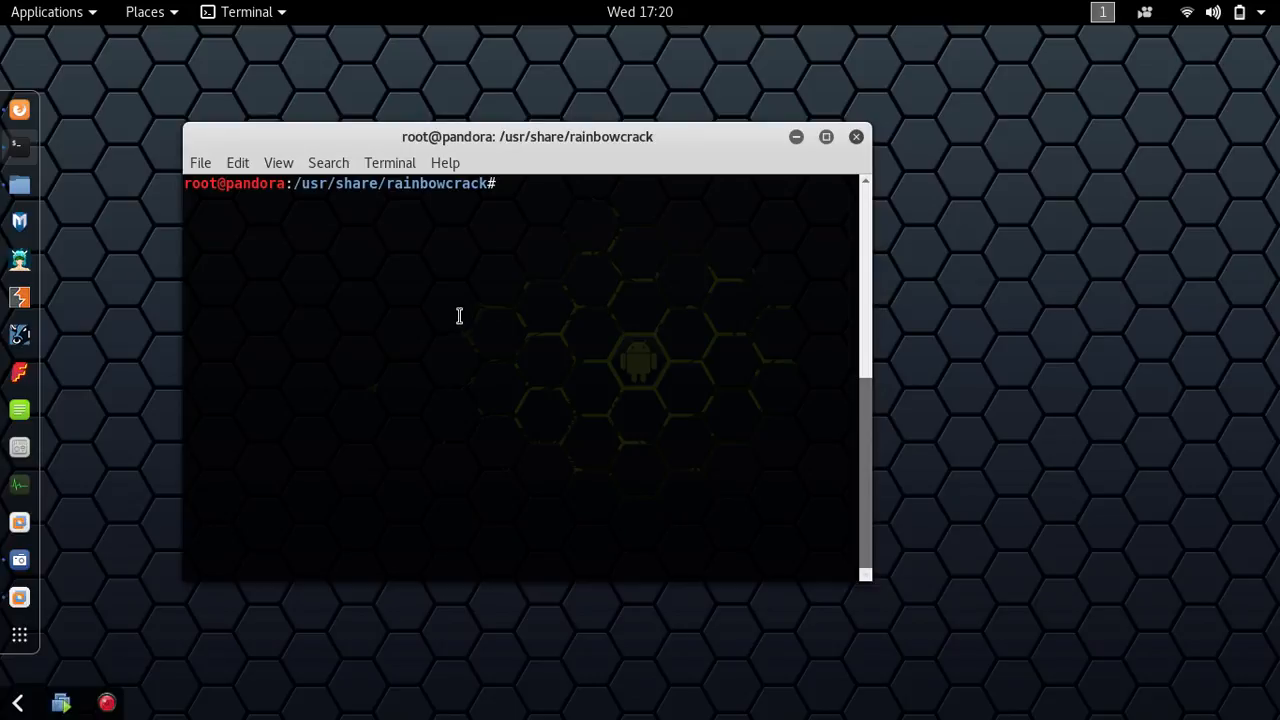
pyautogui.moveTo(692, 336)
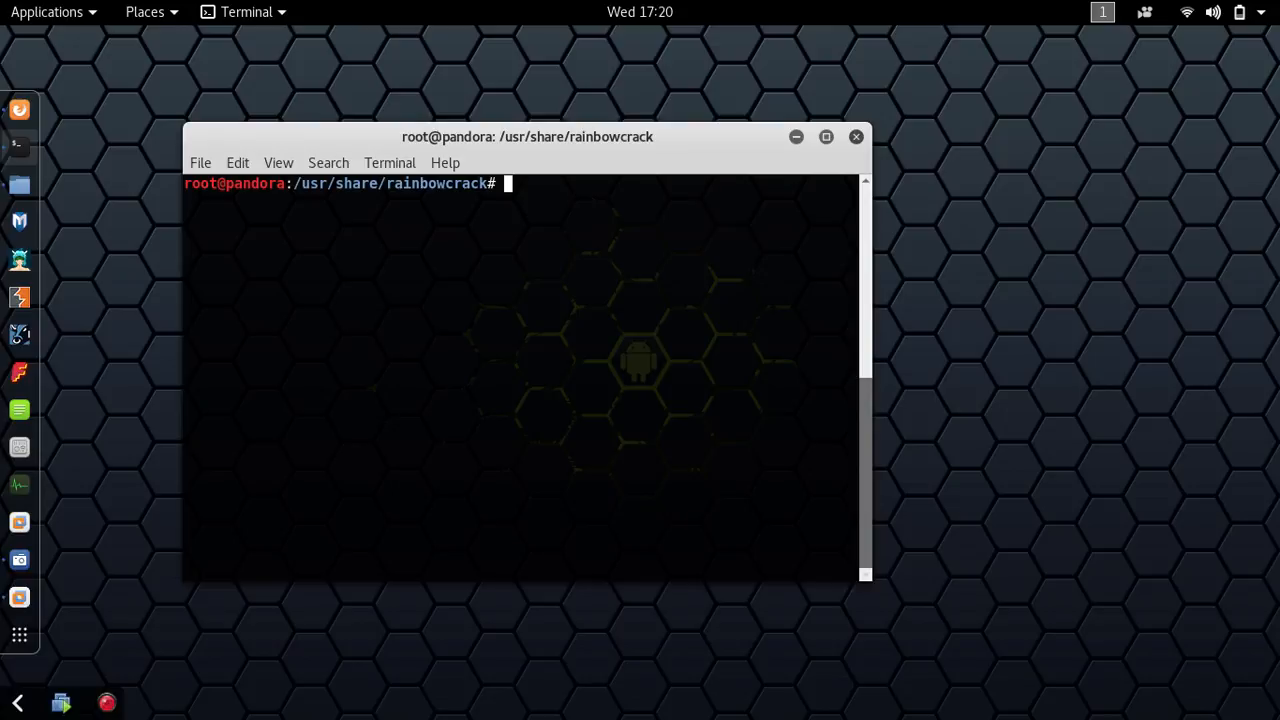
pyautogui.moveTo(454, 416)
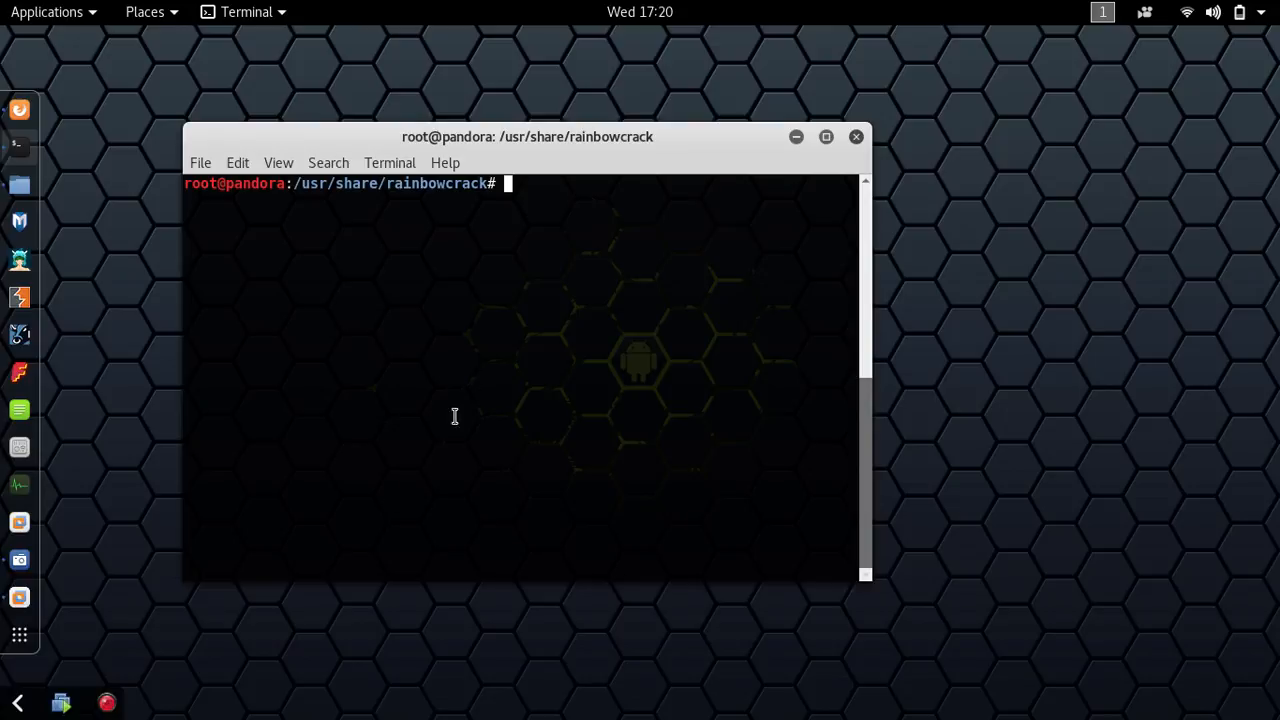
pyautogui.moveTo(516, 312)
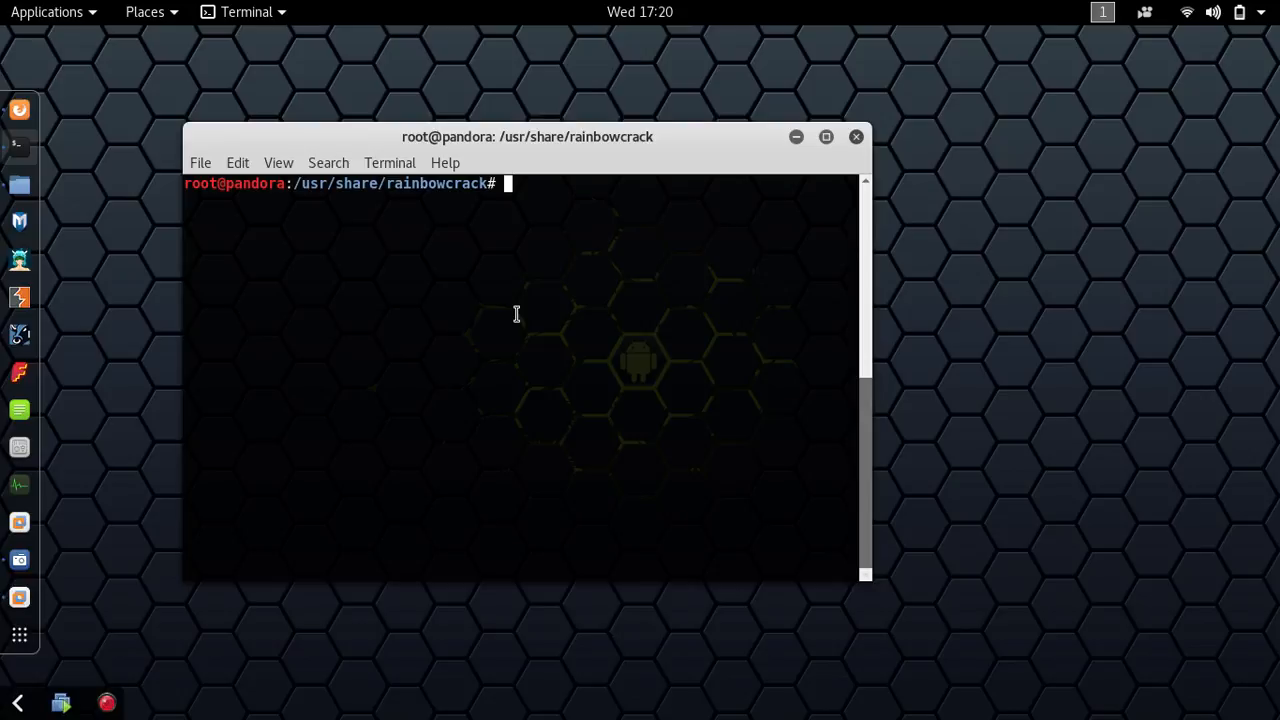